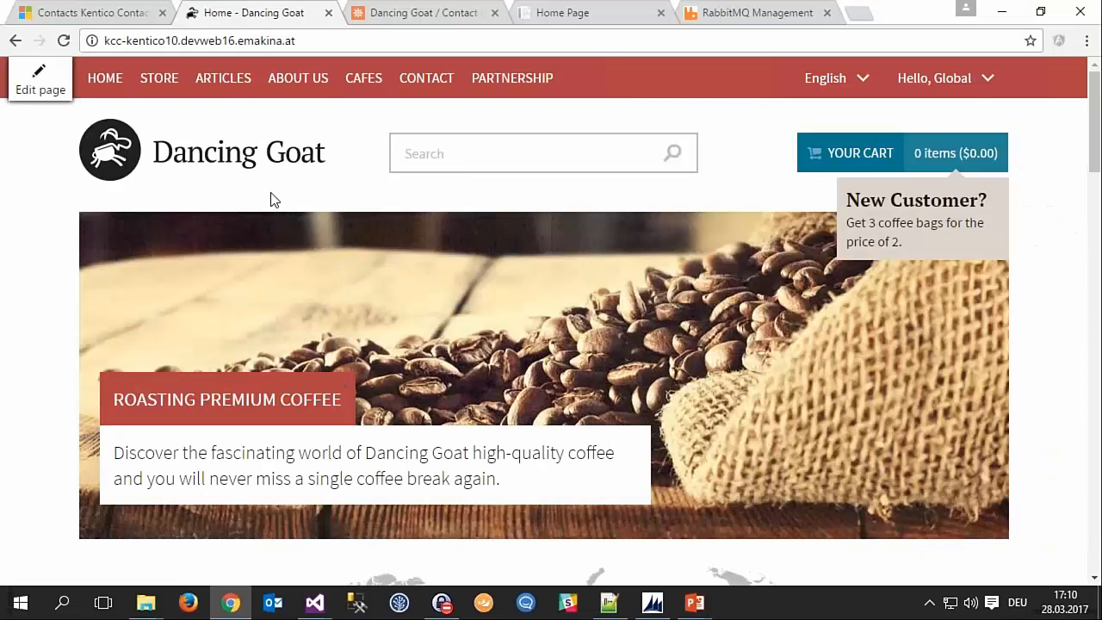
Open kcc-kentico10.devweb16.emakina.at in a private window as an anonymous visitor
{"action": "left_click", "coordinate": [198, 41]}
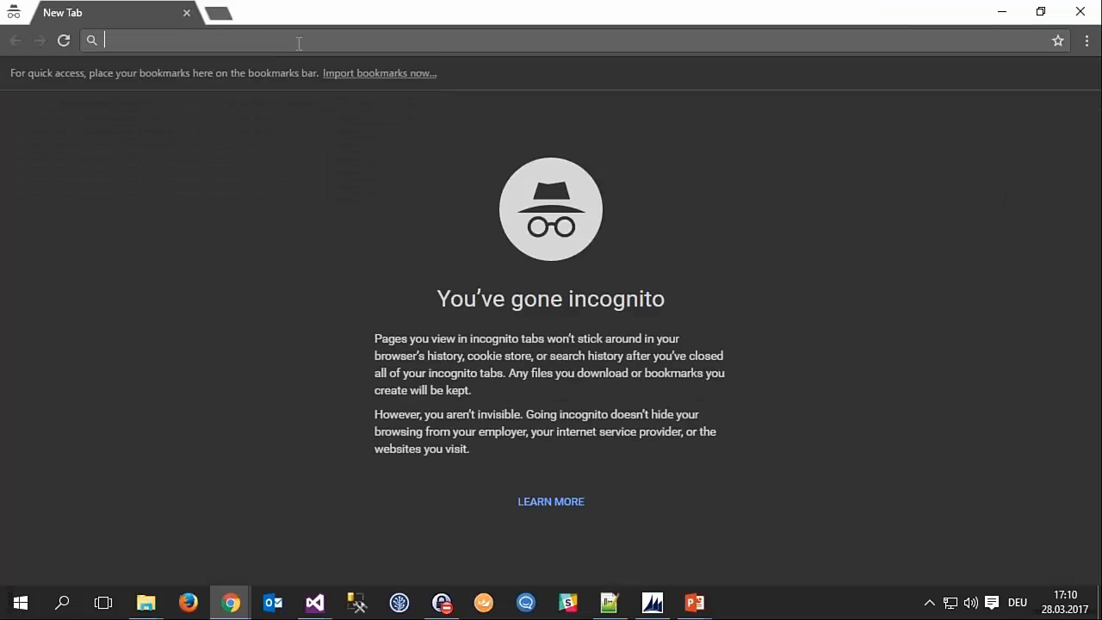
{"action": "type", "text": "kcc-kentico10.devweb16.emakina.at"}
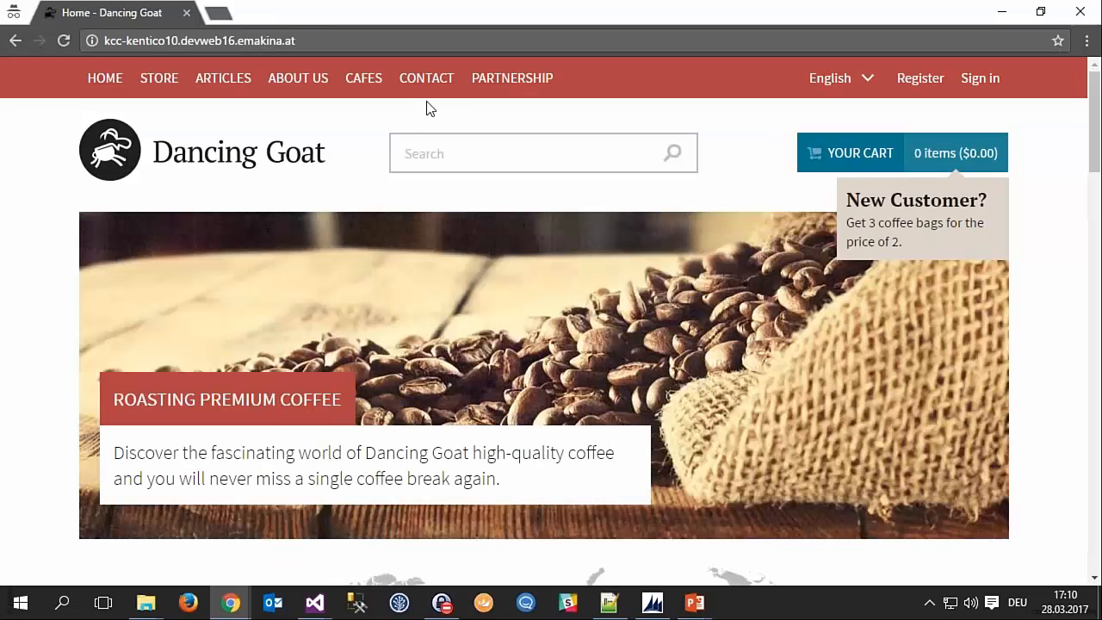
Fill the Send us a message form with an 'interested in your coffee!' message and submit it
{"action": "left_click", "coordinate": [425, 77]}
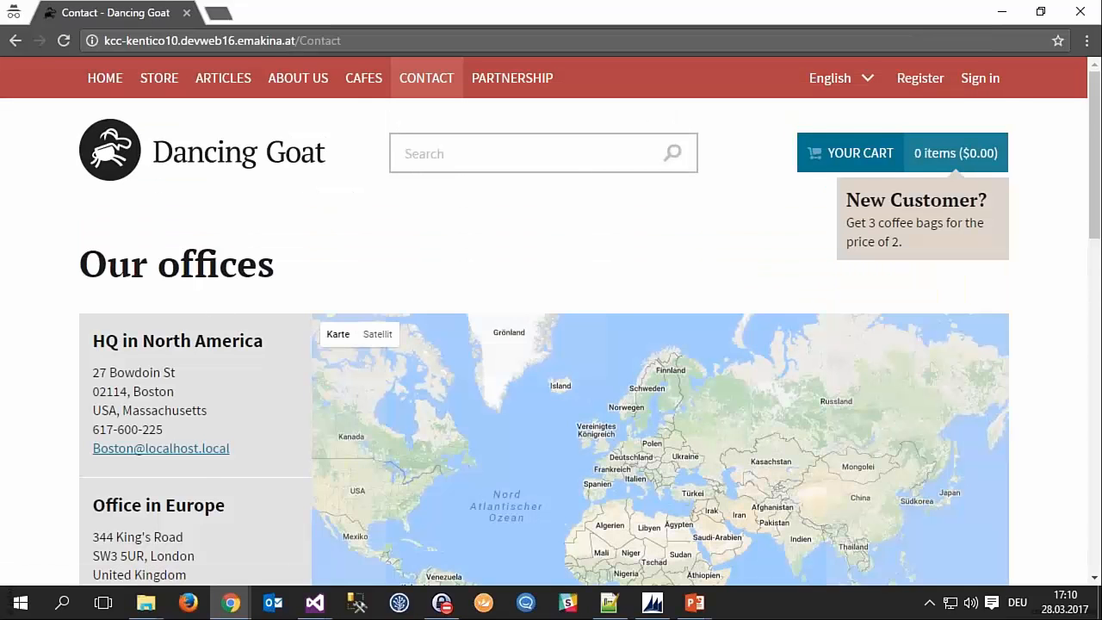
{"action": "scroll", "scroll_direction": "down", "scroll_amount": 3}
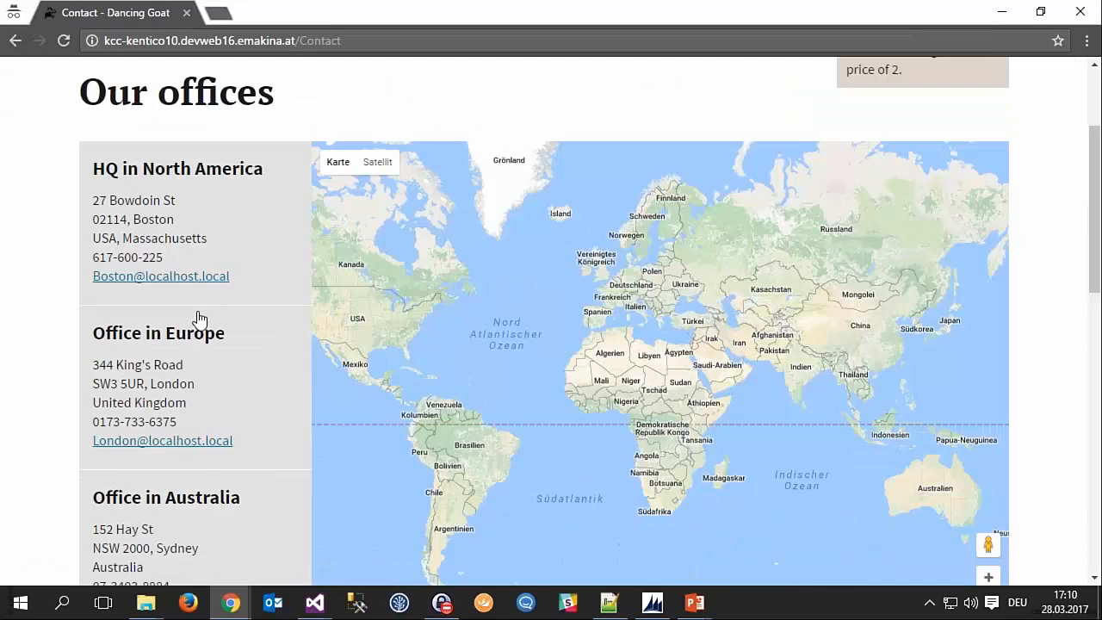
{"action": "scroll", "scroll_direction": "down", "scroll_amount": 3}
{"action": "type", "text": "g.p"}
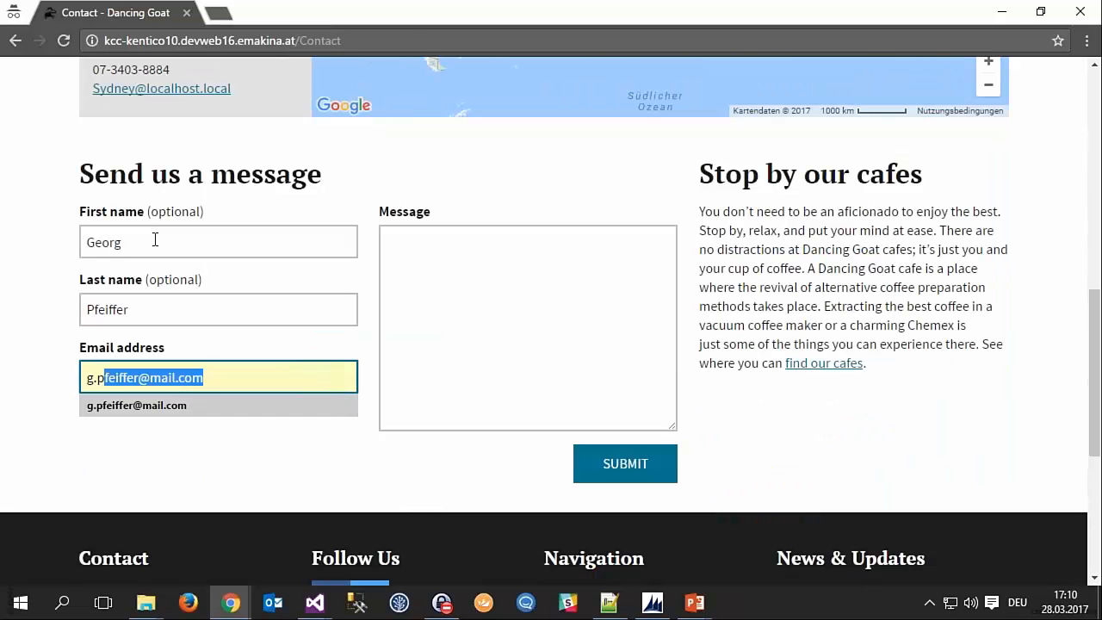
{"action": "left_click", "coordinate": [527, 327]}
{"action": "type", "text": "Hi, I"}
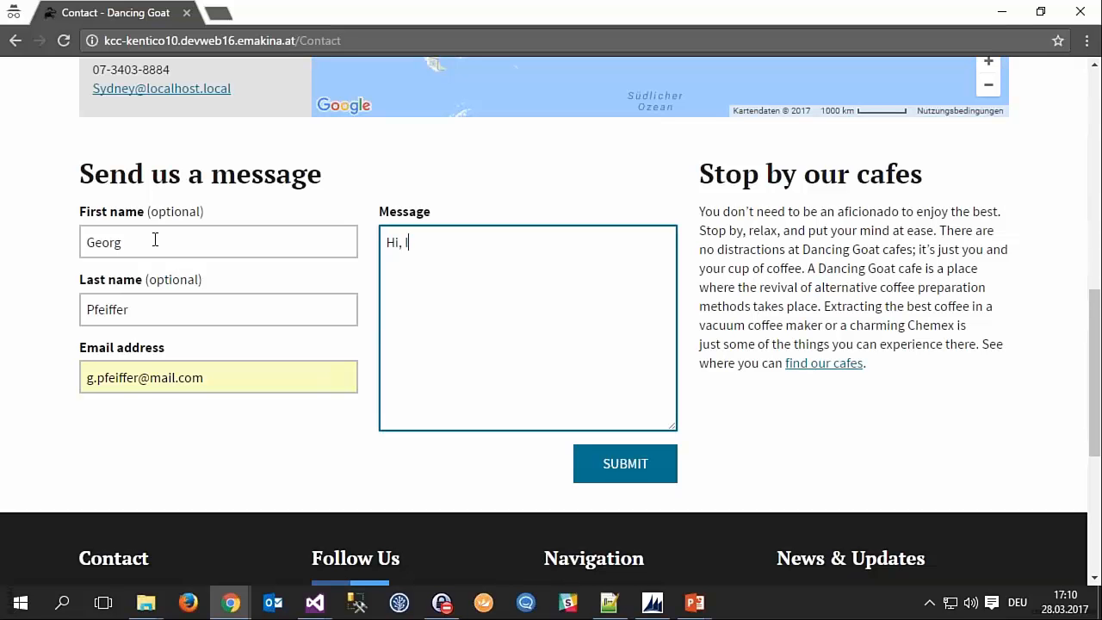
{"action": "type", "text": "m interested i"}
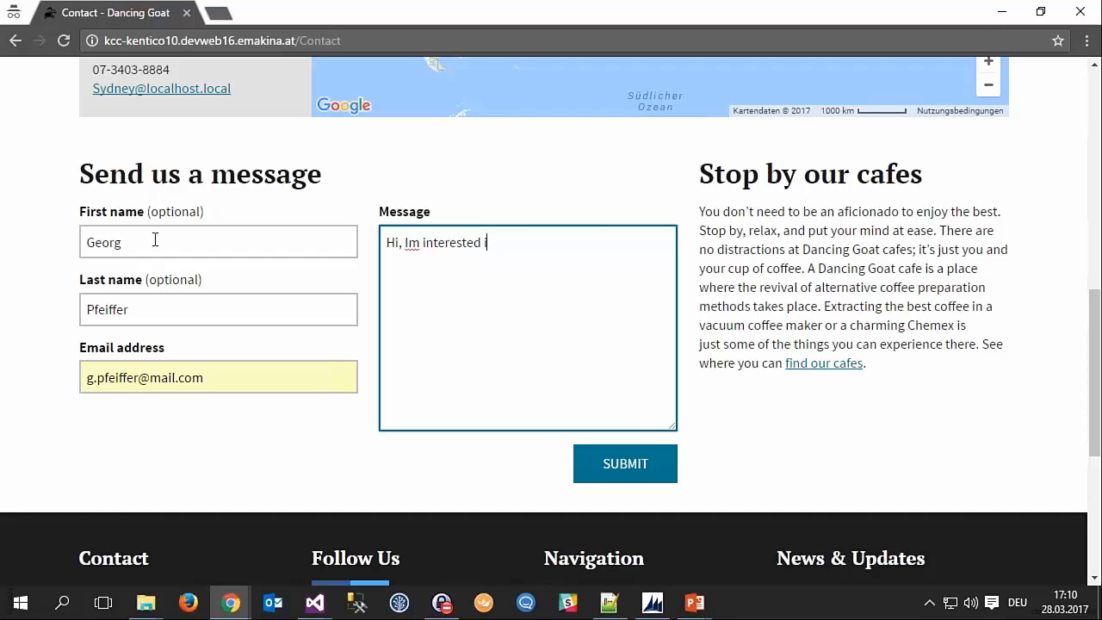
{"action": "type", "text": "n your co"}
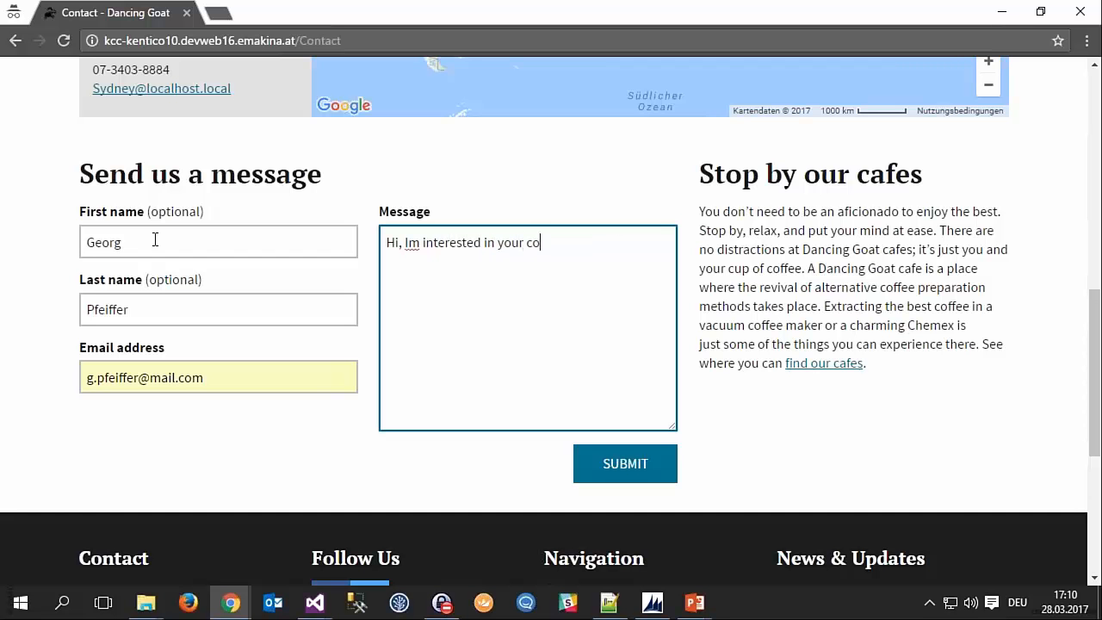
{"action": "type", "text": "ffee!"}
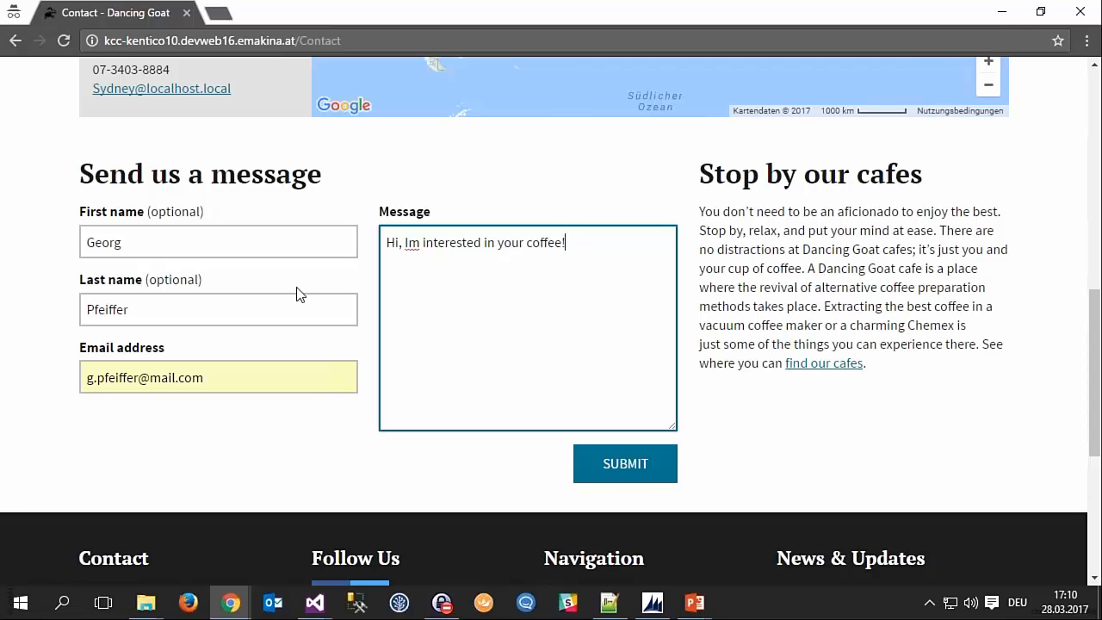
{"action": "mouse_move", "coordinate": [625, 471]}
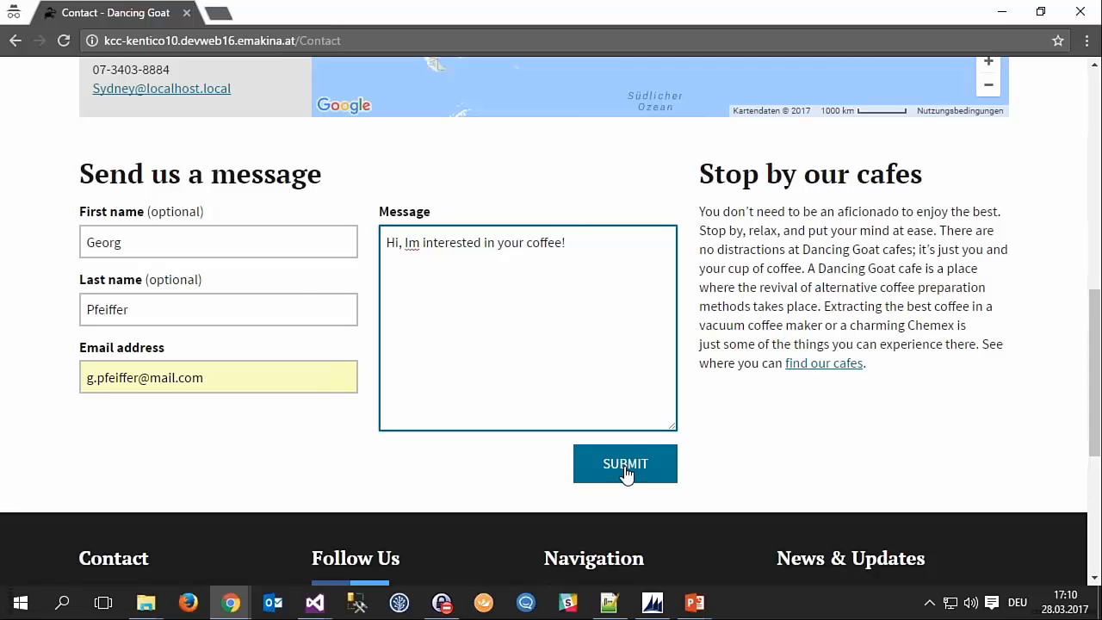
{"action": "left_click", "coordinate": [623, 463]}
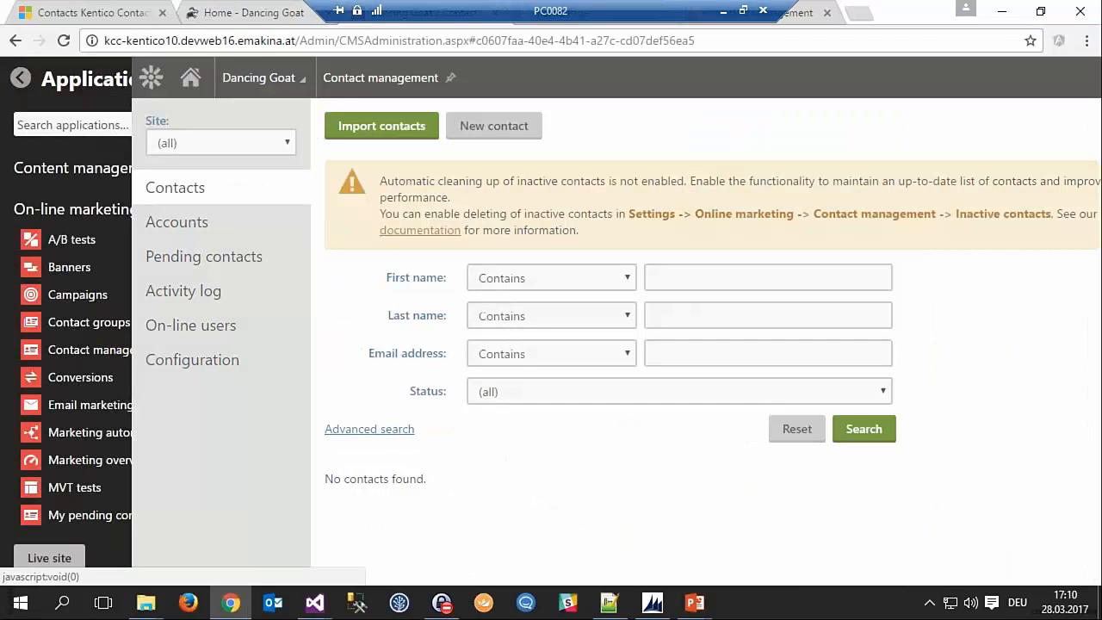
Search the Kentico applications for 'form' to reach the Send us a message form
{"action": "type", "text": "form"}
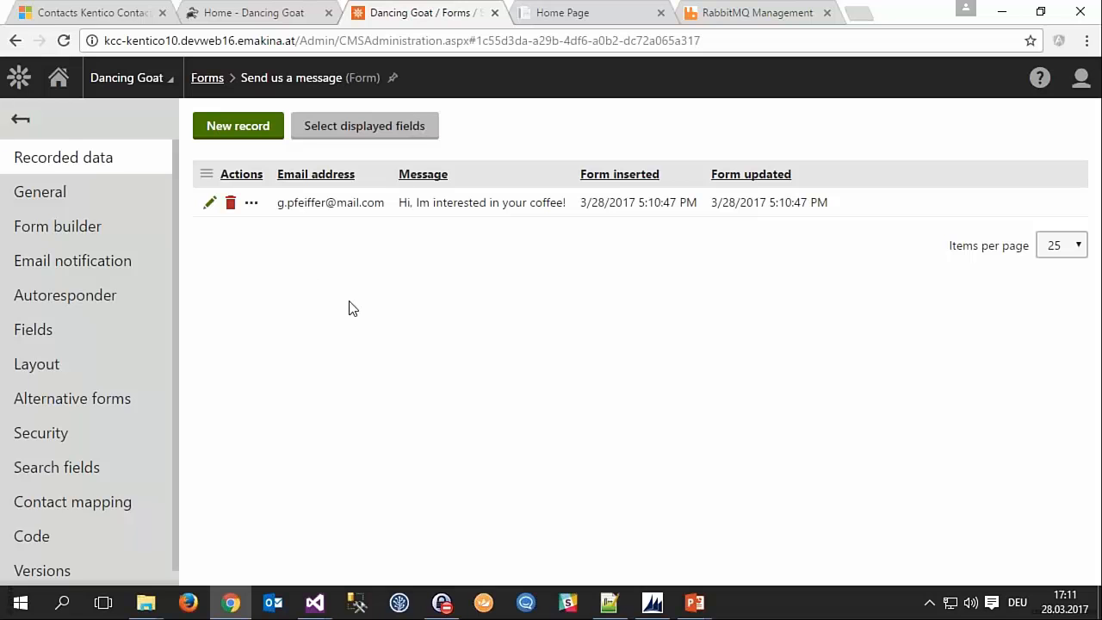
{"action": "mouse_move", "coordinate": [348, 324]}
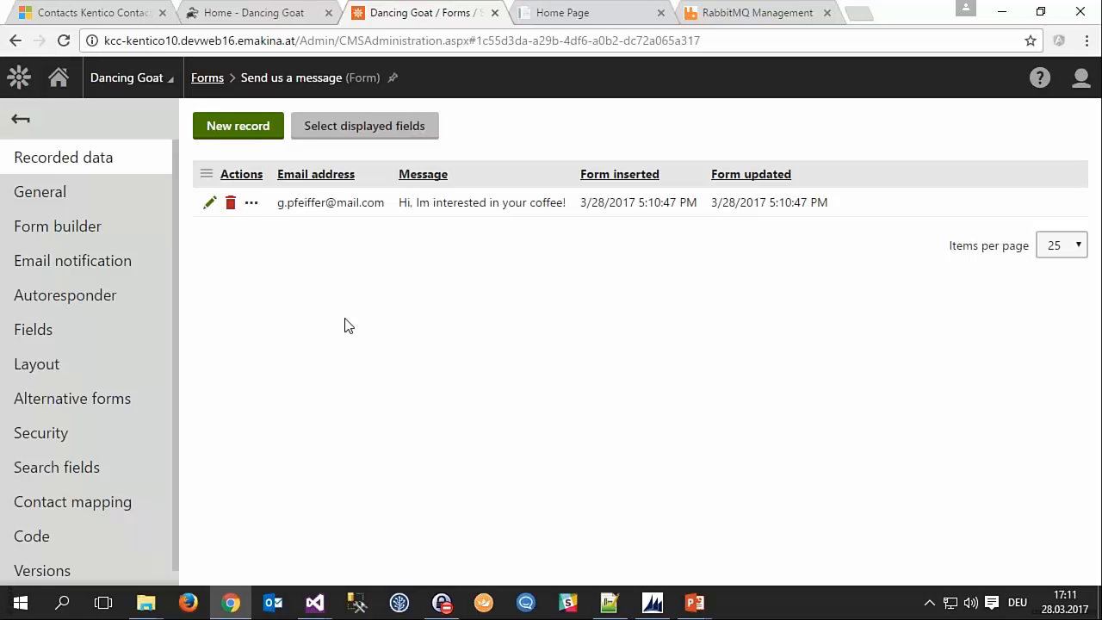
{"action": "mouse_move", "coordinate": [358, 327]}
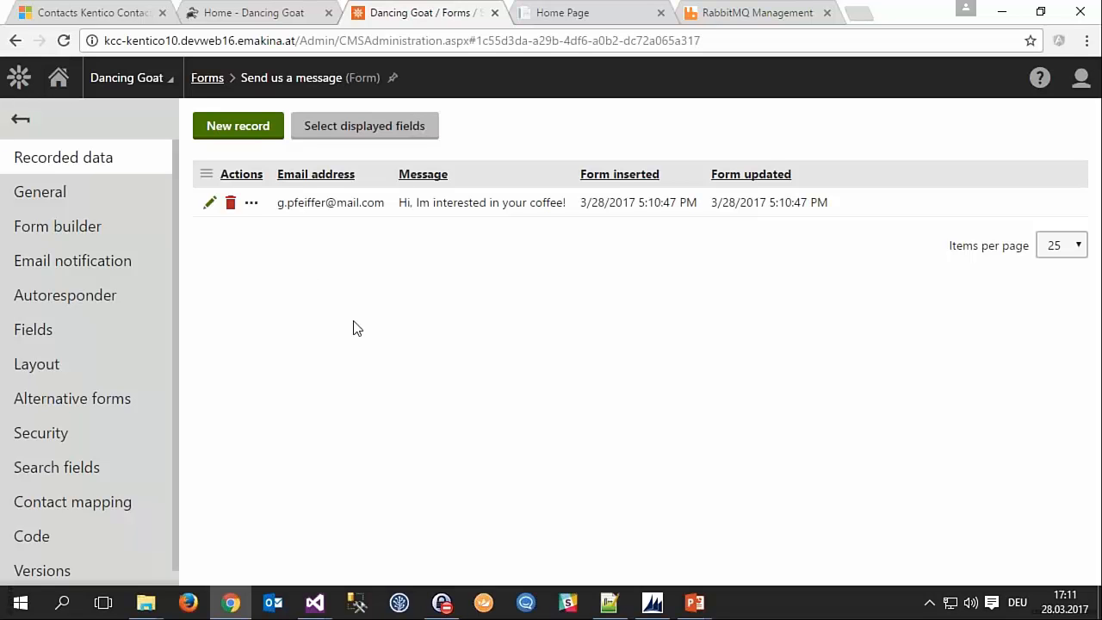
{"action": "mouse_move", "coordinate": [354, 369]}
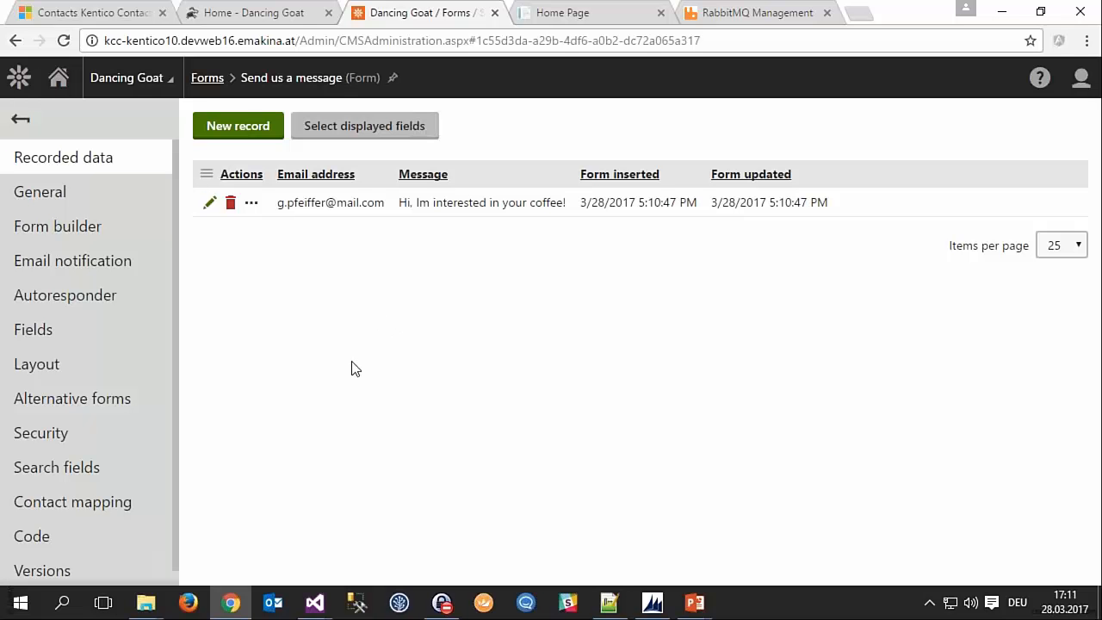
{"action": "mouse_move", "coordinate": [362, 368]}
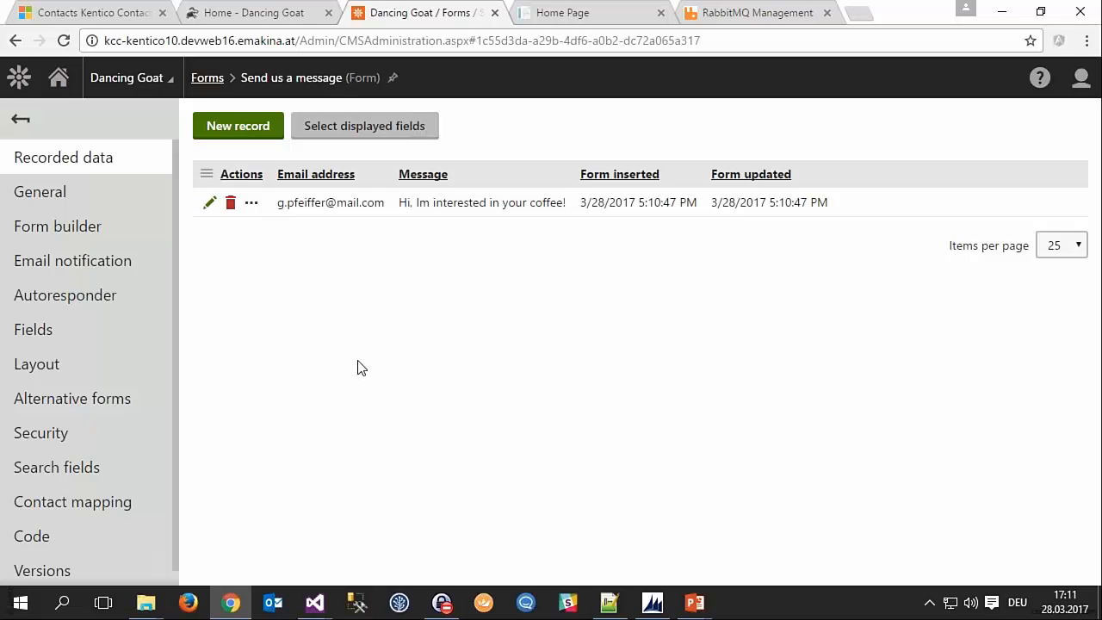
{"action": "mouse_move", "coordinate": [327, 574]}
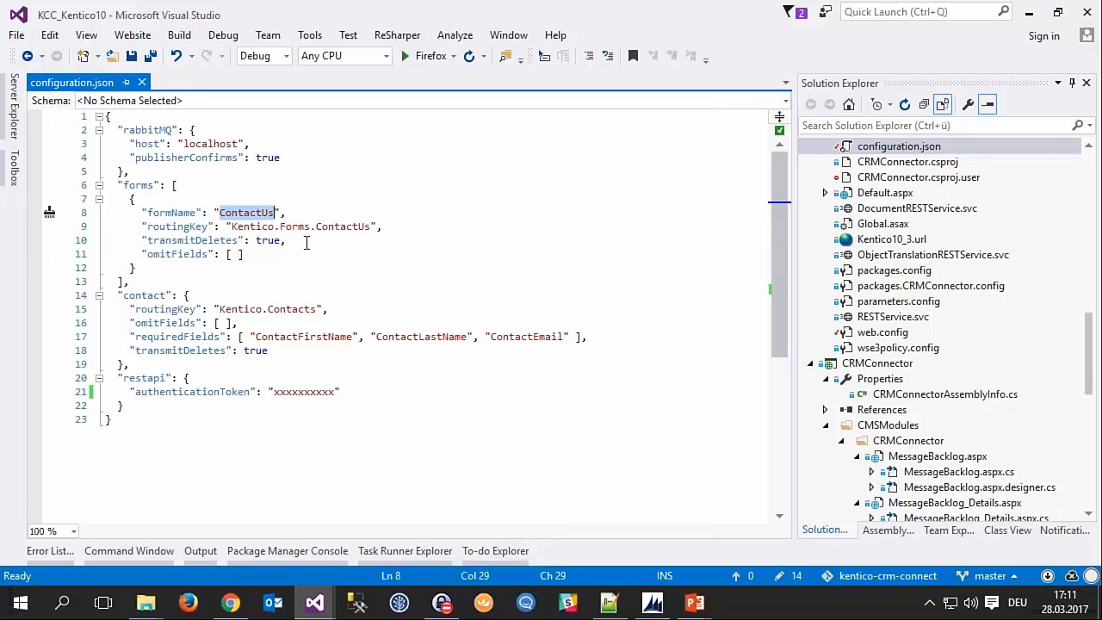
{"action": "mouse_move", "coordinate": [247, 226]}
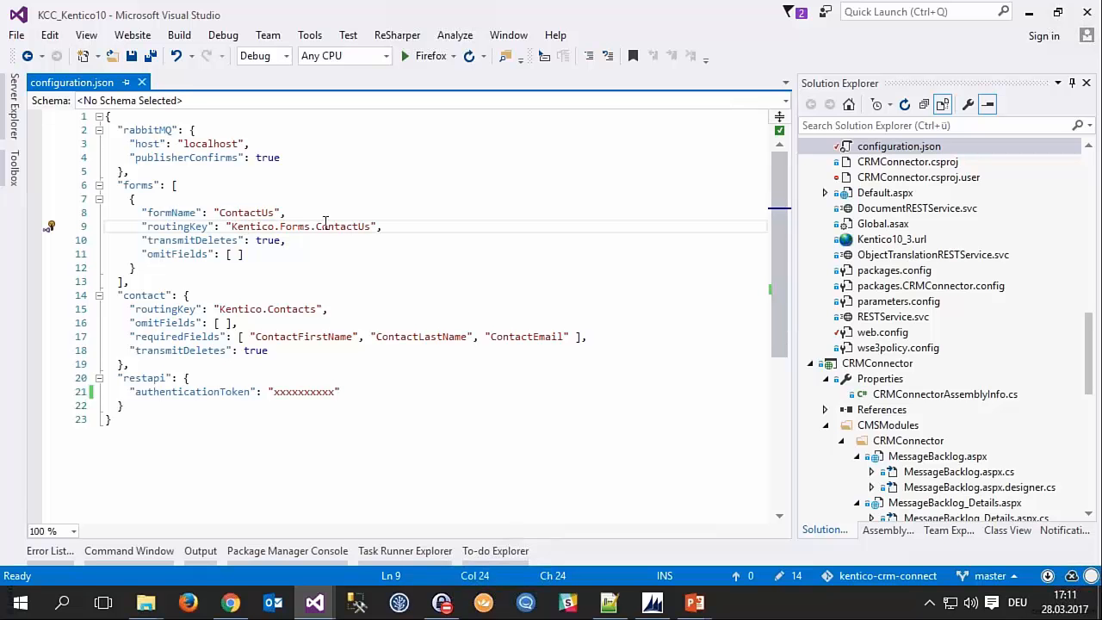
{"action": "mouse_move", "coordinate": [335, 268]}
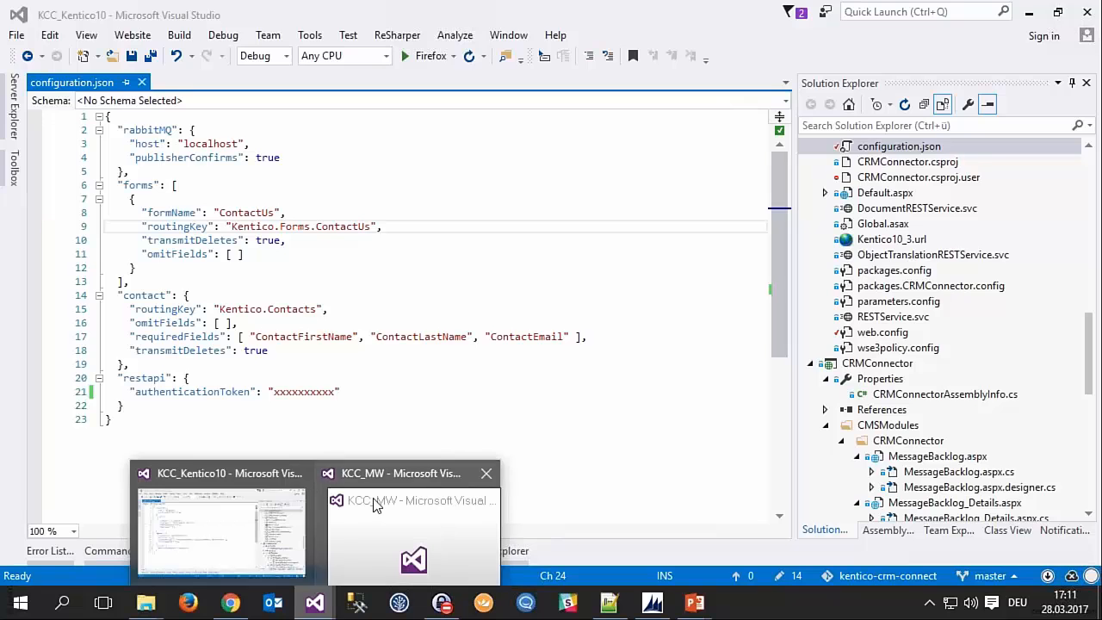
{"action": "left_click", "coordinate": [413, 499]}
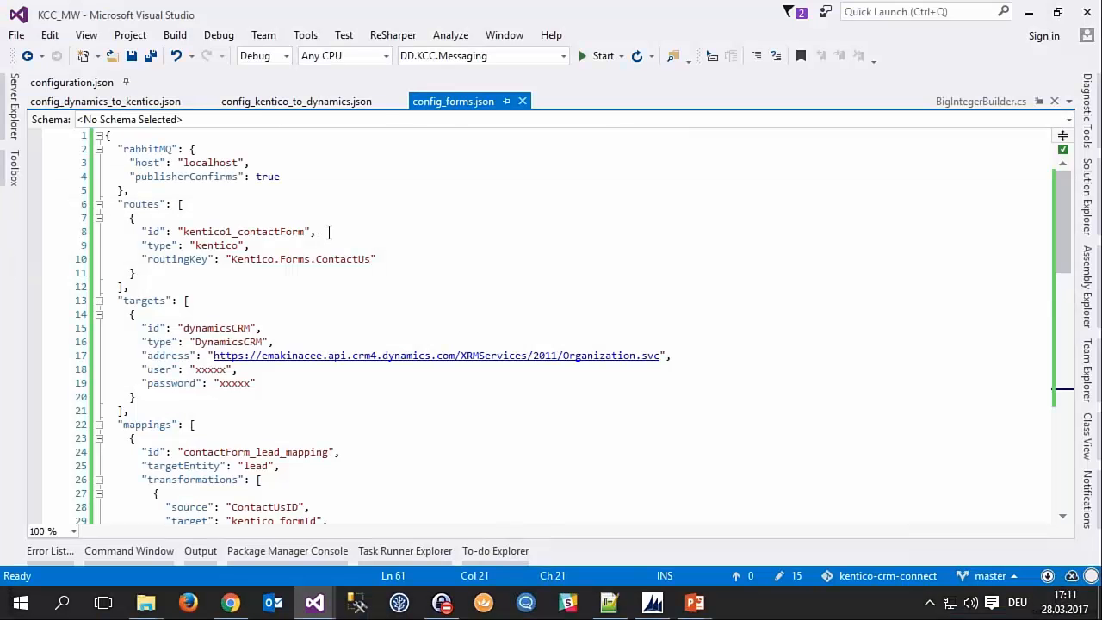
{"action": "left_click", "coordinate": [316, 231]}
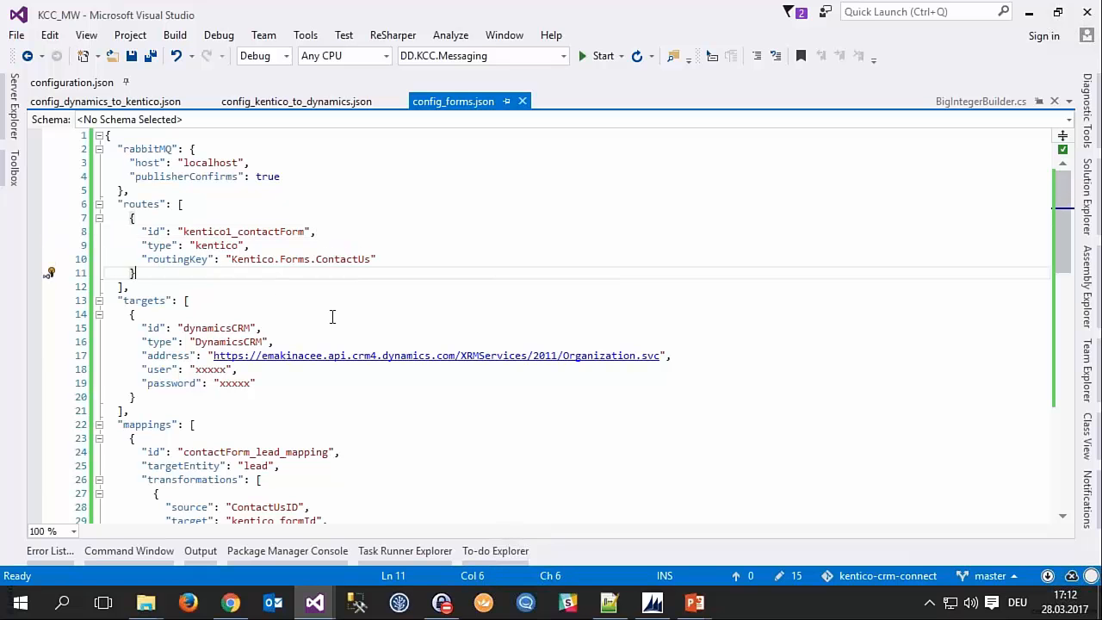
{"action": "scroll", "scroll_direction": "down", "scroll_amount": 3}
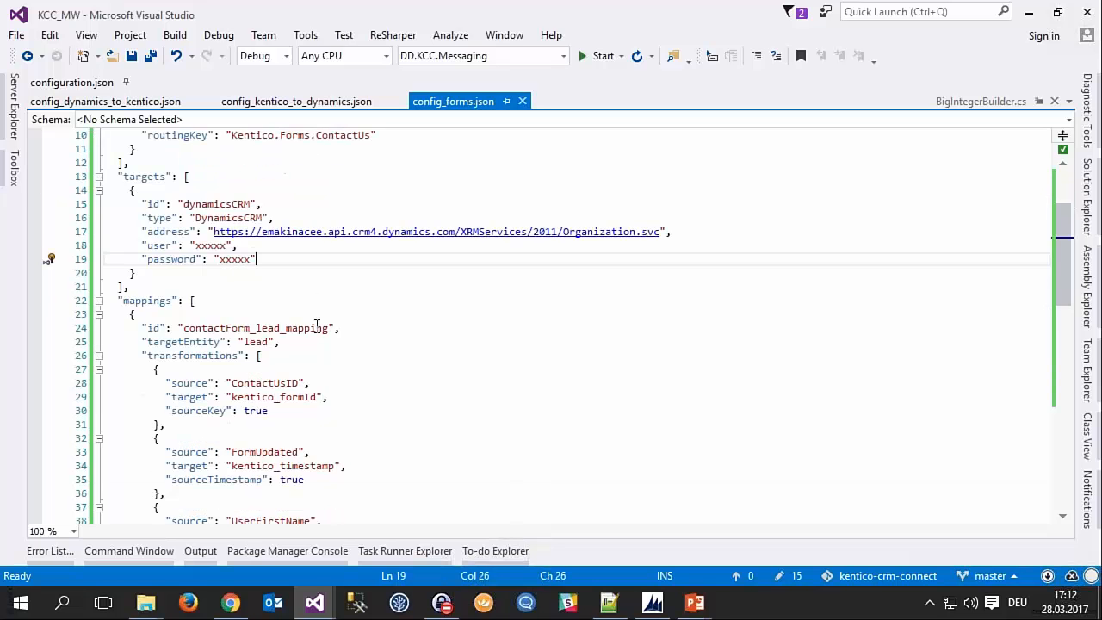
{"action": "scroll", "scroll_direction": "down", "scroll_amount": 3}
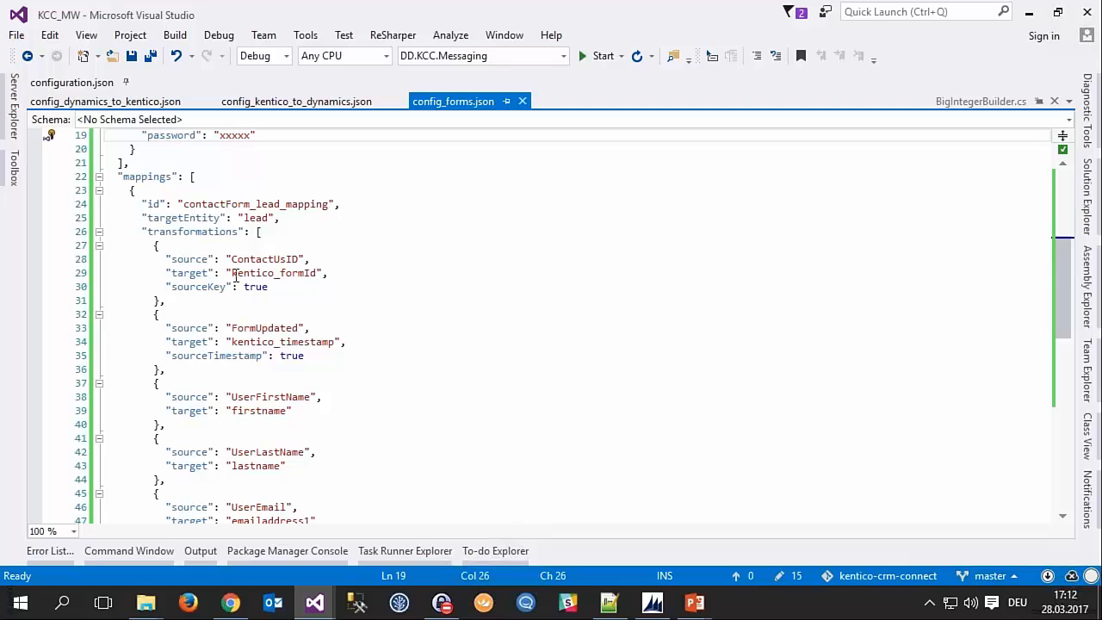
{"action": "scroll", "scroll_direction": "down", "scroll_amount": 3}
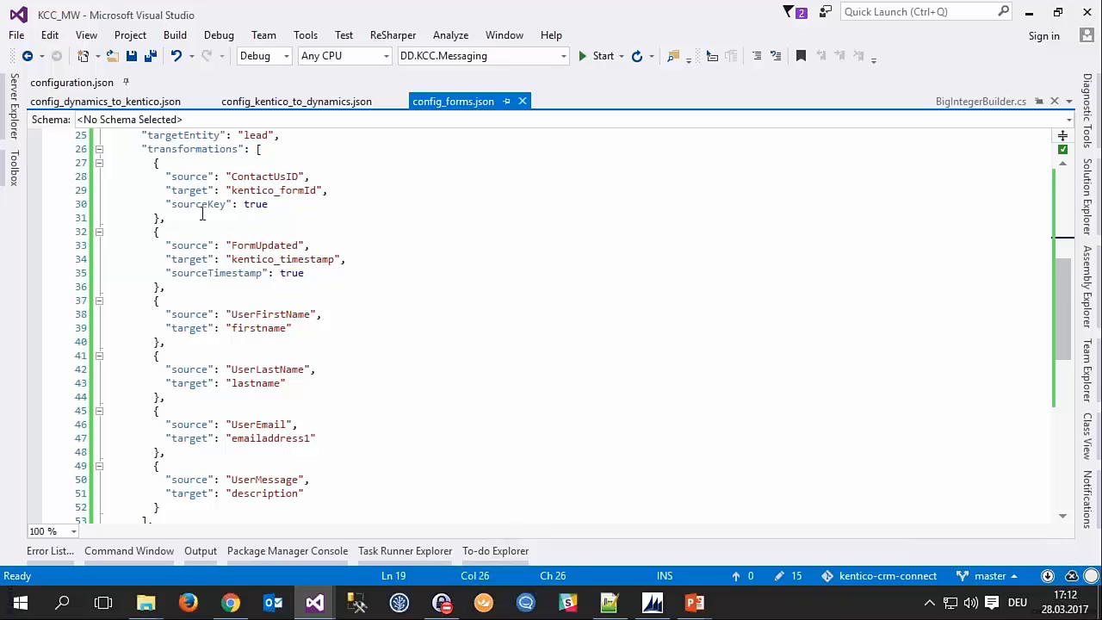
{"action": "double_click", "coordinate": [197, 203]}
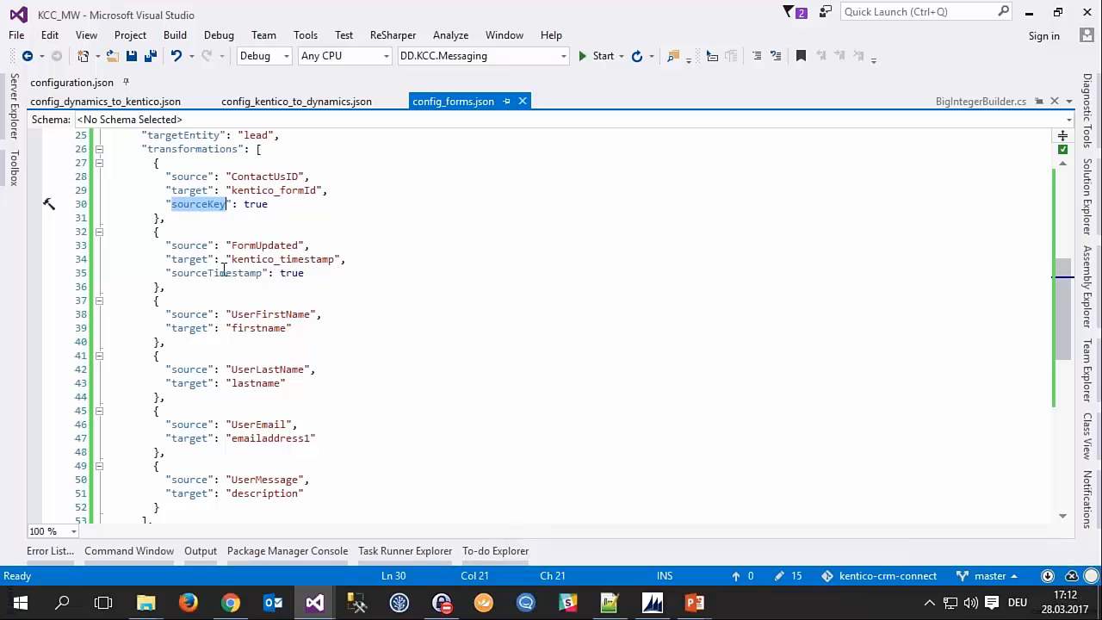
{"action": "double_click", "coordinate": [215, 272]}
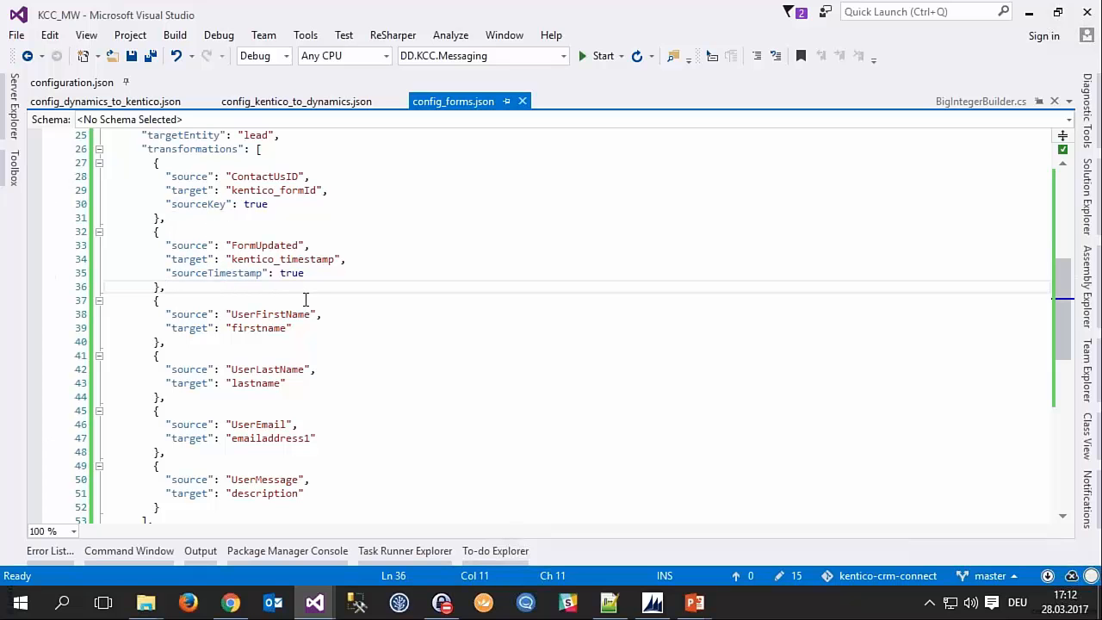
{"action": "scroll", "scroll_direction": "down", "scroll_amount": 3}
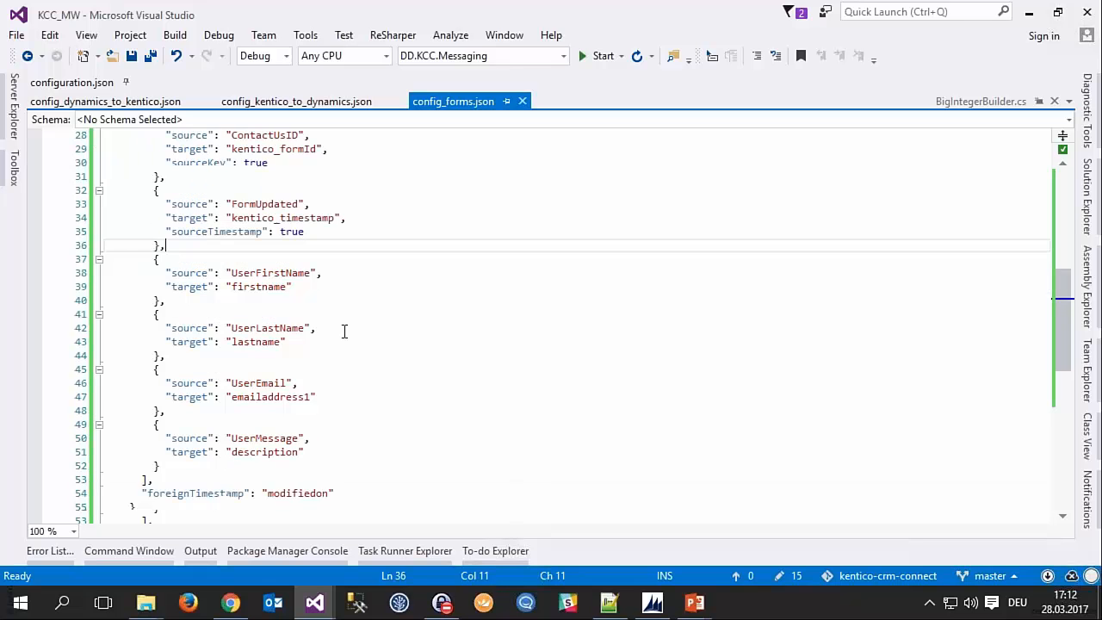
{"action": "scroll", "scroll_direction": "down", "scroll_amount": 3}
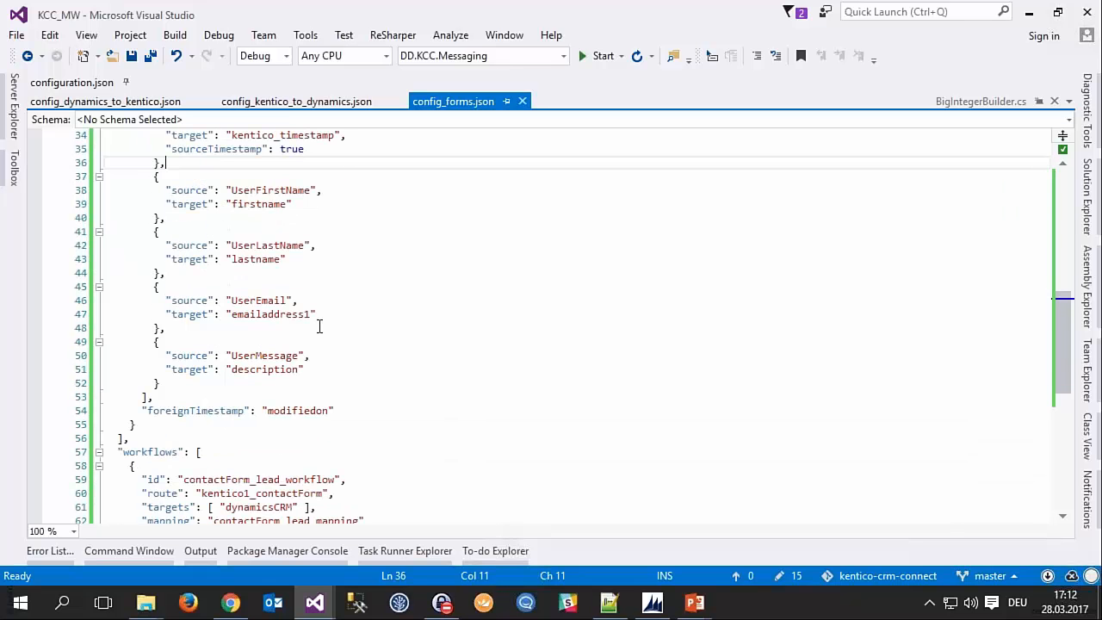
{"action": "scroll", "scroll_direction": "down", "scroll_amount": 3}
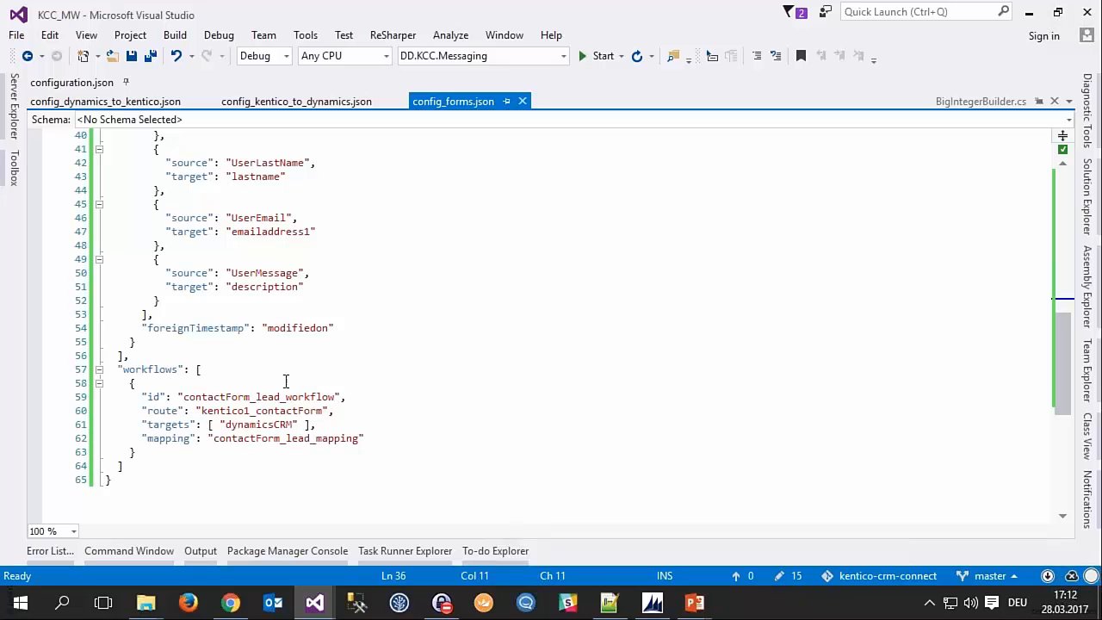
{"action": "left_click", "coordinate": [134, 383]}
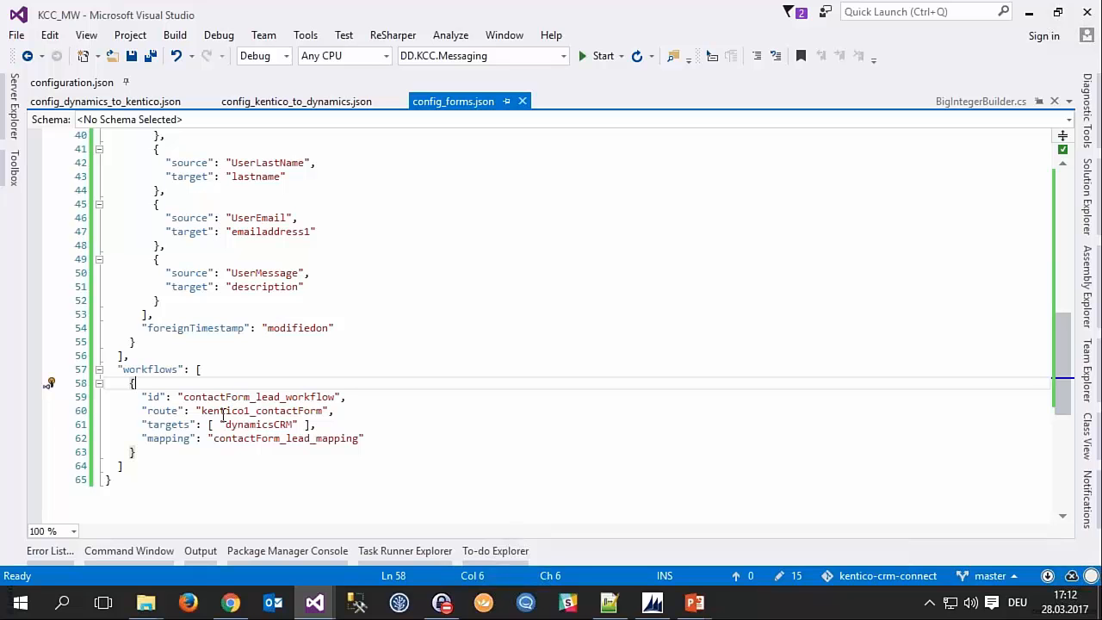
{"action": "double_click", "coordinate": [262, 410]}
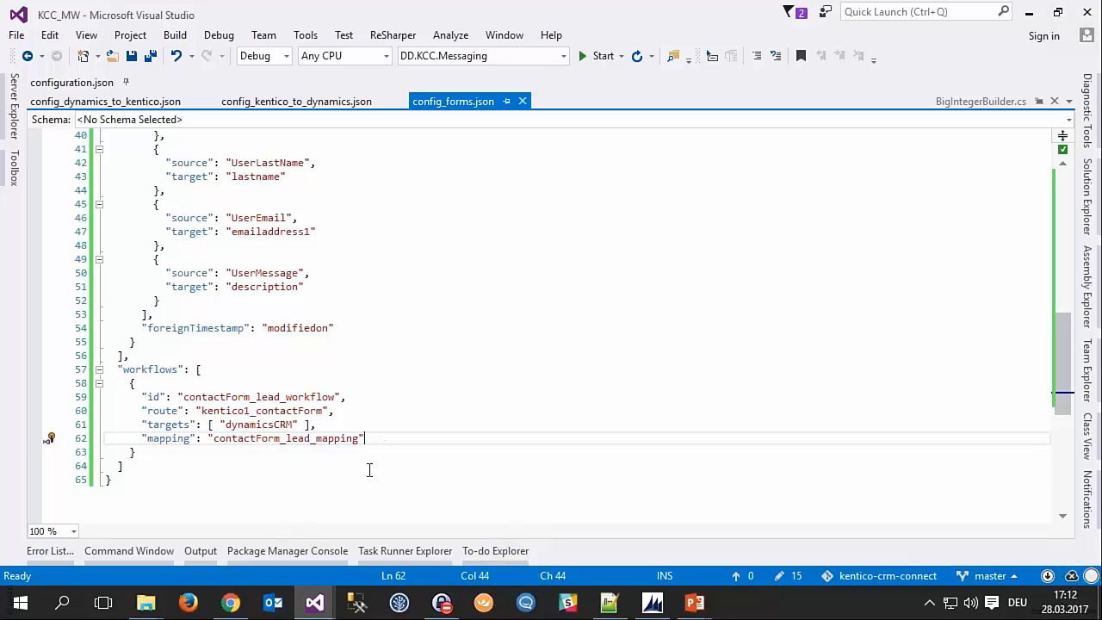
Refresh the Kentico Sync leads view (no leads yet) and reopen the Marketing navigation
{"action": "left_click", "coordinate": [230, 603]}
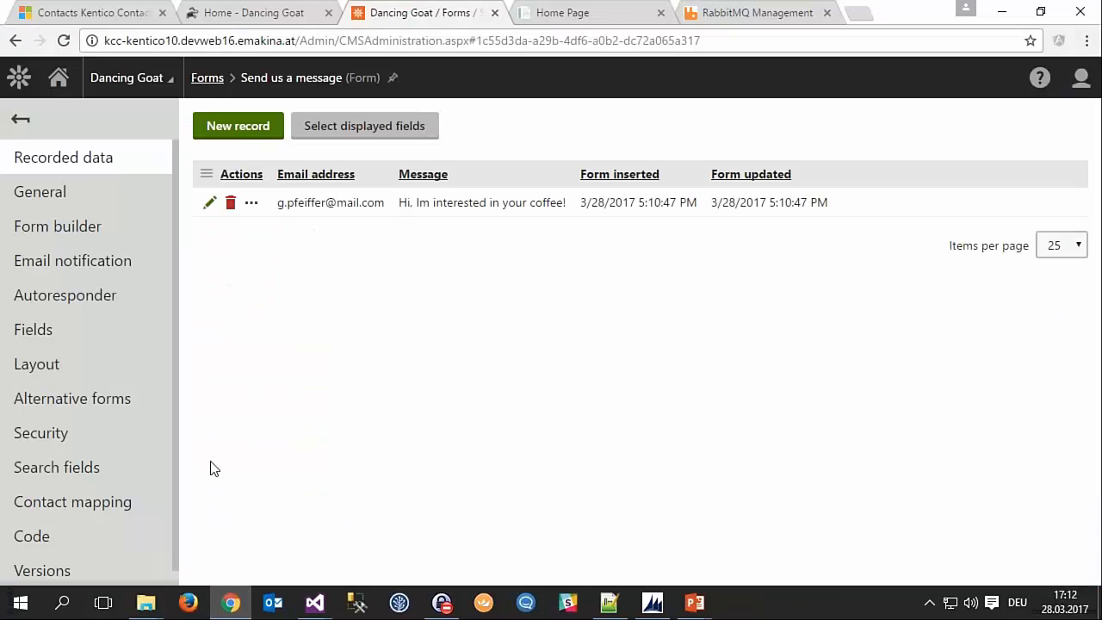
{"action": "mouse_move", "coordinate": [61, 11]}
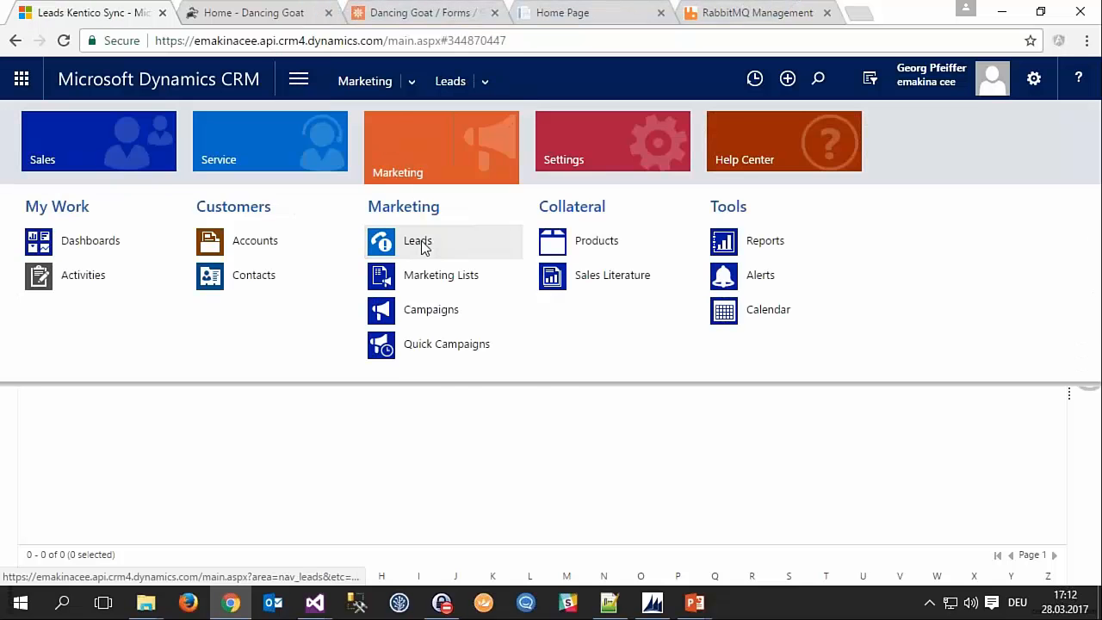
{"action": "left_click", "coordinate": [416, 241]}
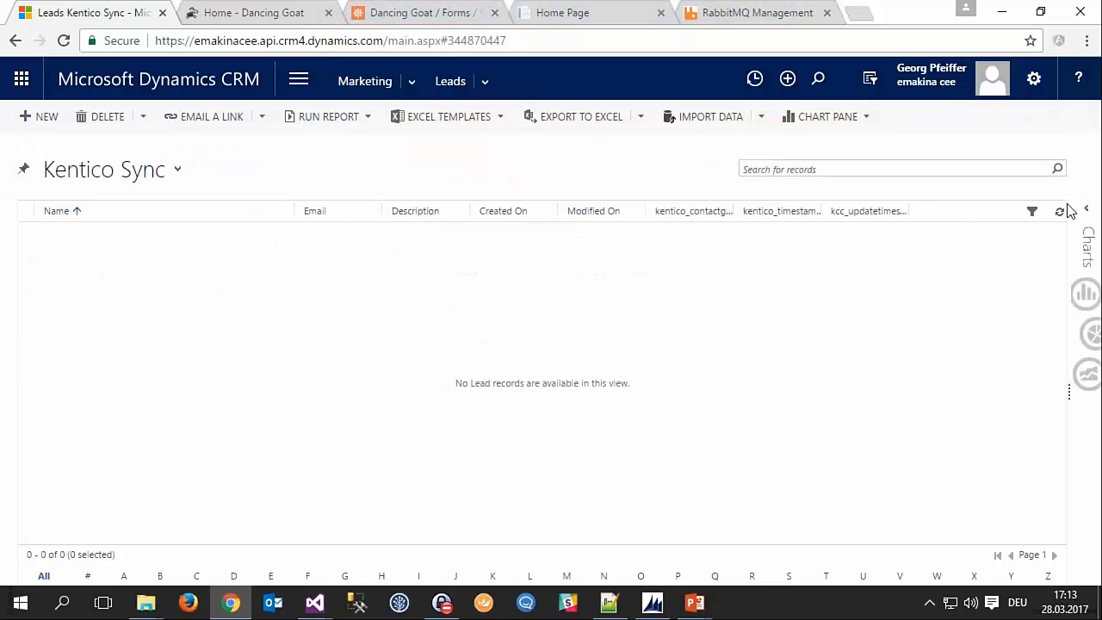
{"action": "left_click", "coordinate": [1060, 210]}
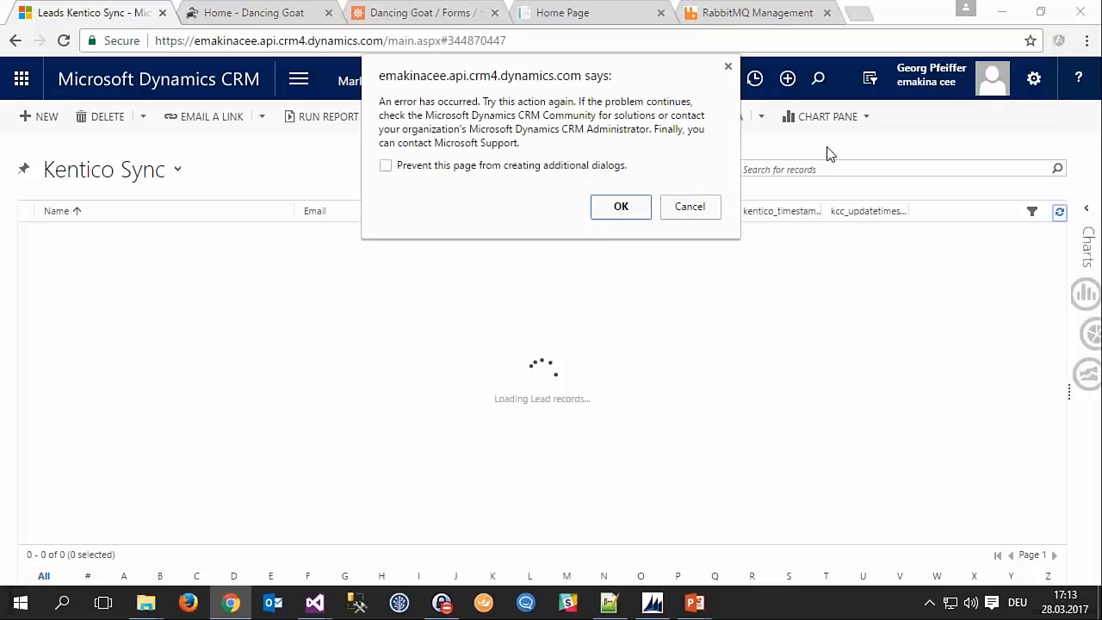
{"action": "mouse_move", "coordinate": [703, 210]}
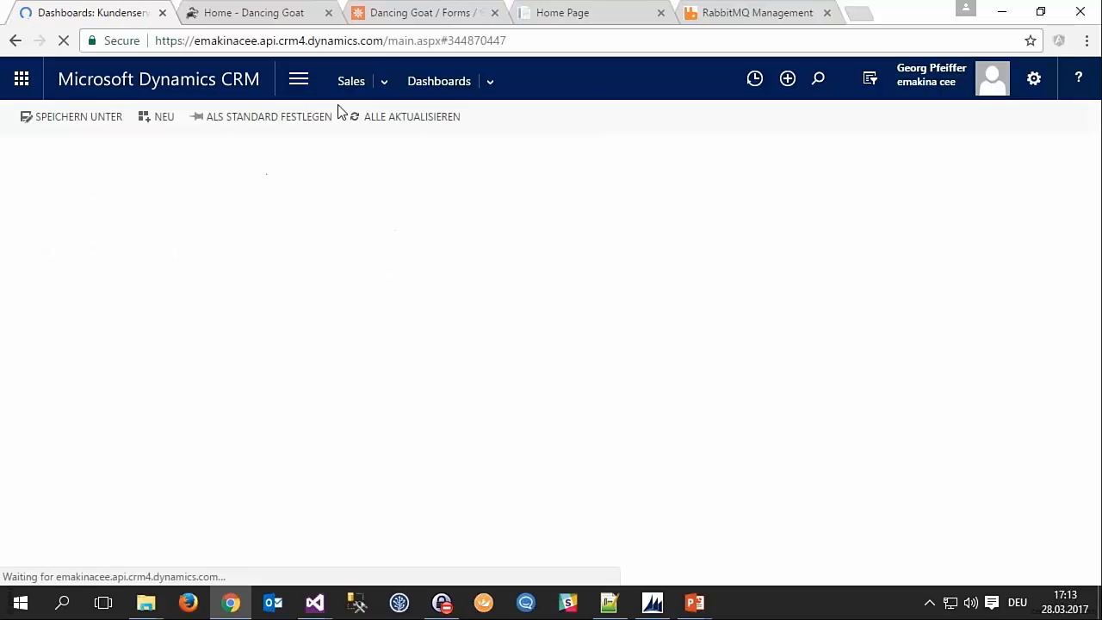
{"action": "left_click", "coordinate": [297, 79]}
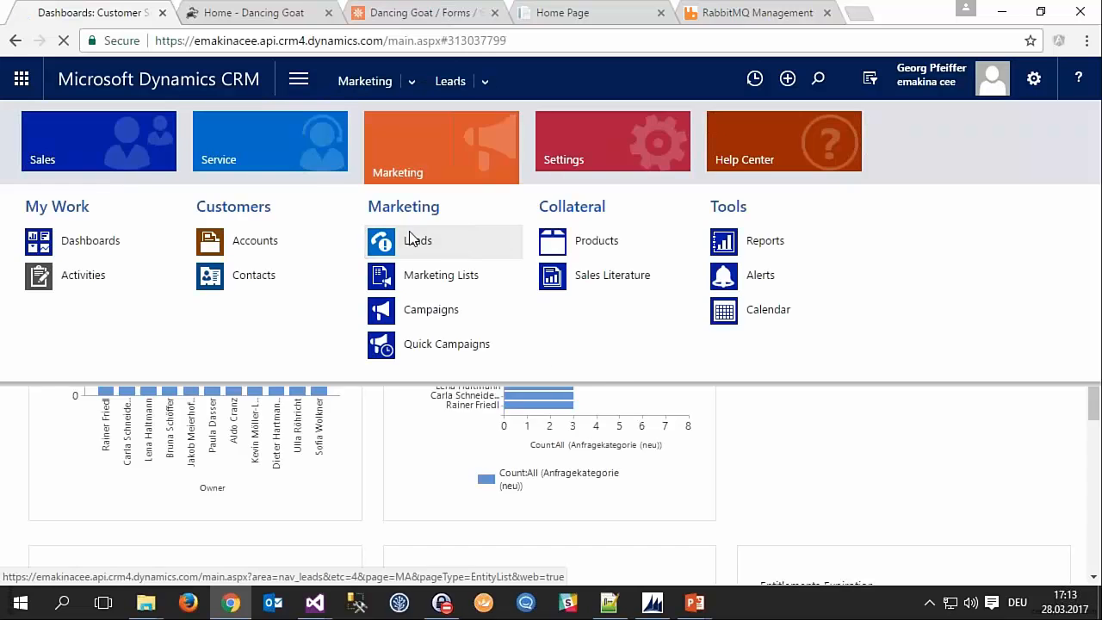
{"action": "left_click", "coordinate": [416, 241]}
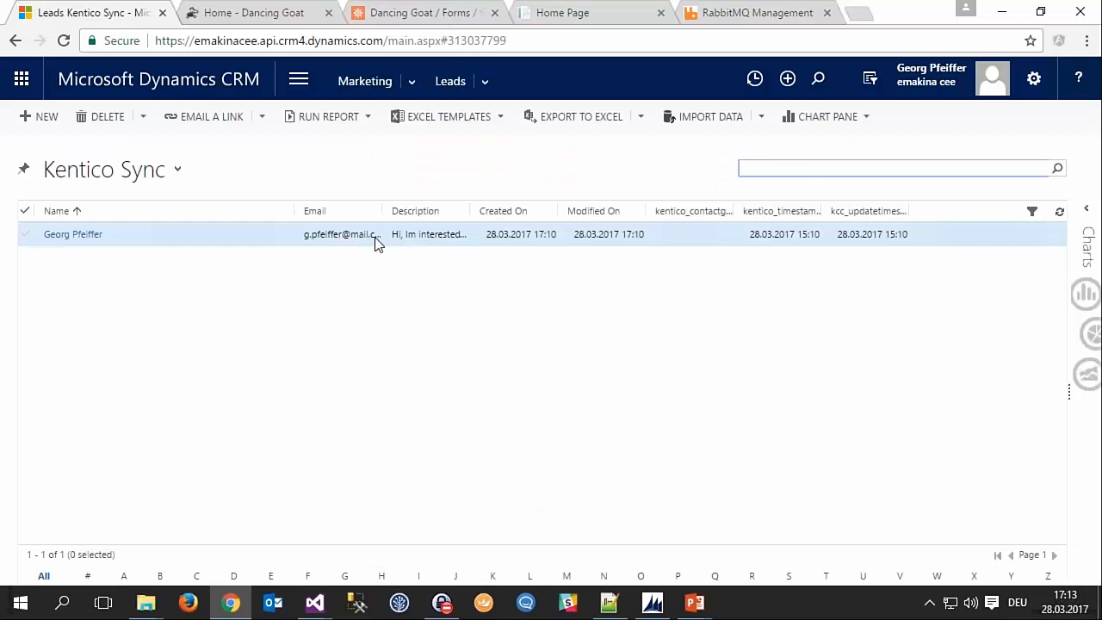
{"action": "left_click", "coordinate": [72, 234]}
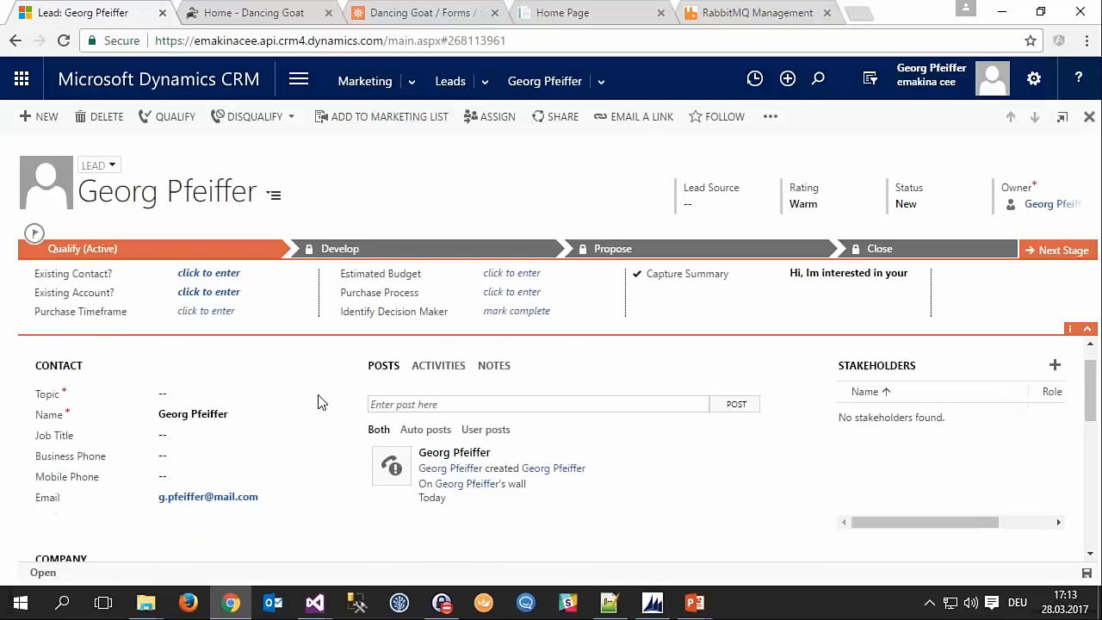
{"action": "scroll", "scroll_direction": "down", "scroll_amount": 3}
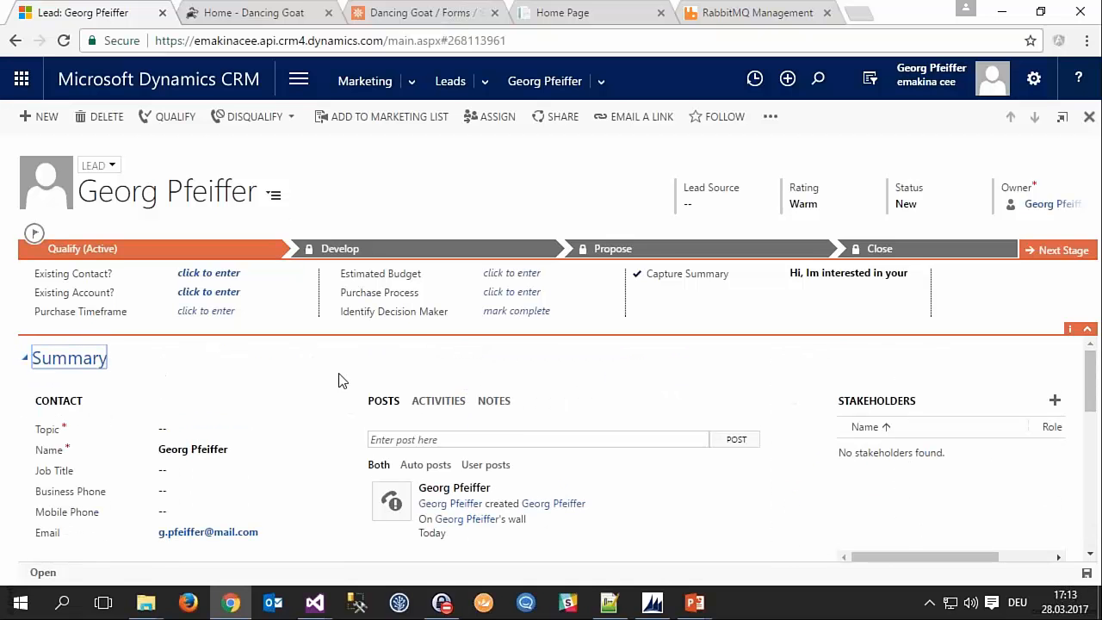
{"action": "key", "text": "alt+tab"}
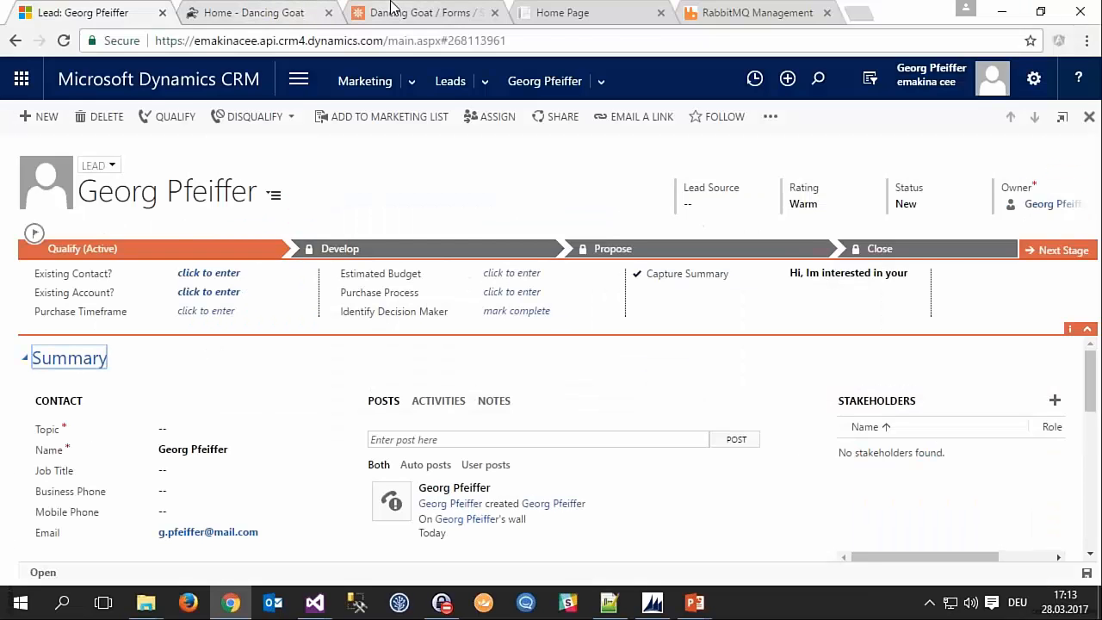
{"action": "left_click", "coordinate": [421, 12]}
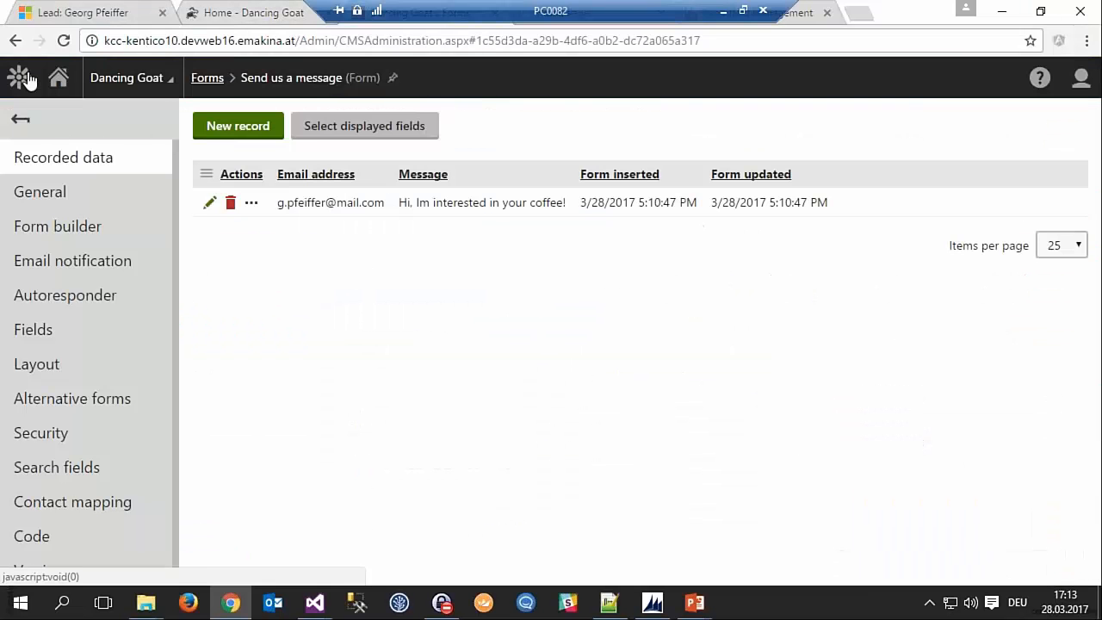
{"action": "left_click", "coordinate": [20, 77]}
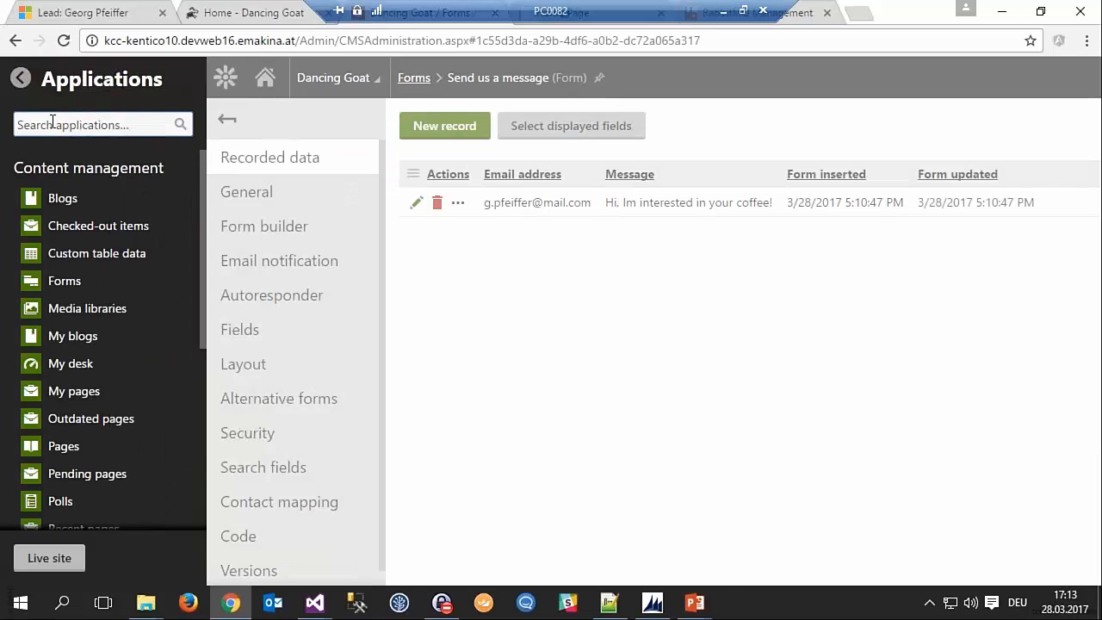
{"action": "type", "text": "cont"}
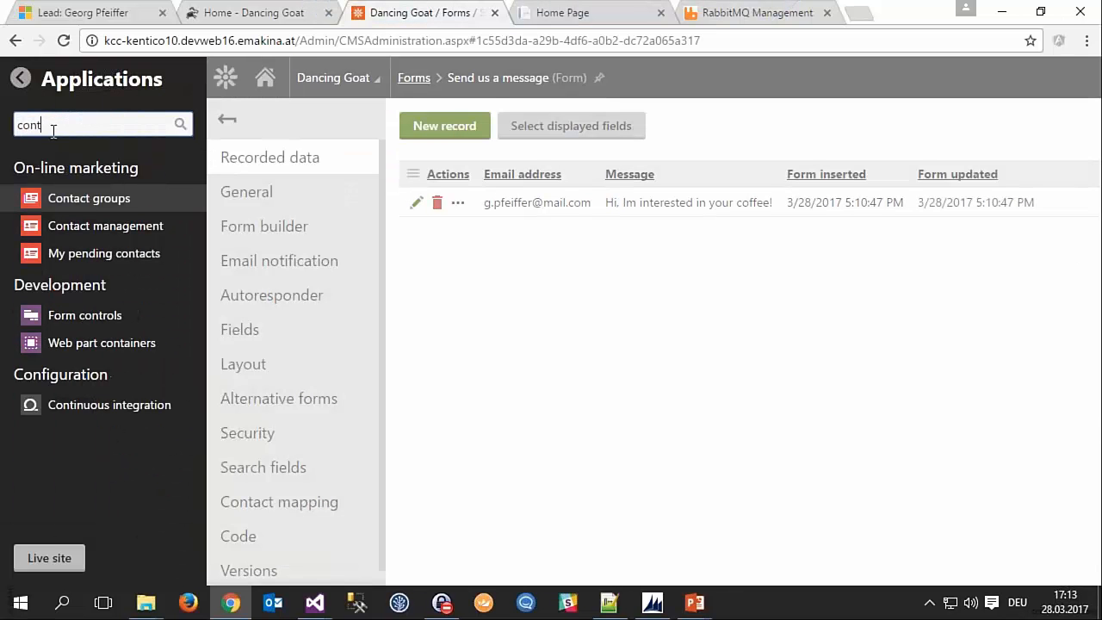
{"action": "left_click", "coordinate": [105, 226]}
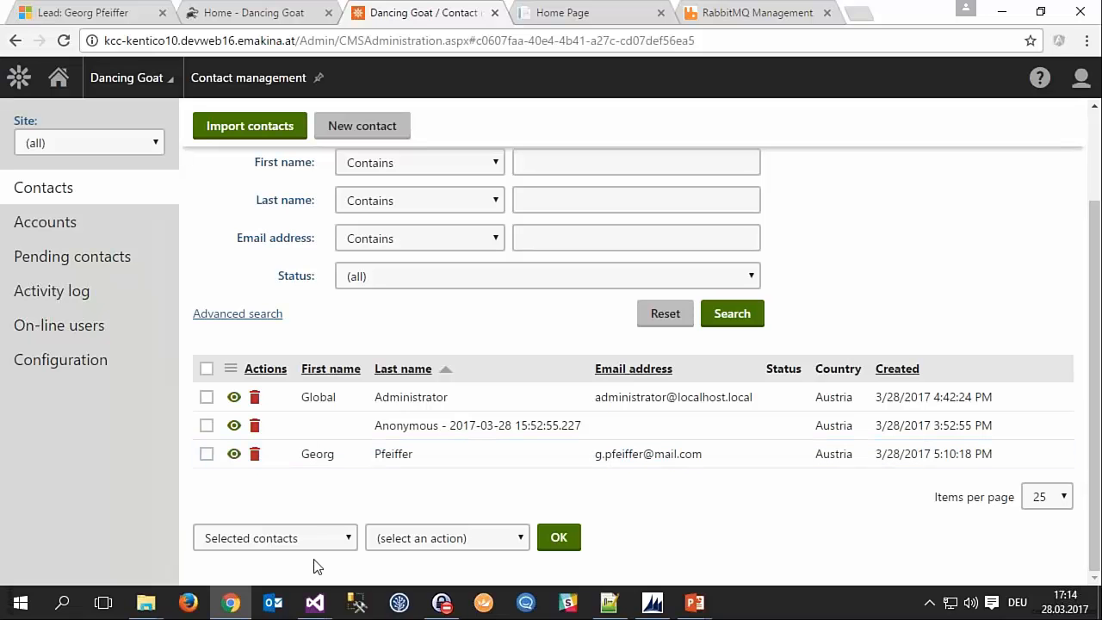
{"action": "mouse_move", "coordinate": [314, 603]}
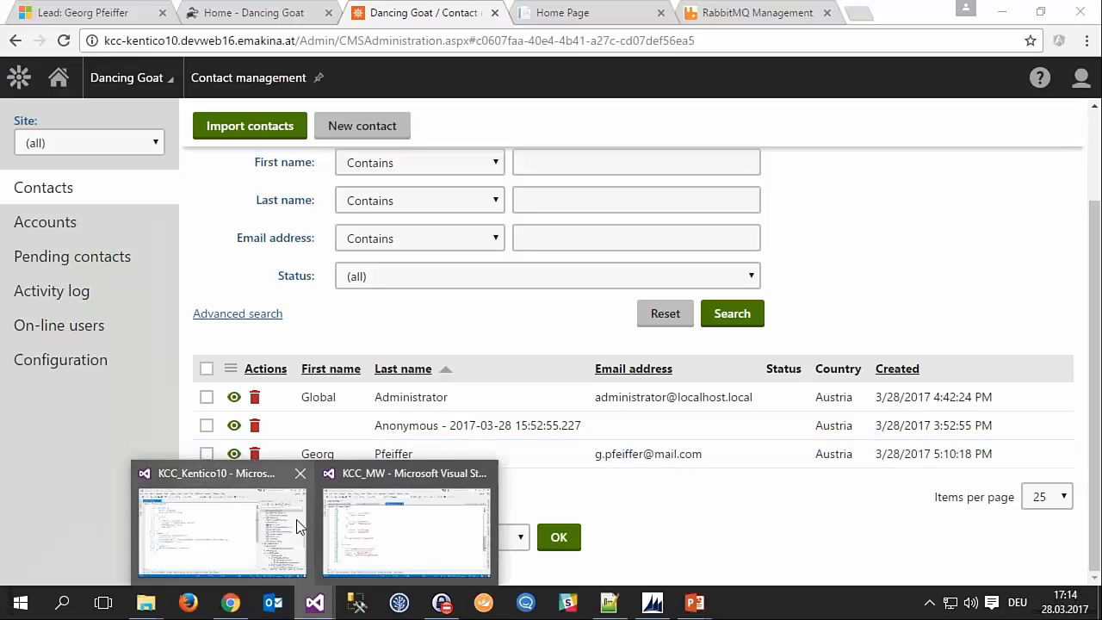
Show the KCC_Kentico10 configuration.json contact section routing to Kentico.Contacts with required name and email
{"action": "left_click", "coordinate": [221, 530]}
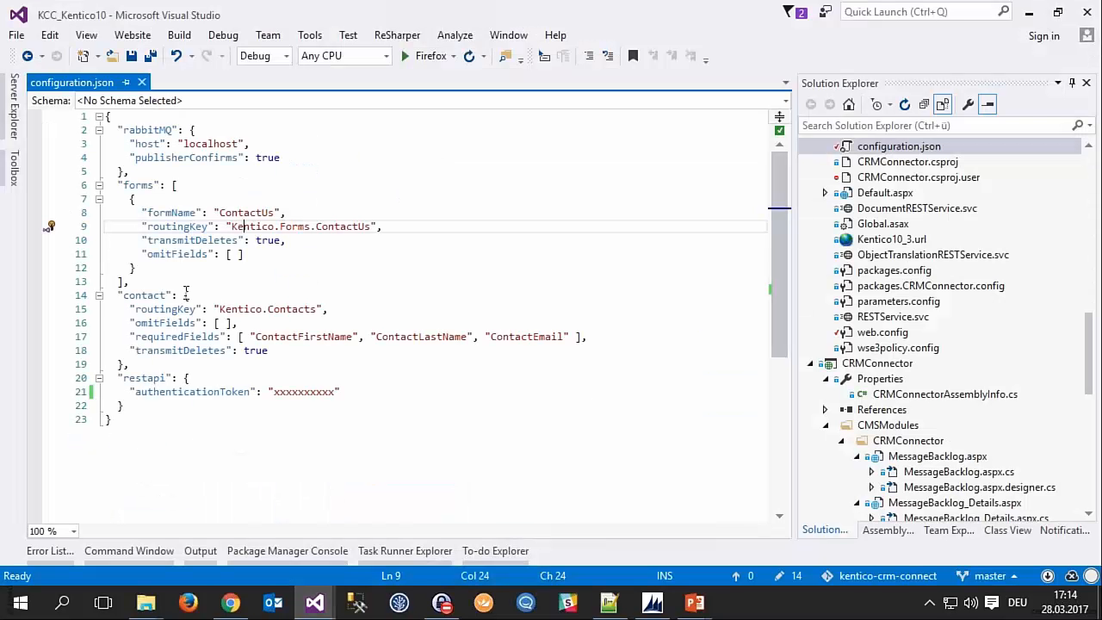
{"action": "left_click", "coordinate": [186, 308]}
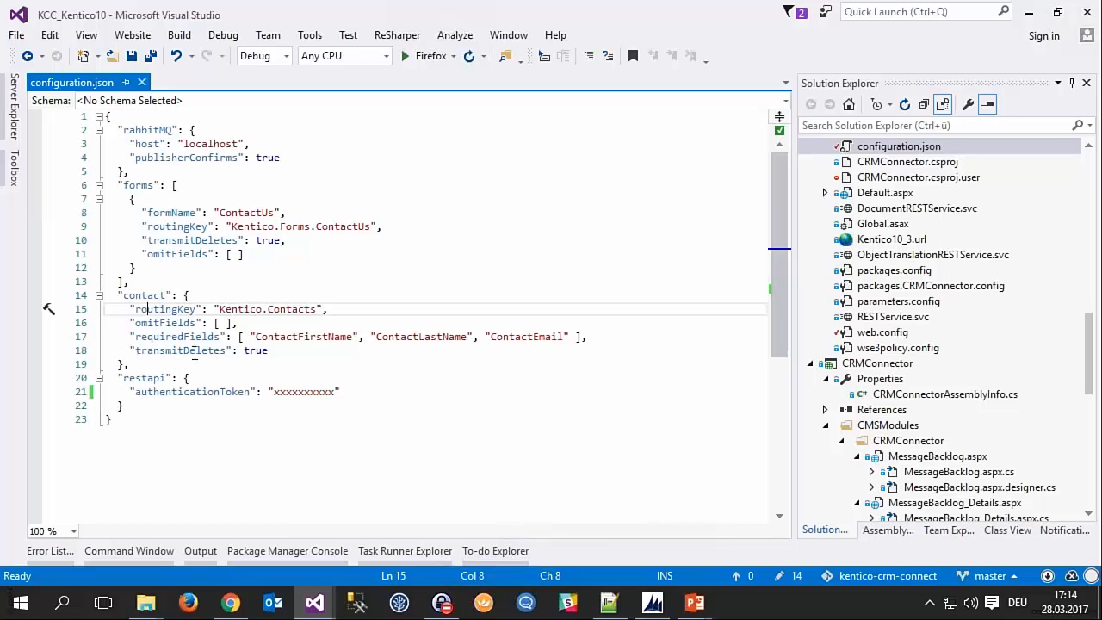
{"action": "mouse_move", "coordinate": [171, 336]}
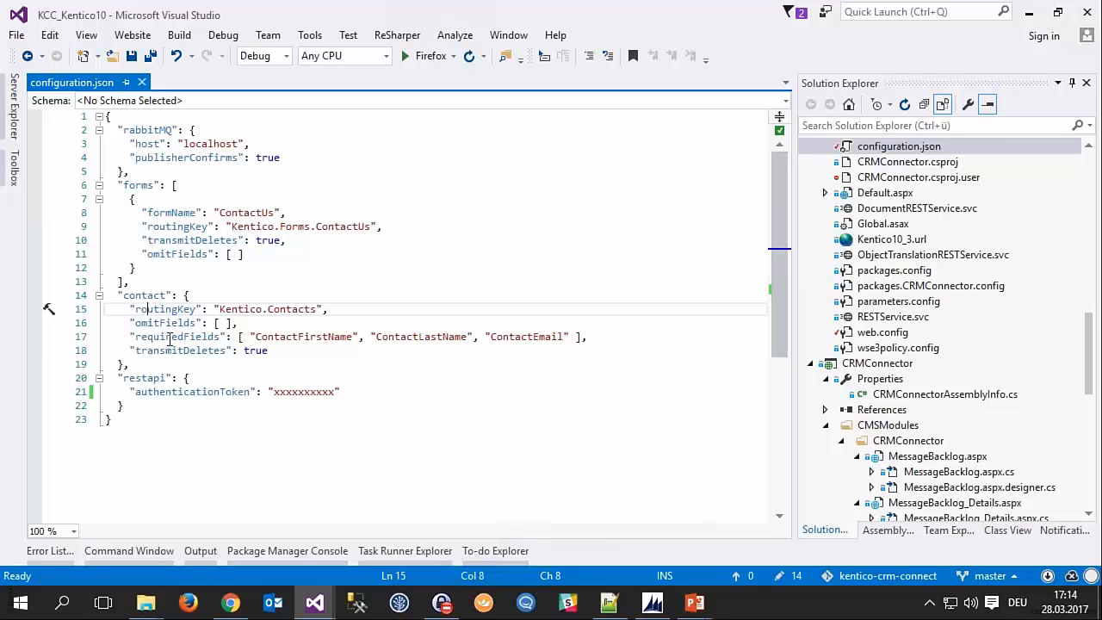
{"action": "double_click", "coordinate": [175, 336]}
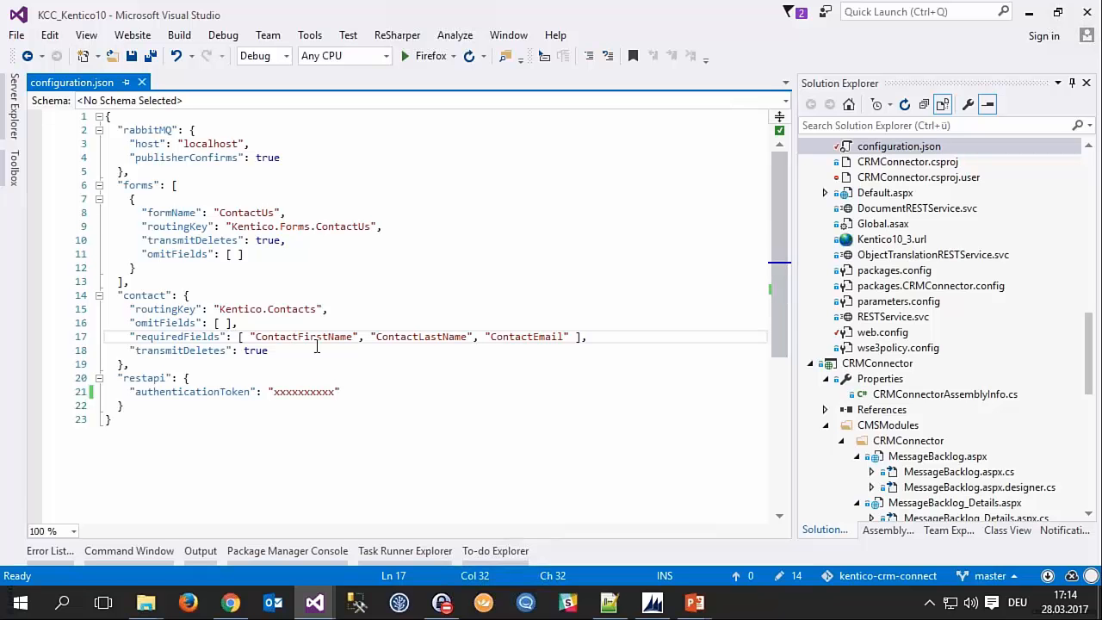
{"action": "left_click", "coordinate": [294, 336]}
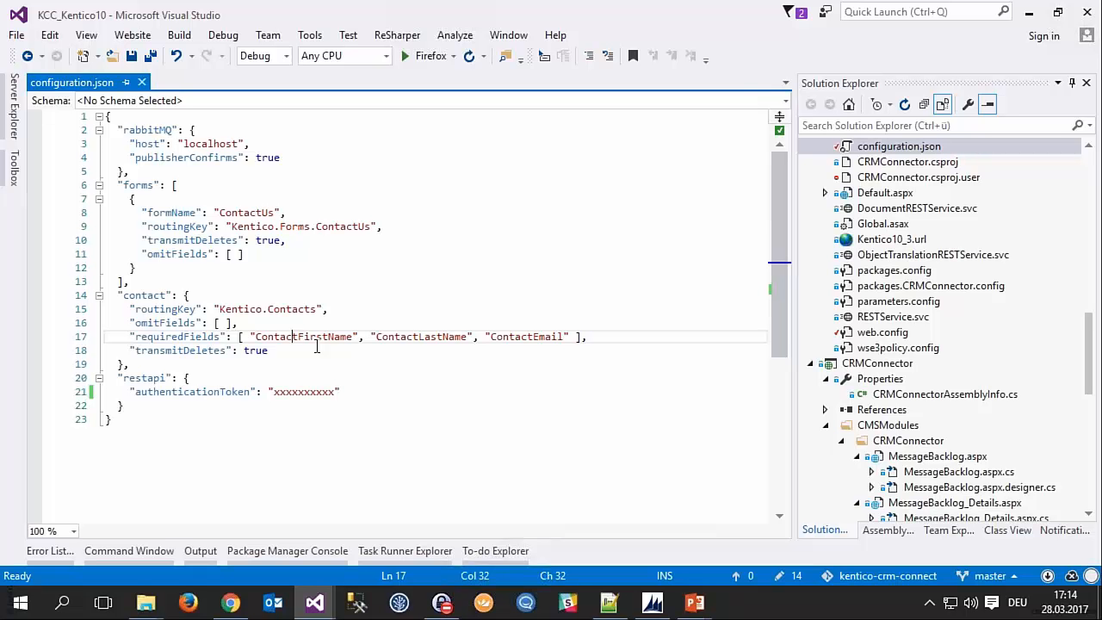
{"action": "mouse_move", "coordinate": [393, 515]}
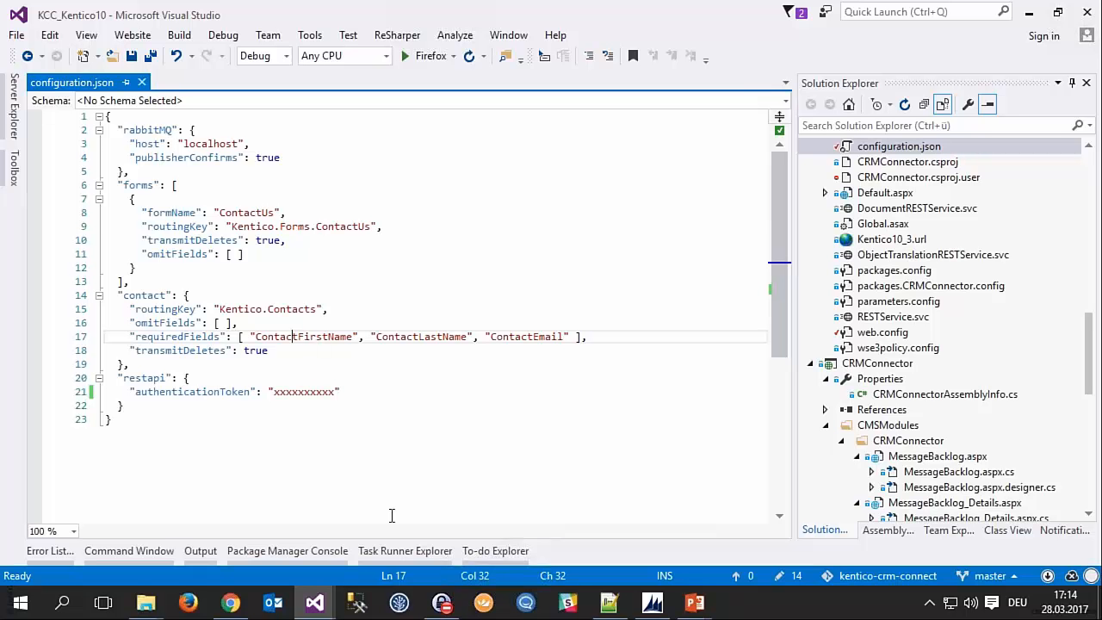
{"action": "mouse_move", "coordinate": [314, 601]}
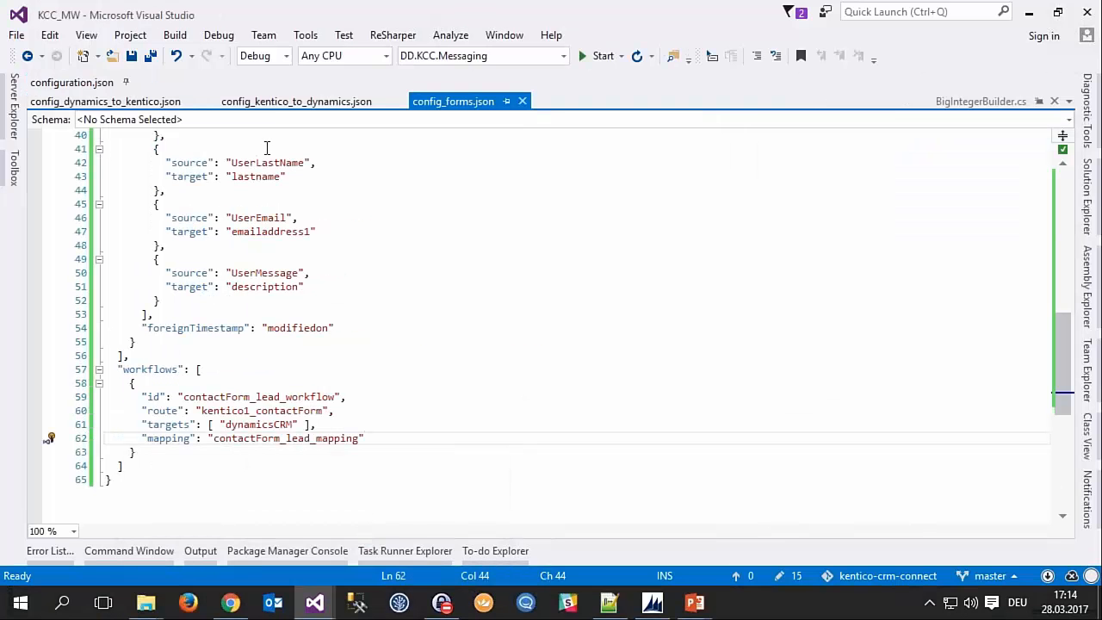
Review config_kentico_to_dynamics.json targets and field mappings from Kentico to Dynamics contacts
{"action": "left_click", "coordinate": [296, 100]}
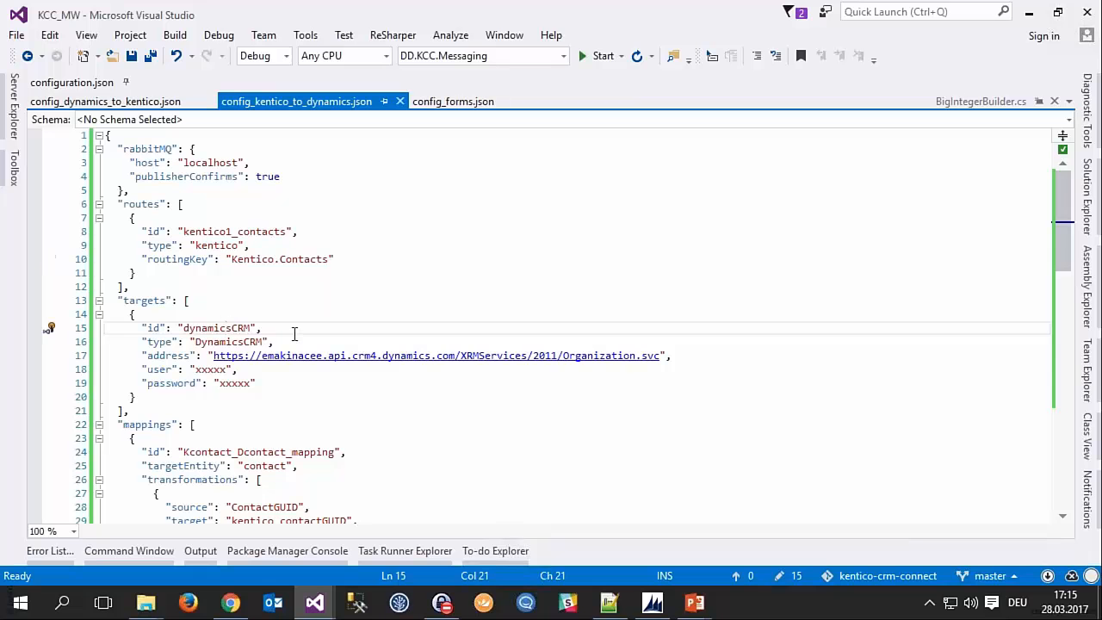
{"action": "scroll", "scroll_direction": "down", "scroll_amount": 3}
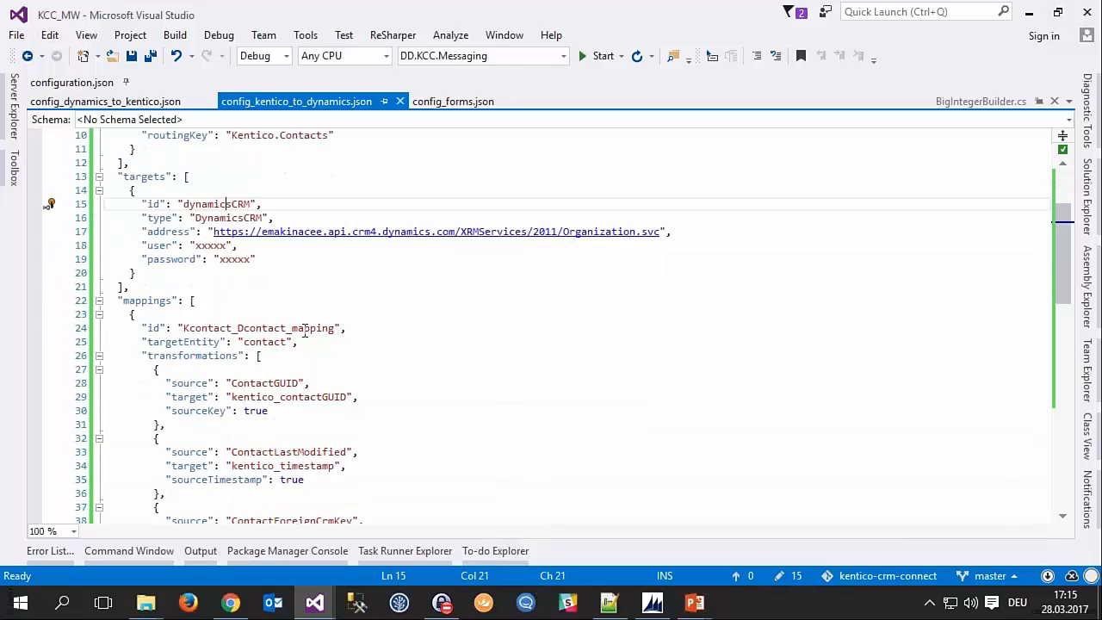
{"action": "scroll", "scroll_direction": "down", "scroll_amount": 3}
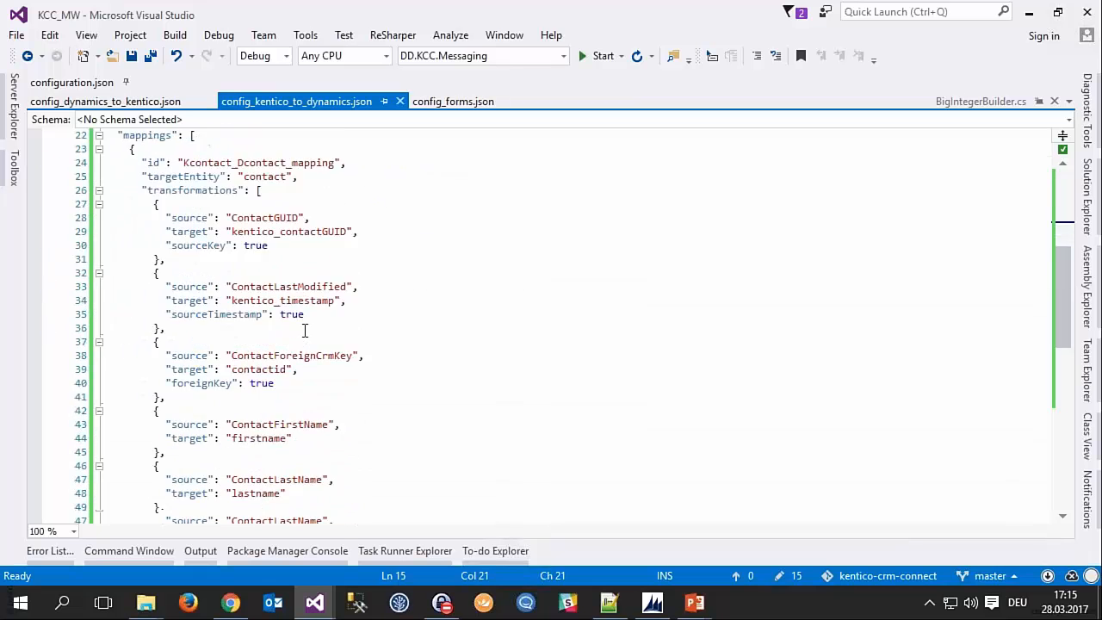
{"action": "scroll", "scroll_direction": "down", "scroll_amount": 3}
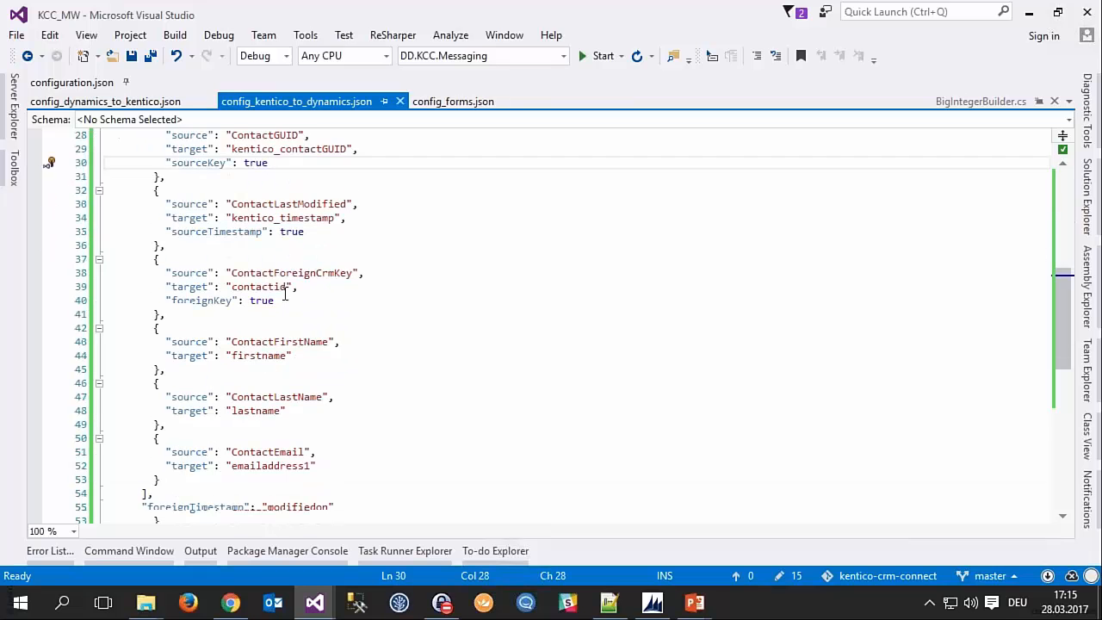
{"action": "scroll", "scroll_direction": "up", "scroll_amount": 3}
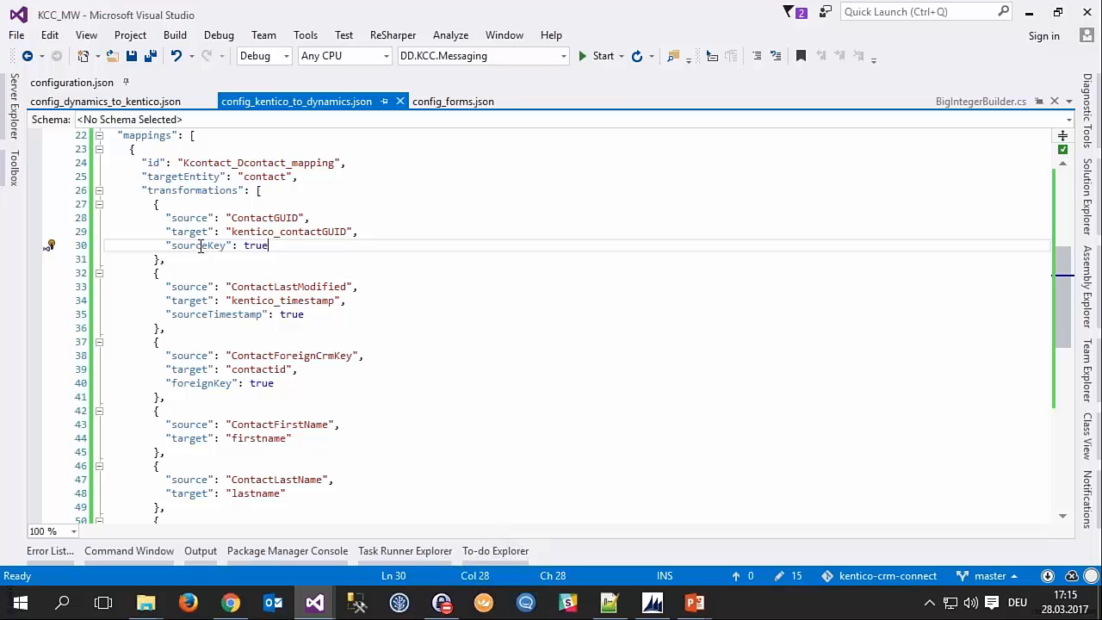
Scroll through the remaining mappings and workflows of the Kentico-to-Dynamics configuration
{"action": "double_click", "coordinate": [196, 245]}
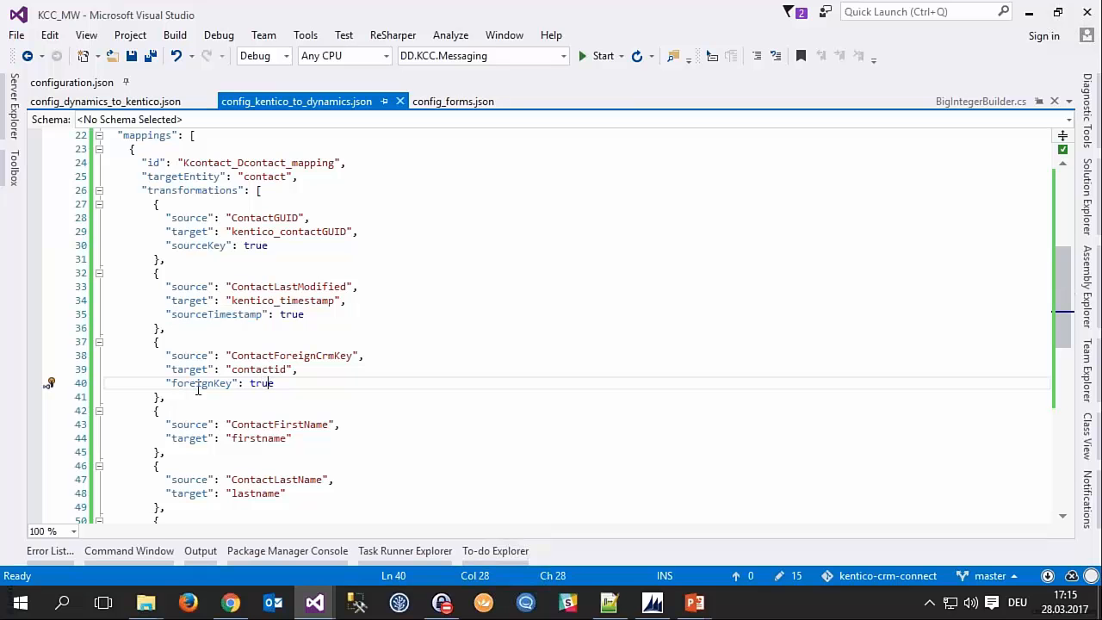
{"action": "scroll", "scroll_direction": "down", "scroll_amount": 3}
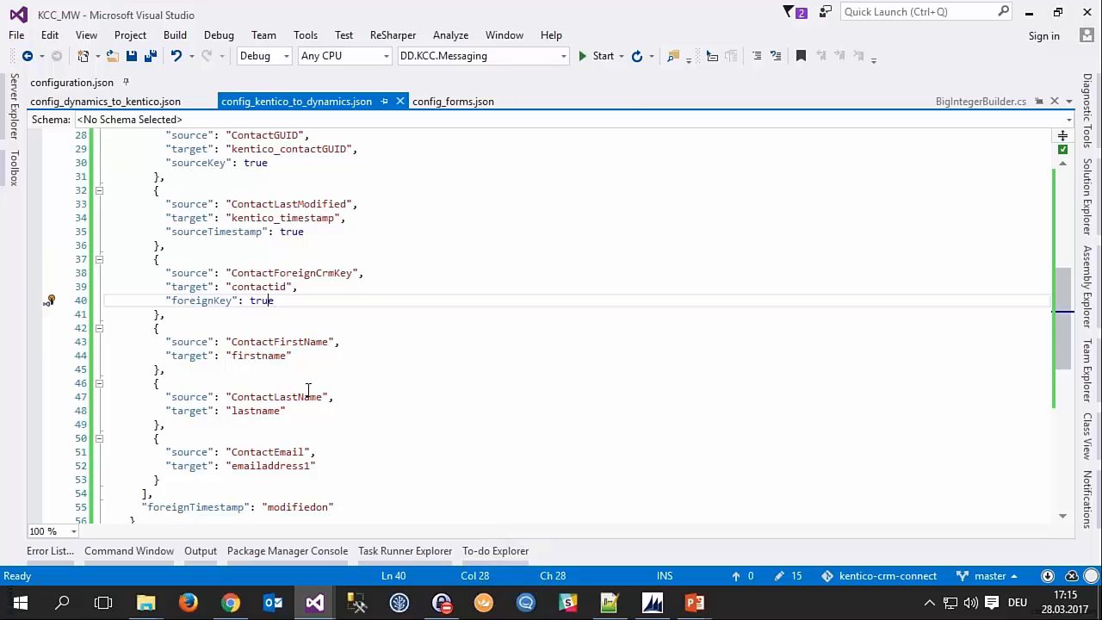
{"action": "scroll", "scroll_direction": "down", "scroll_amount": 3}
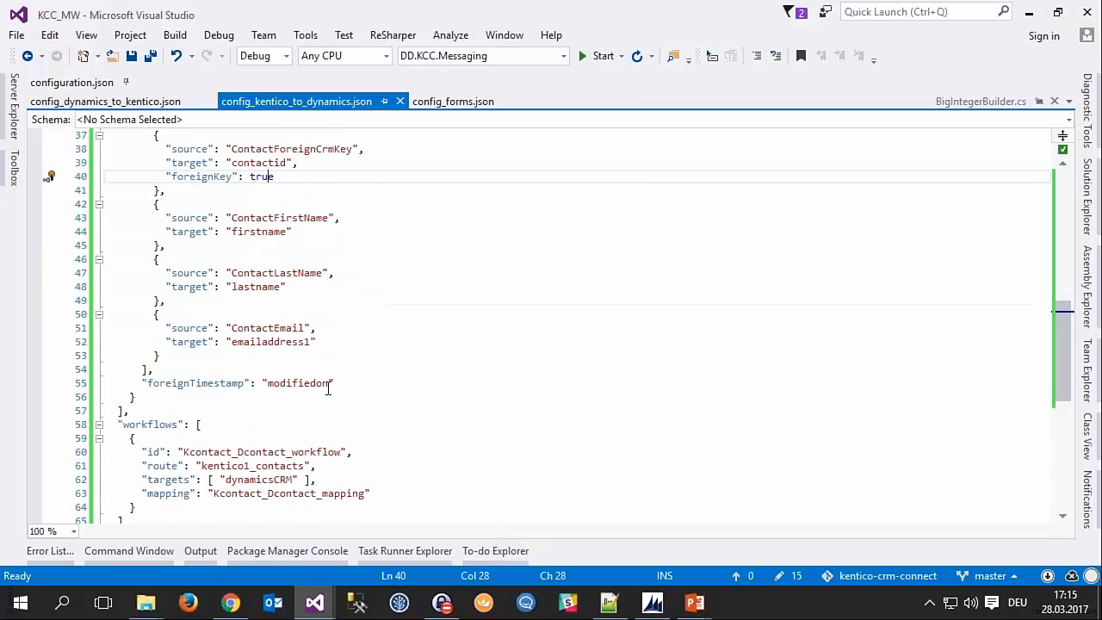
{"action": "scroll", "scroll_direction": "down", "scroll_amount": 3}
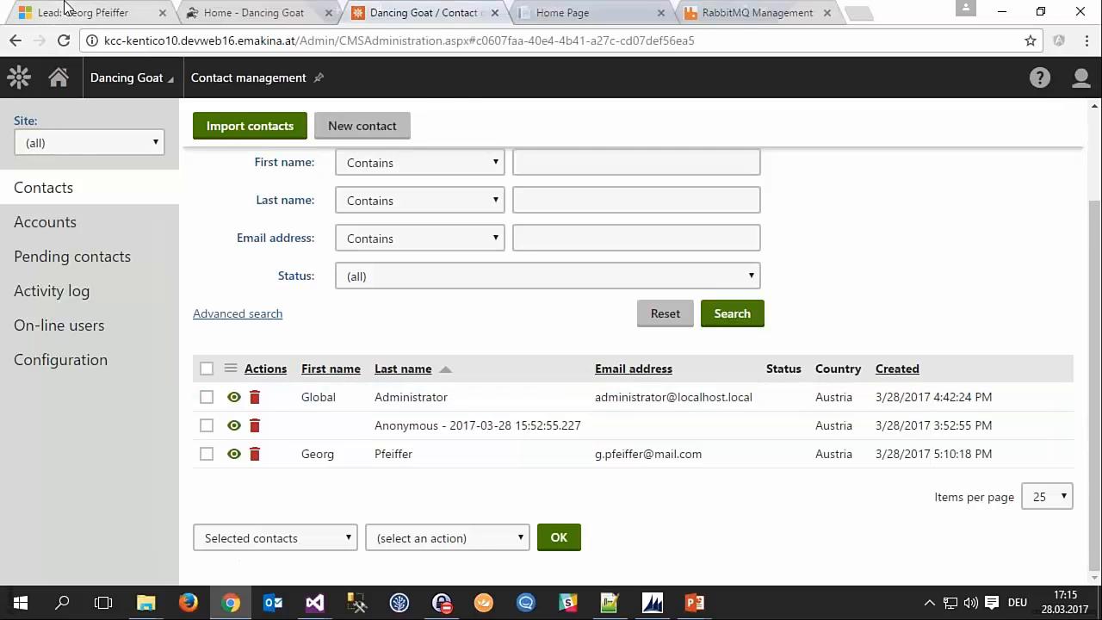
{"action": "left_click", "coordinate": [86, 12]}
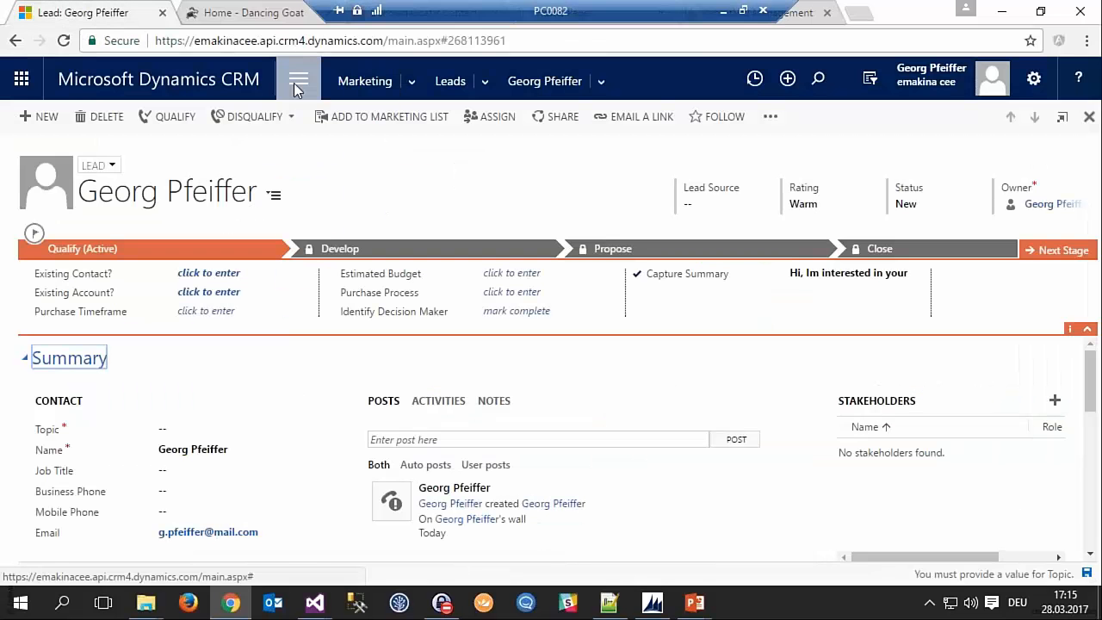
{"action": "left_click", "coordinate": [298, 80]}
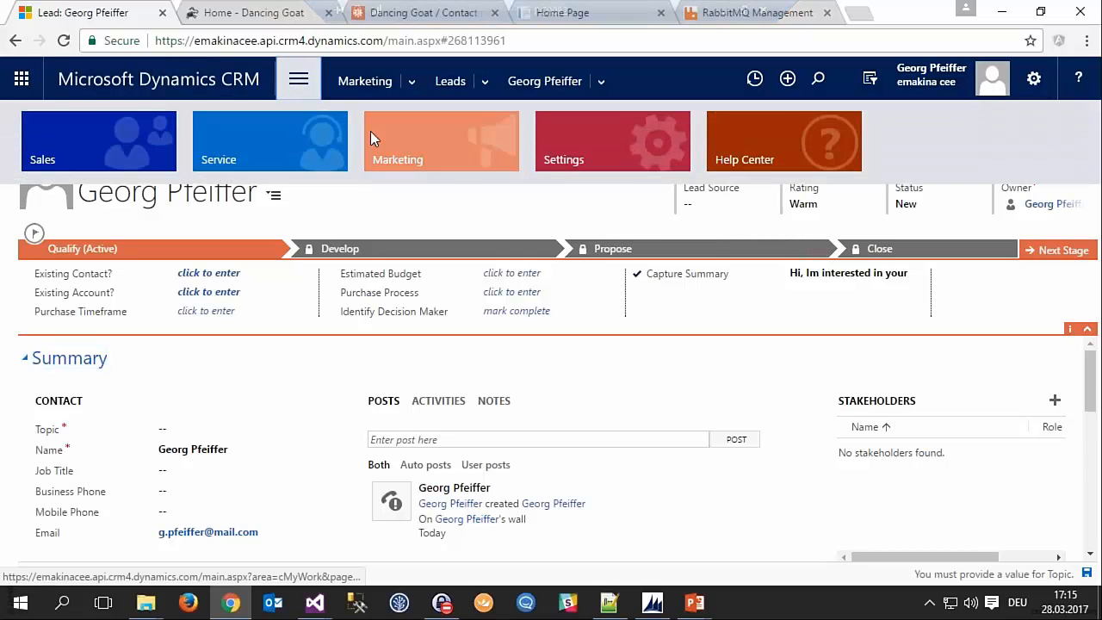
{"action": "left_click", "coordinate": [253, 275]}
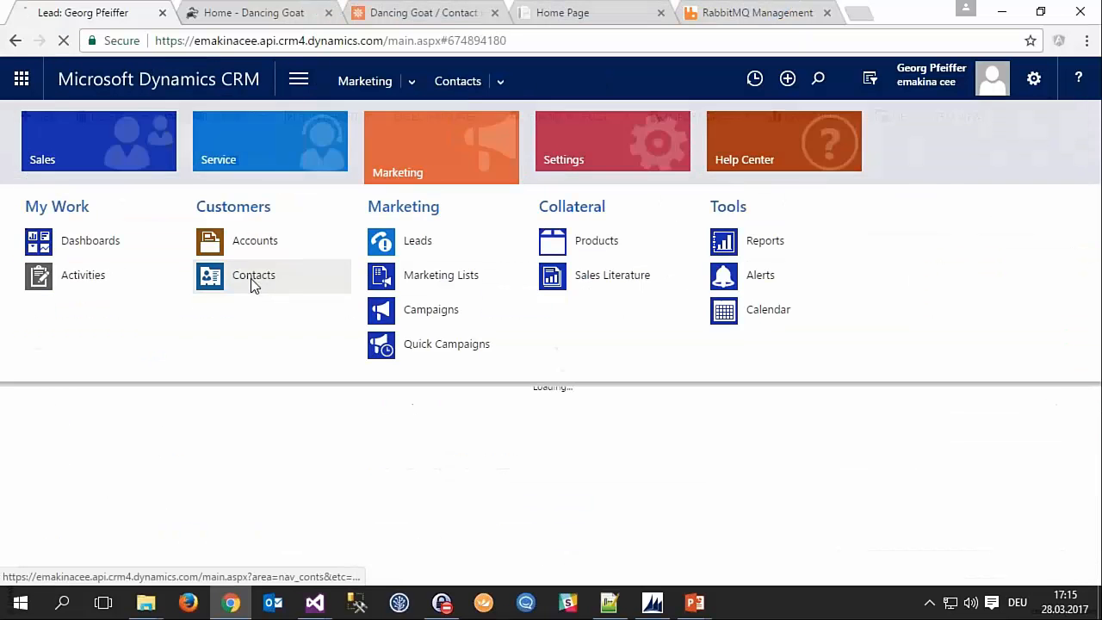
{"action": "left_click", "coordinate": [253, 275]}
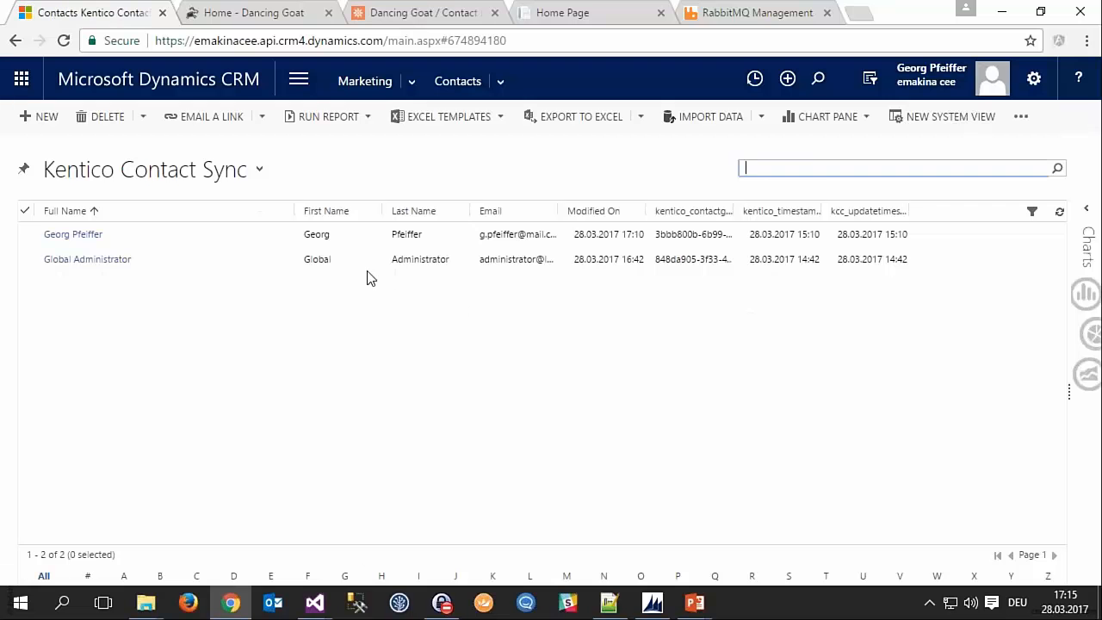
{"action": "left_click", "coordinate": [73, 234]}
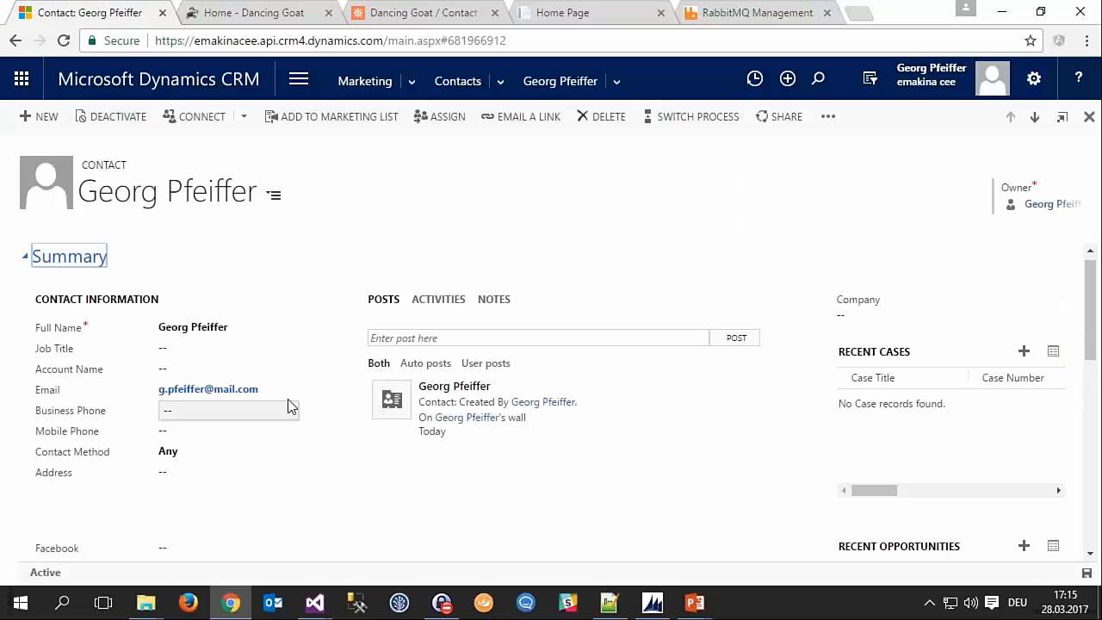
{"action": "mouse_move", "coordinate": [344, 430]}
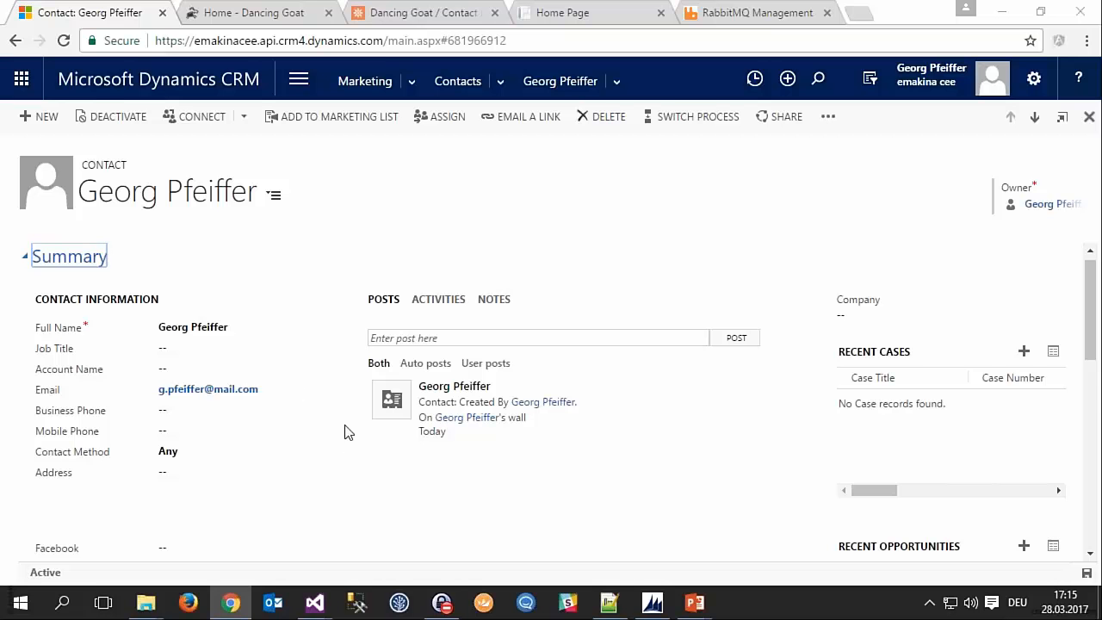
{"action": "key", "text": "alt+tab"}
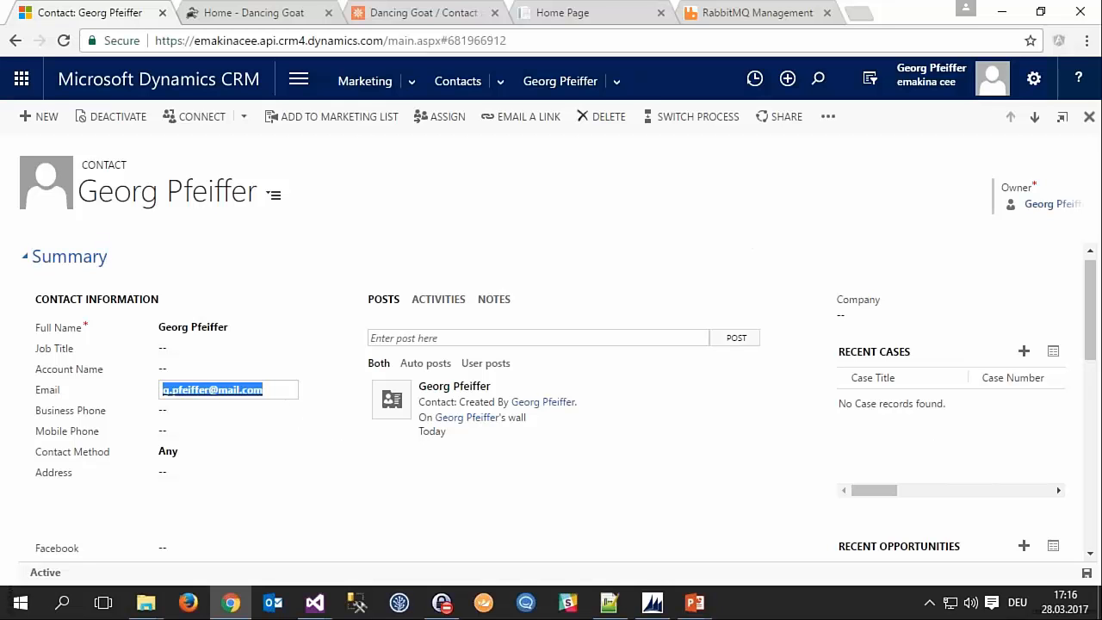
{"action": "left_click", "coordinate": [275, 389]}
{"action": "type", "text": "new"}
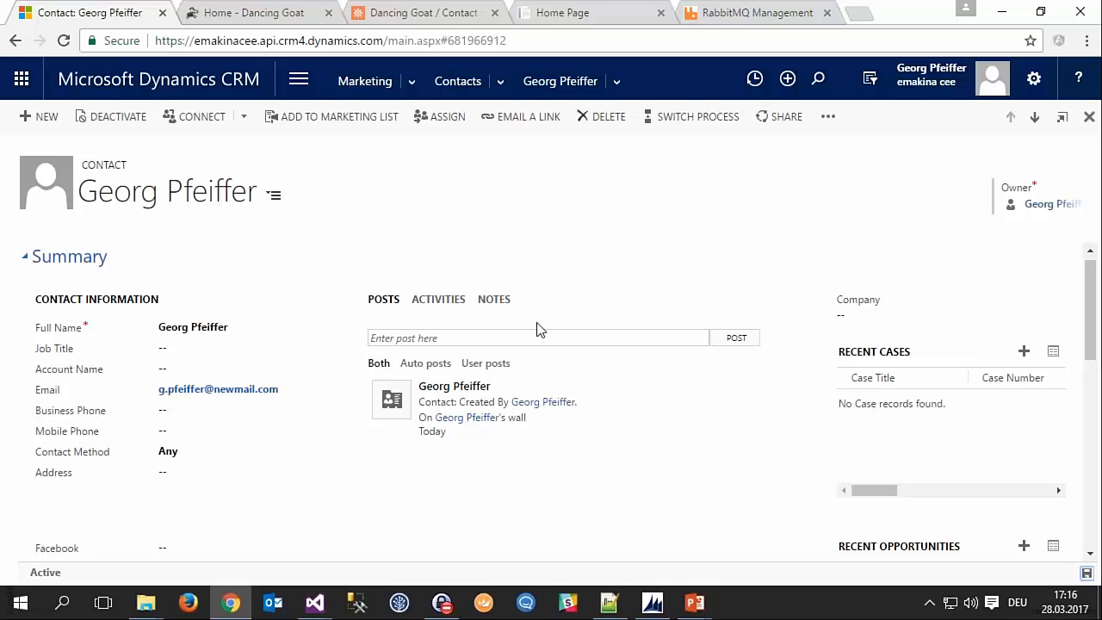
{"action": "mouse_move", "coordinate": [404, 236]}
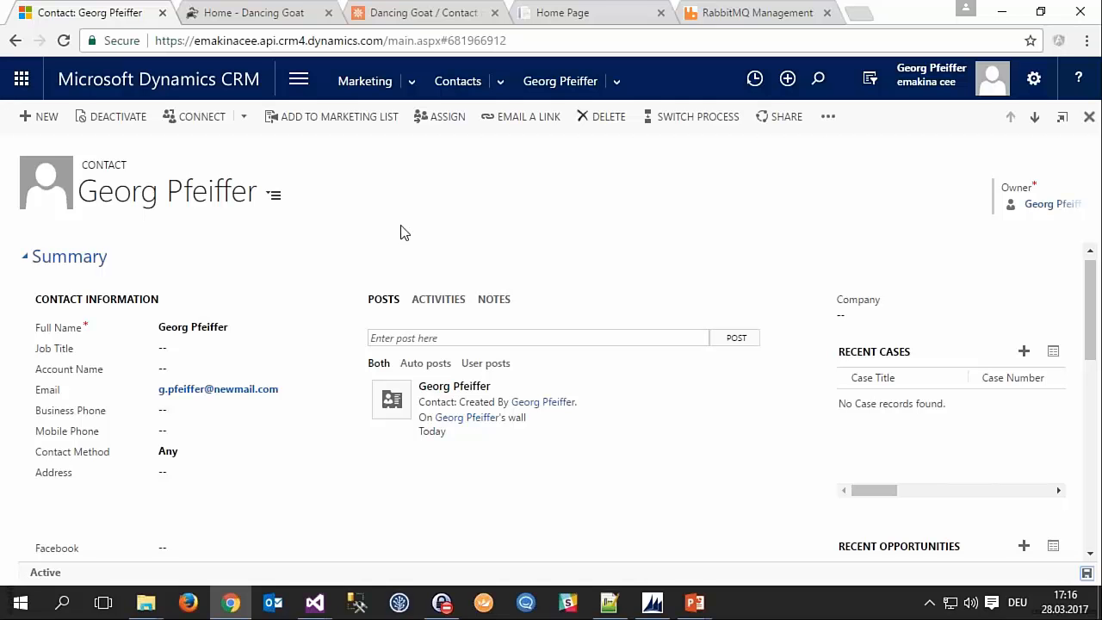
{"action": "mouse_move", "coordinate": [315, 415]}
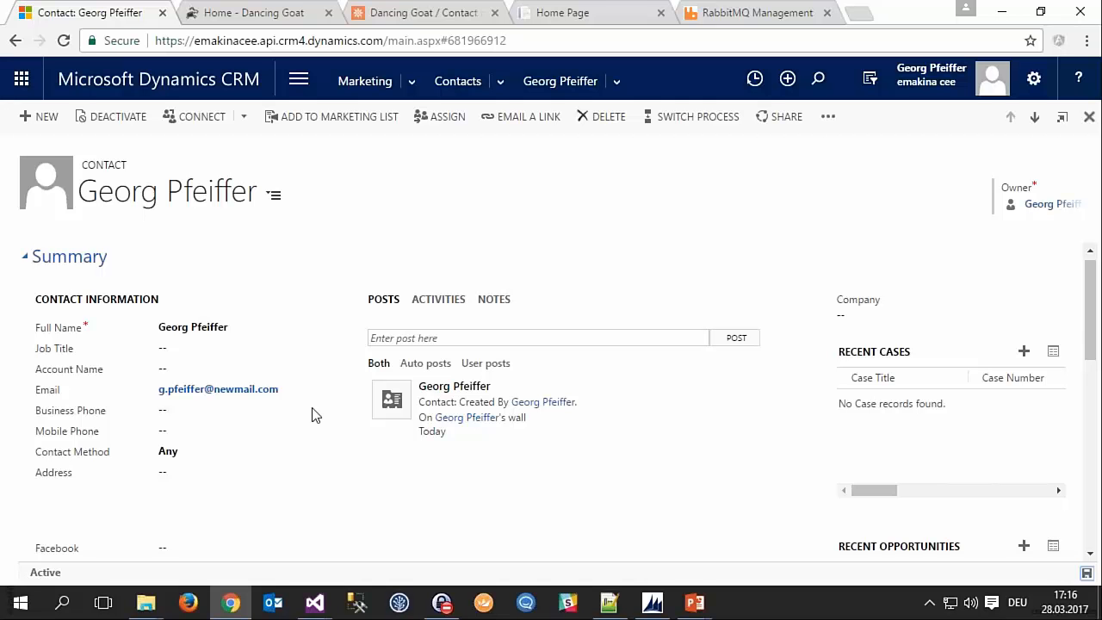
{"action": "mouse_move", "coordinate": [313, 468]}
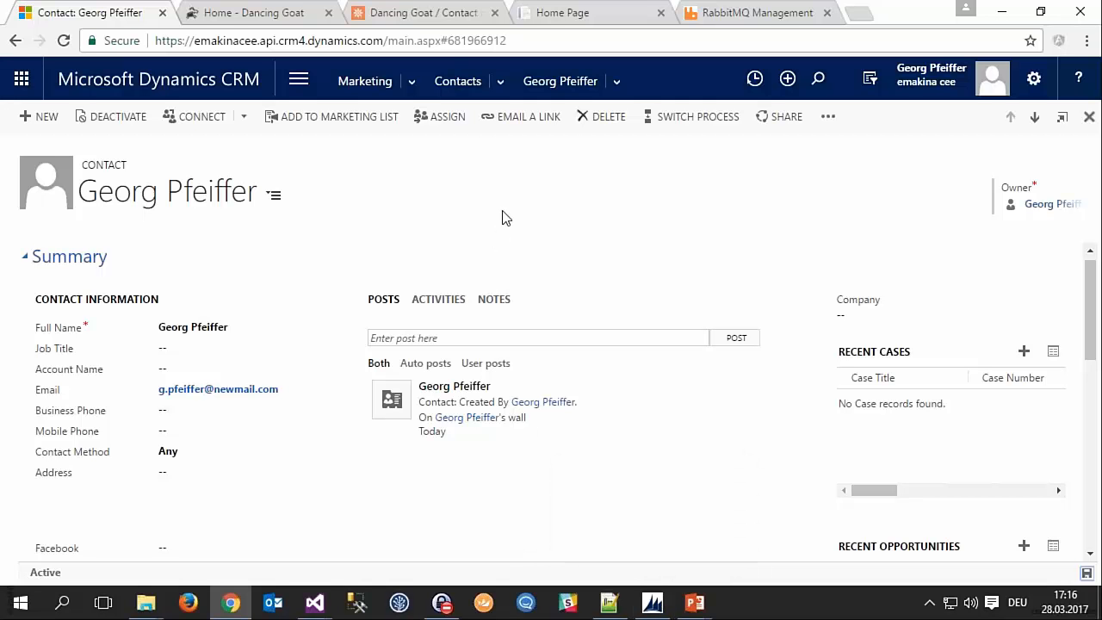
{"action": "mouse_move", "coordinate": [681, 527]}
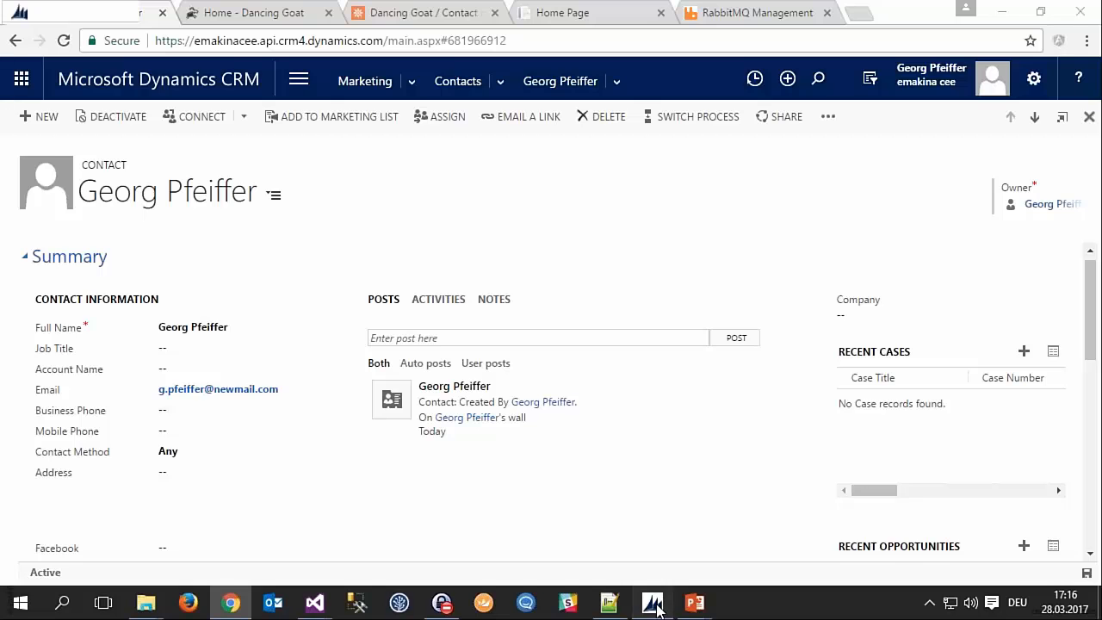
Browse KenticoXrmConnectorPlugin's contact steps — Update, Delete and the plugin details — in Plugin Registration Tool
{"action": "left_click", "coordinate": [652, 602]}
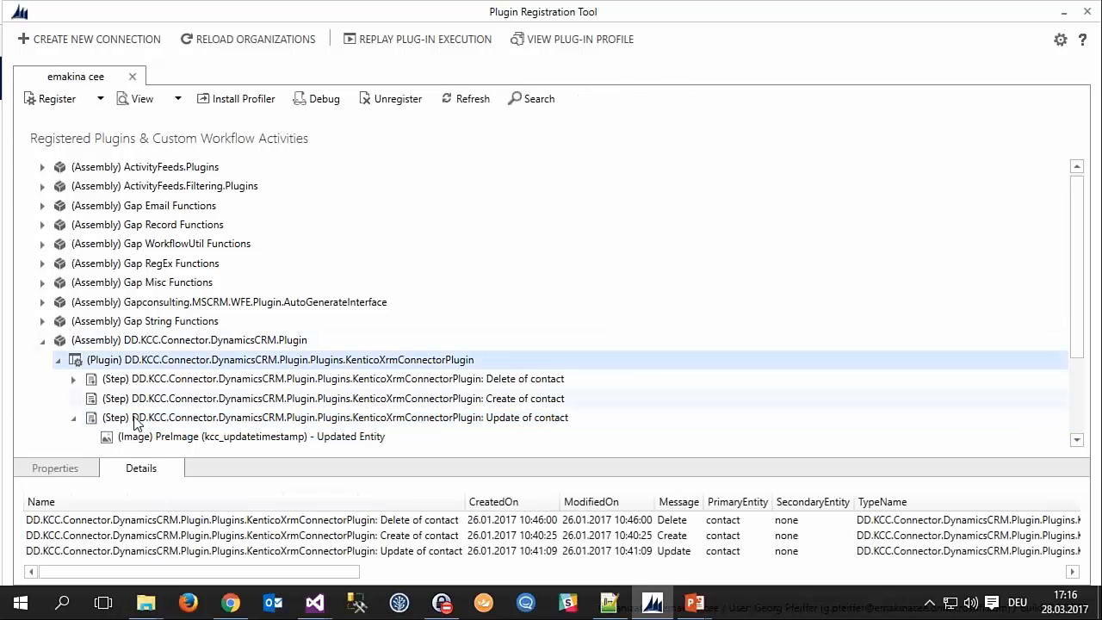
{"action": "left_click", "coordinate": [344, 418]}
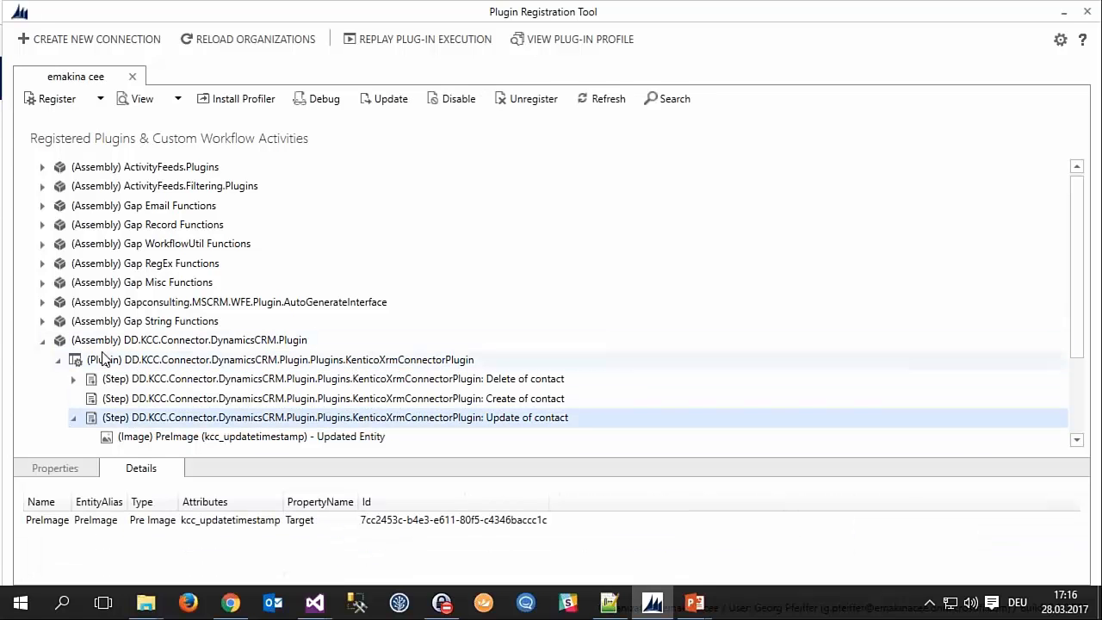
{"action": "left_click", "coordinate": [189, 339]}
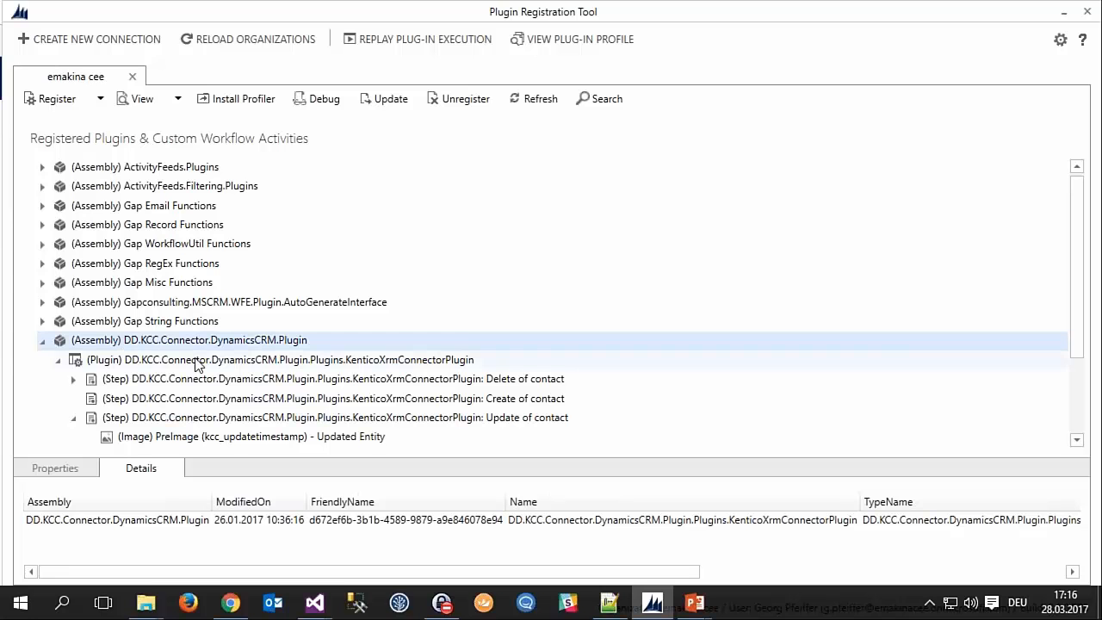
{"action": "mouse_move", "coordinate": [189, 375]}
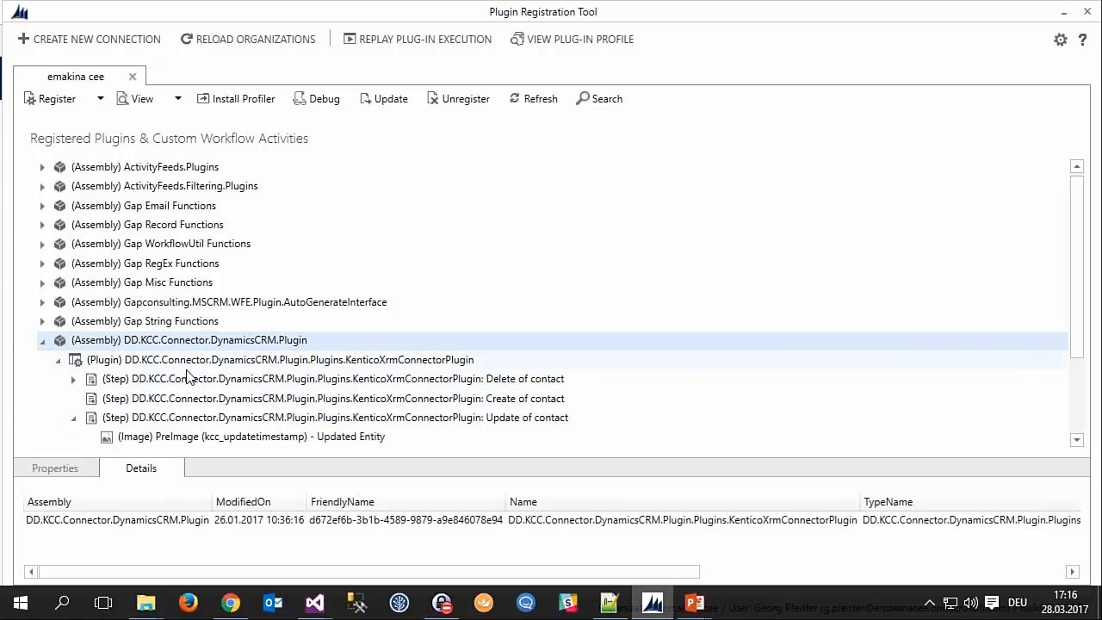
{"action": "left_click", "coordinate": [341, 379]}
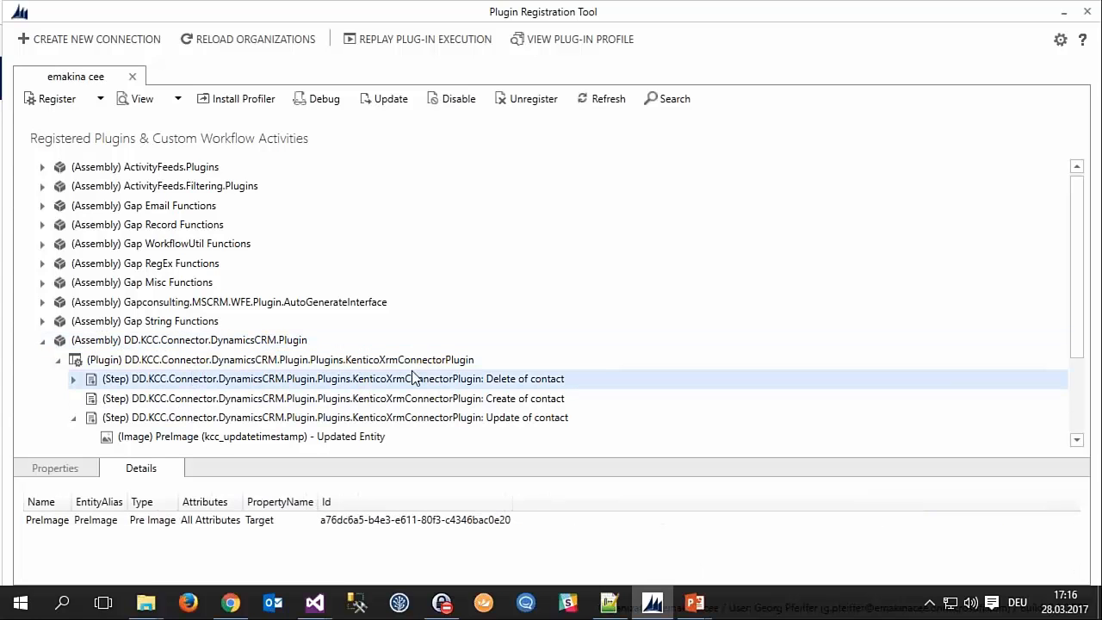
{"action": "left_click", "coordinate": [439, 418]}
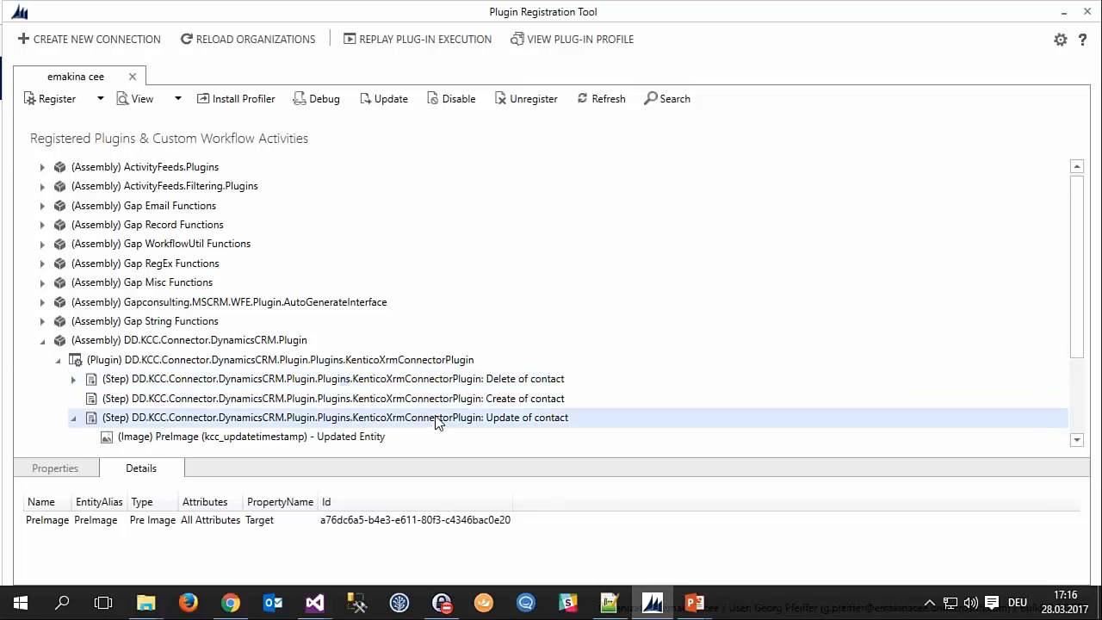
Inspect the Update of contact step's settings, including its primary entity, and close without changes
{"action": "right_click", "coordinate": [439, 418]}
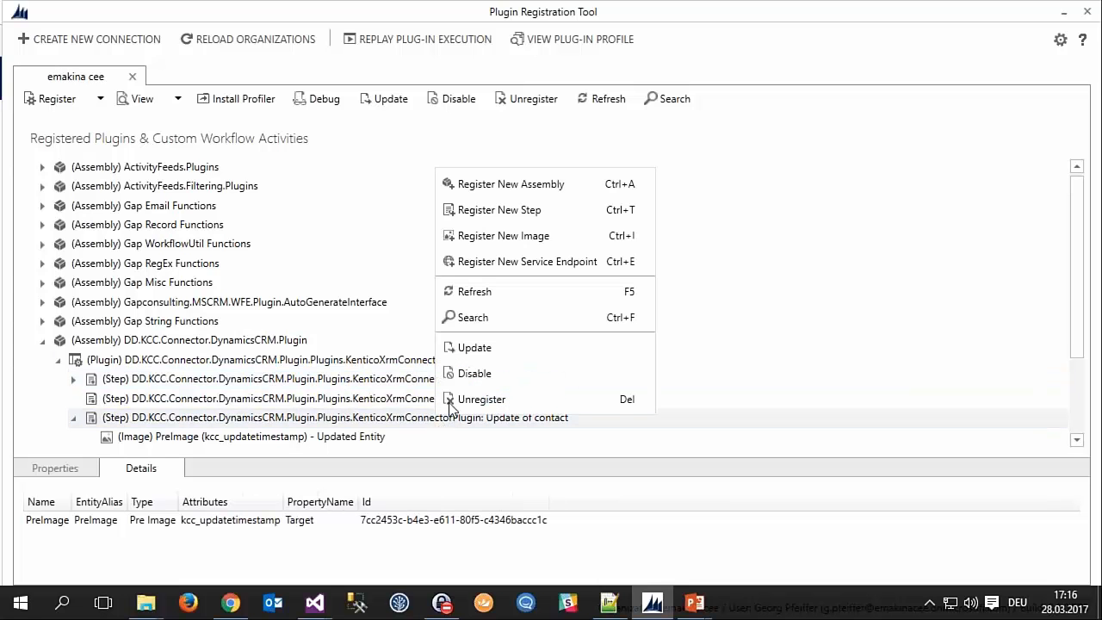
{"action": "left_click", "coordinate": [473, 347]}
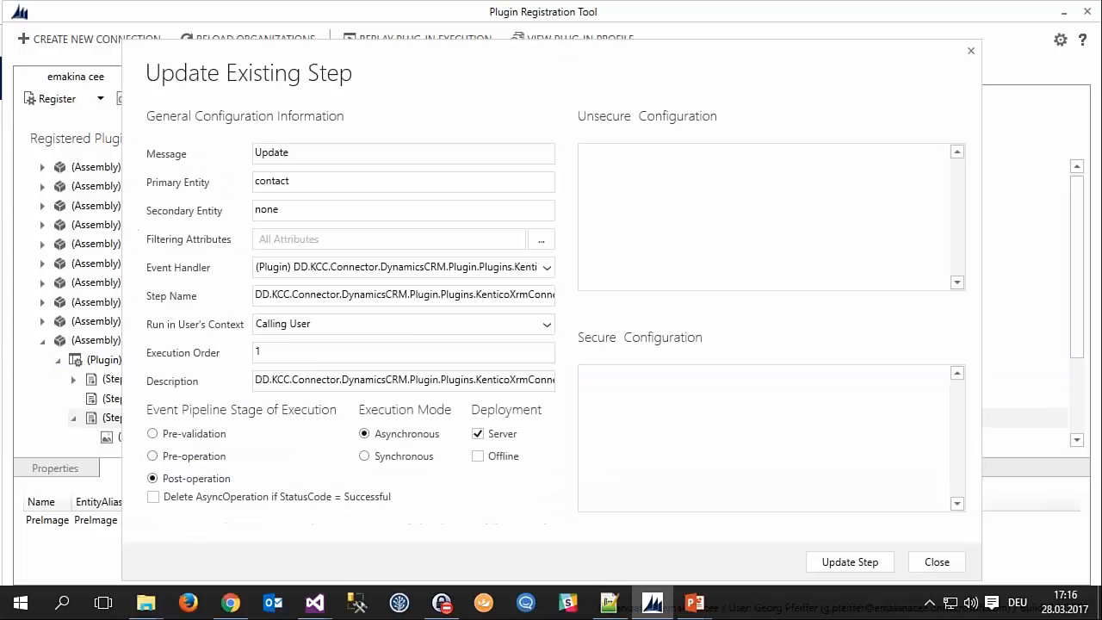
{"action": "left_click", "coordinate": [403, 181]}
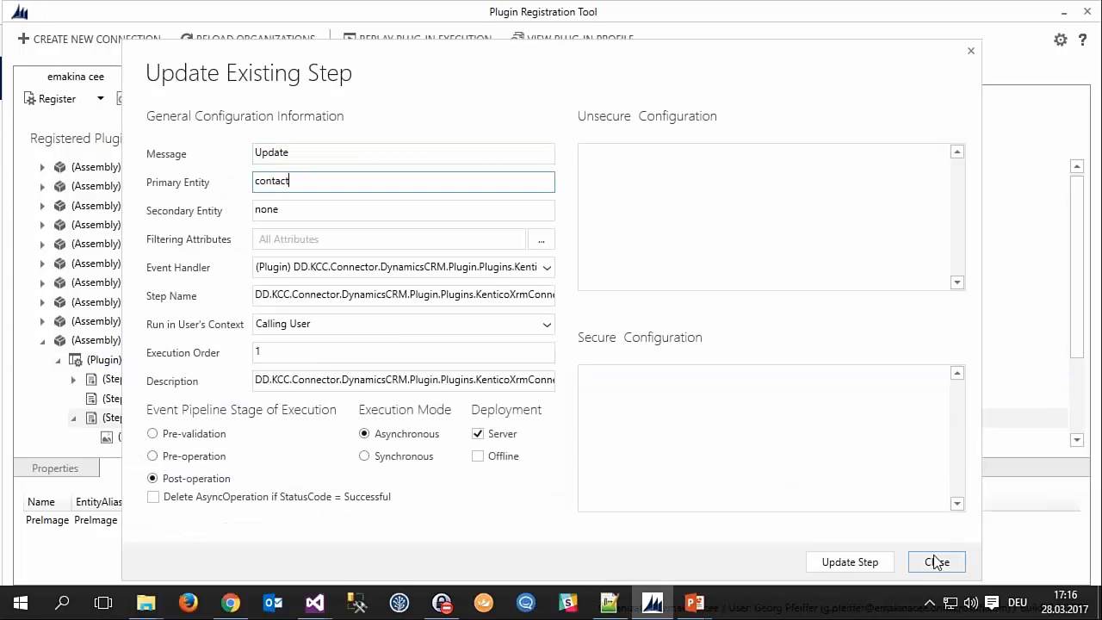
{"action": "left_click", "coordinate": [936, 561]}
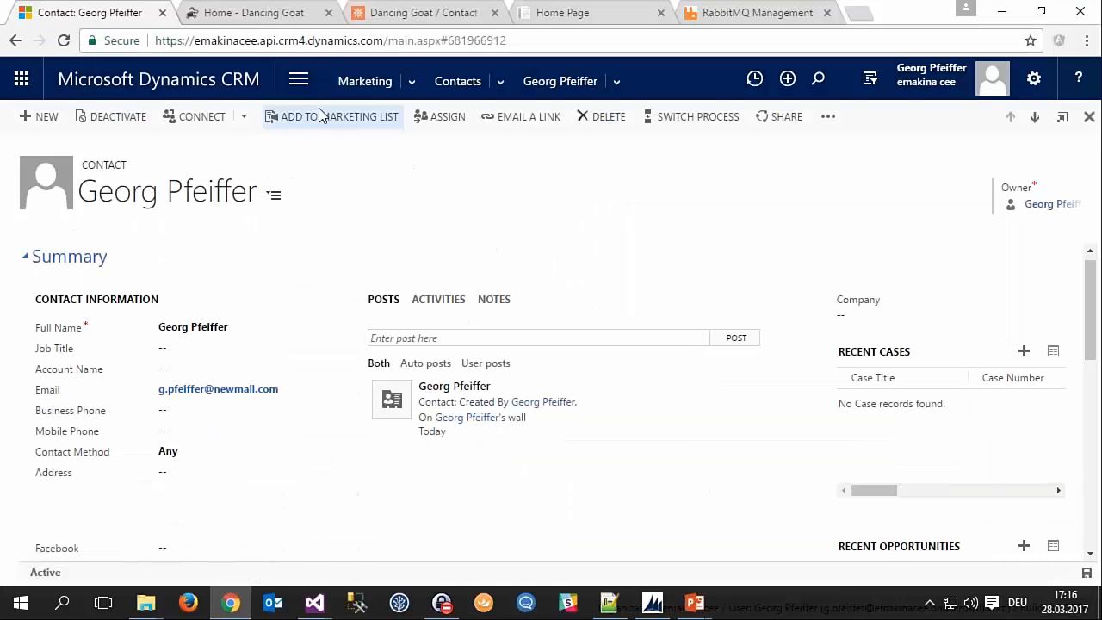
Navigate Dynamics CRM to the Aktive Settings list showing the connector's RestEndpointAddress
{"action": "left_click", "coordinate": [298, 81]}
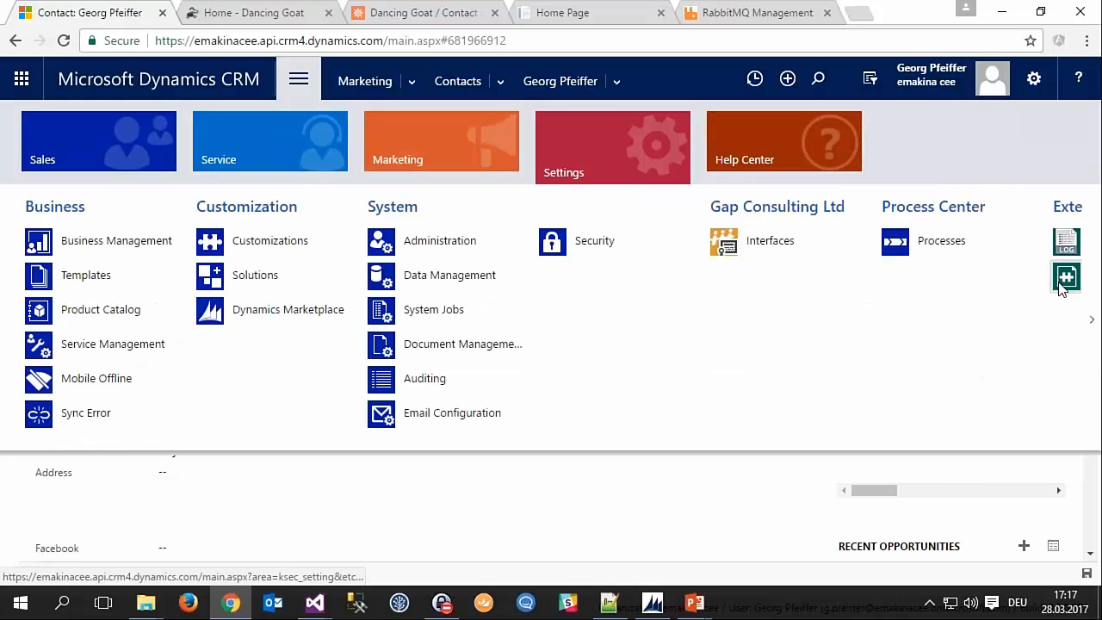
{"action": "left_click", "coordinate": [1066, 277]}
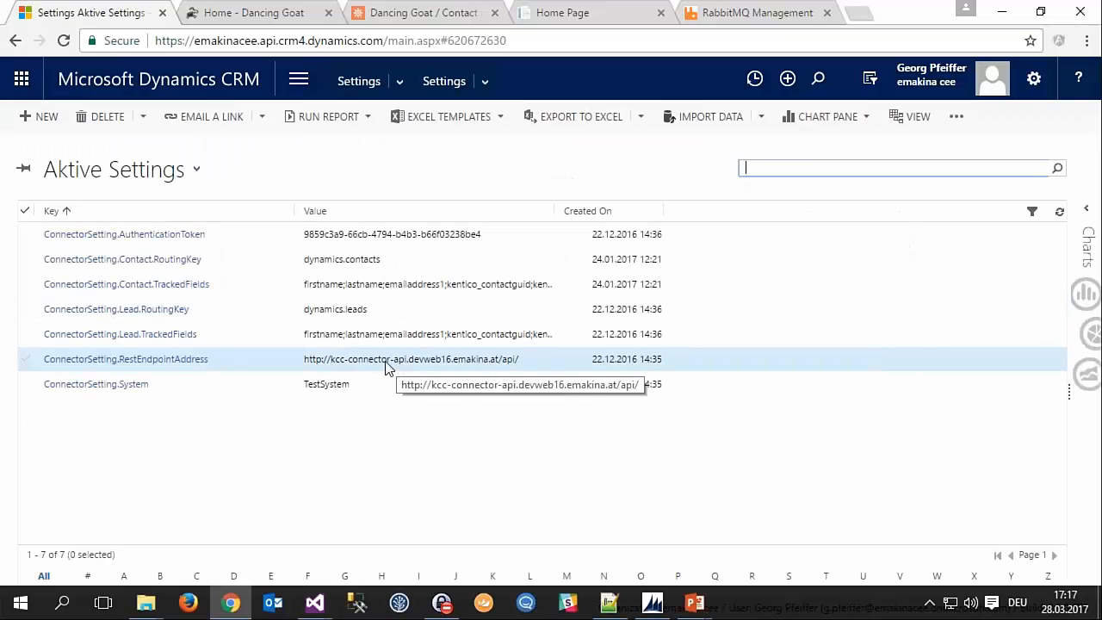
{"action": "mouse_move", "coordinate": [417, 370]}
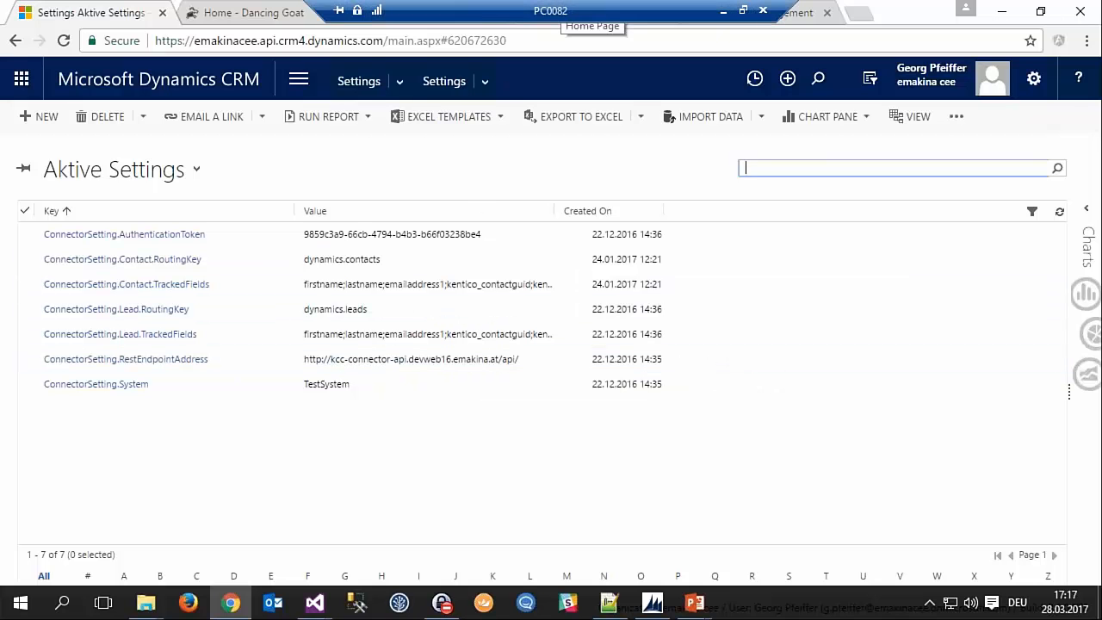
{"action": "mouse_move", "coordinate": [560, 158]}
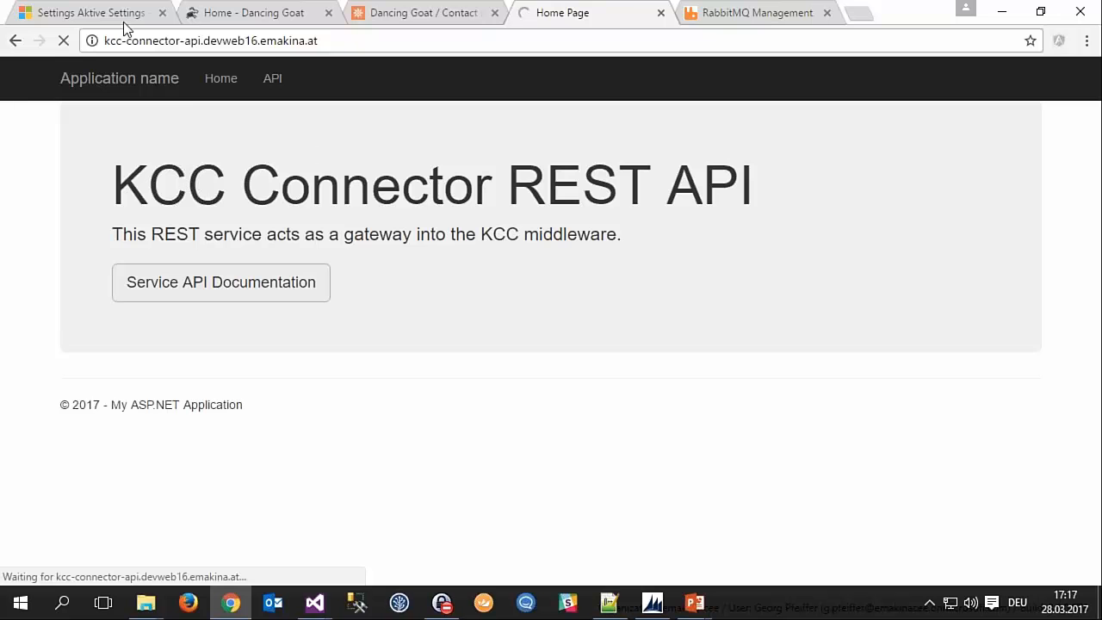
Bring up config_kentico_to_dynamics.json with Kcontact_Dcontact_workflow routing kentico1_contacts to dynamicsCRM
{"action": "left_click", "coordinate": [86, 12]}
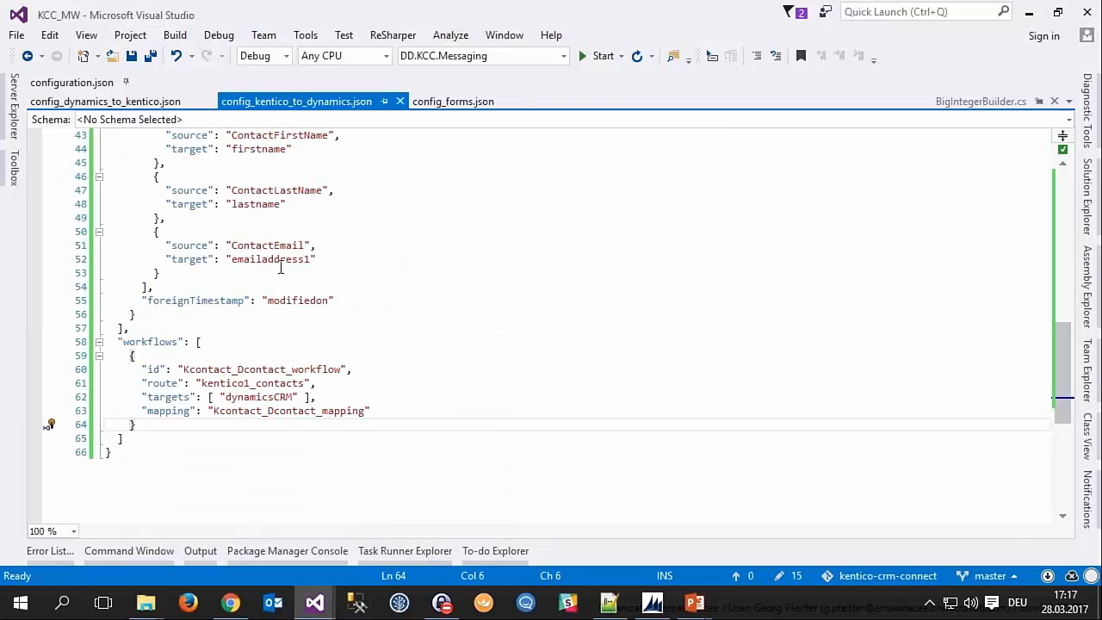
Review config_dynamics_to_kentico.json's DynamicsCRM route type and its routes and targets
{"action": "left_click", "coordinate": [105, 100]}
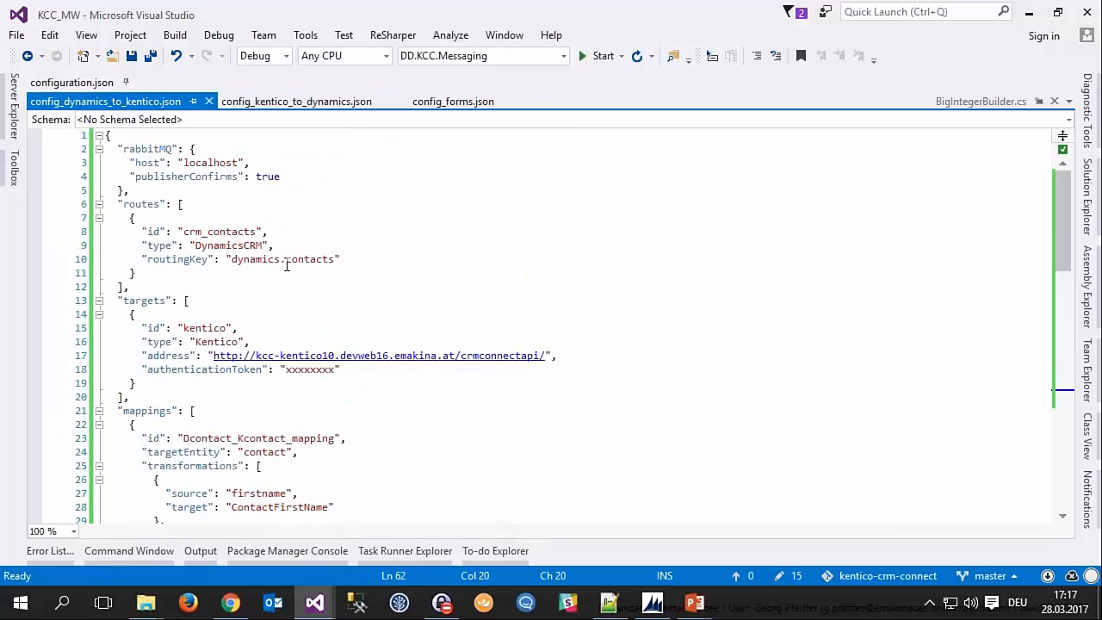
{"action": "double_click", "coordinate": [227, 245]}
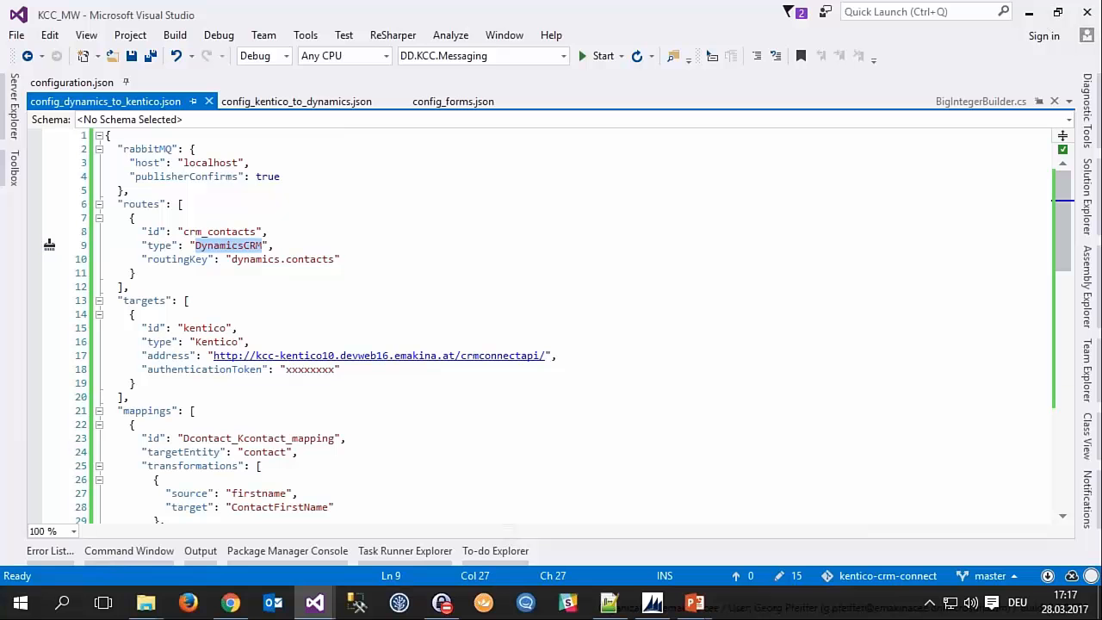
{"action": "mouse_move", "coordinate": [228, 254]}
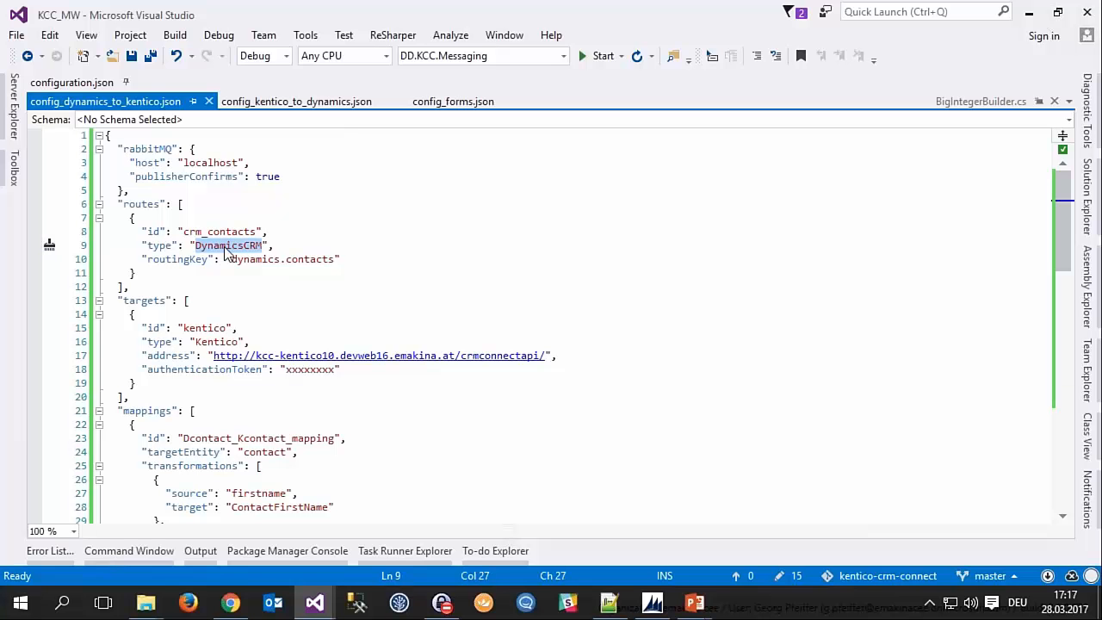
{"action": "left_click", "coordinate": [249, 258]}
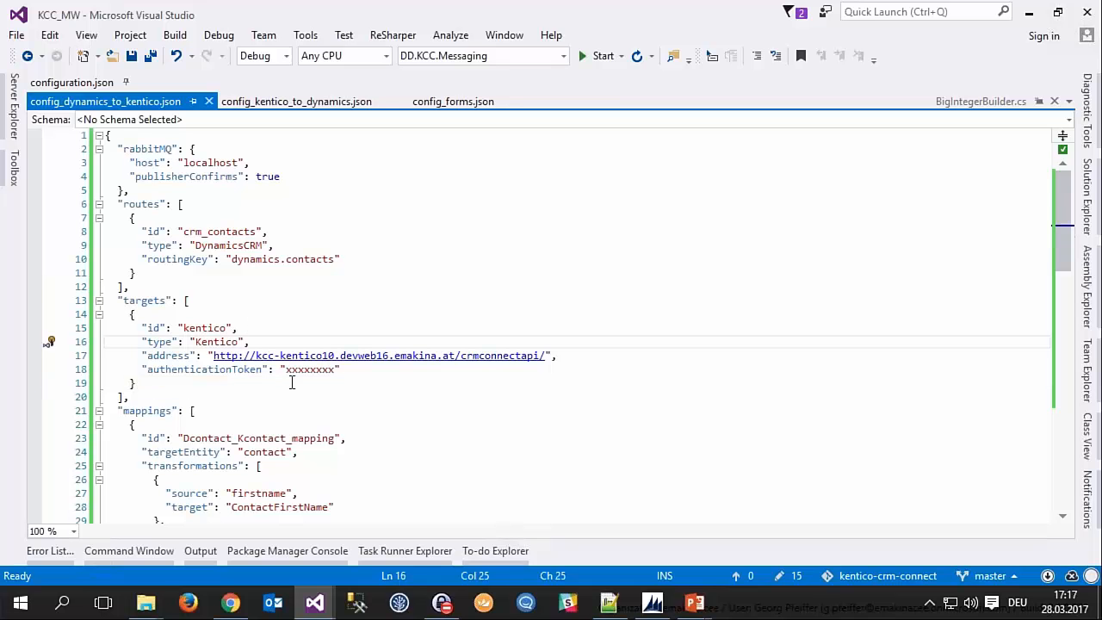
{"action": "scroll", "scroll_direction": "down", "scroll_amount": 3}
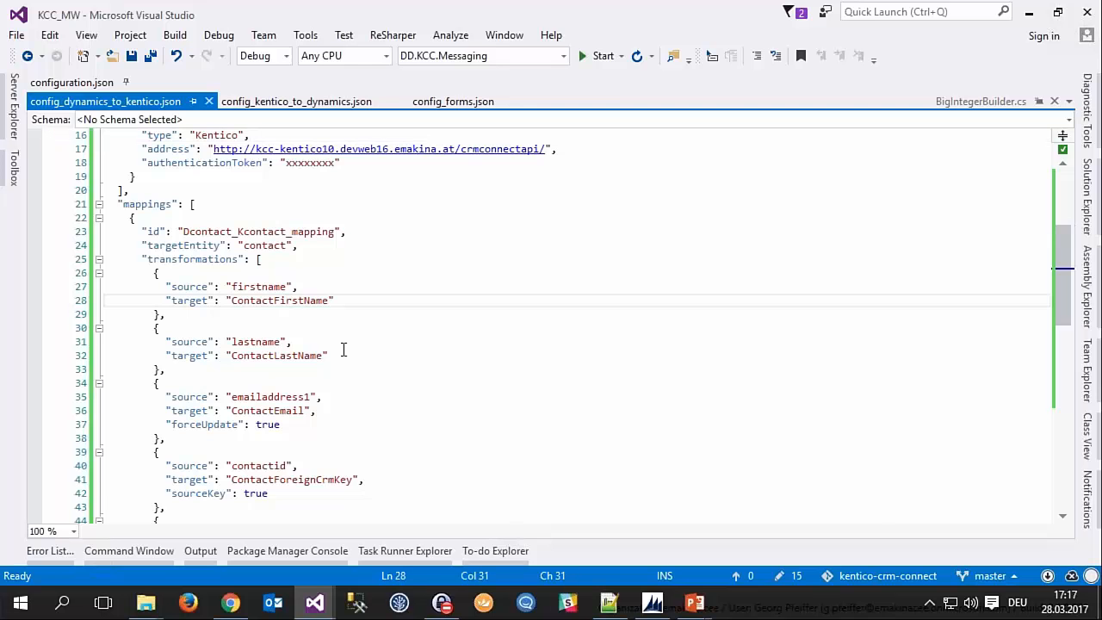
{"action": "scroll", "scroll_direction": "down", "scroll_amount": 3}
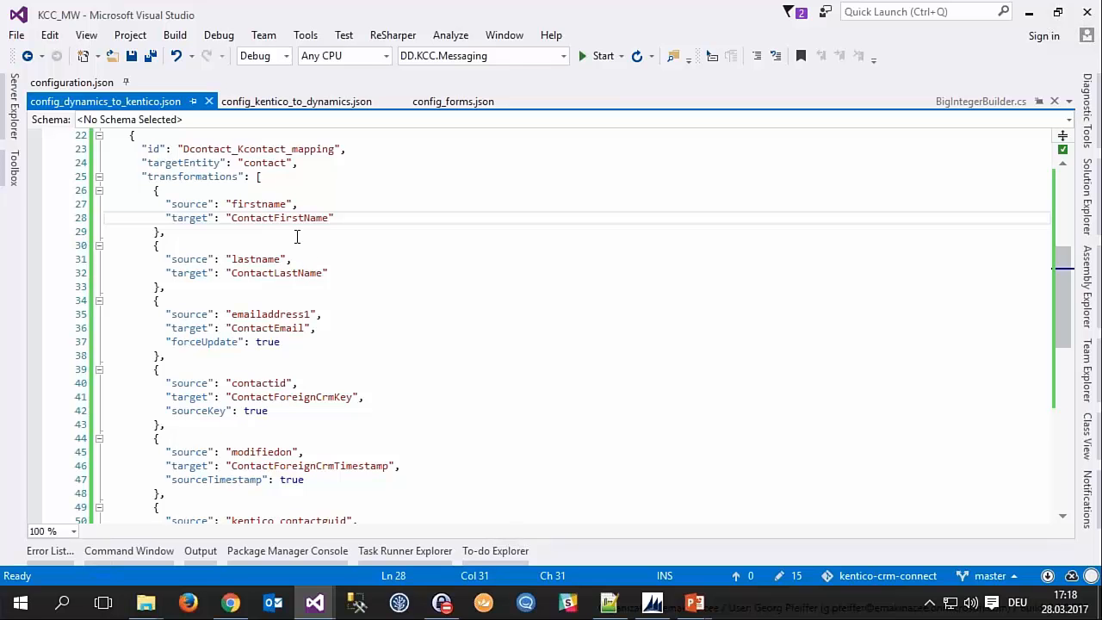
{"action": "mouse_move", "coordinate": [344, 327]}
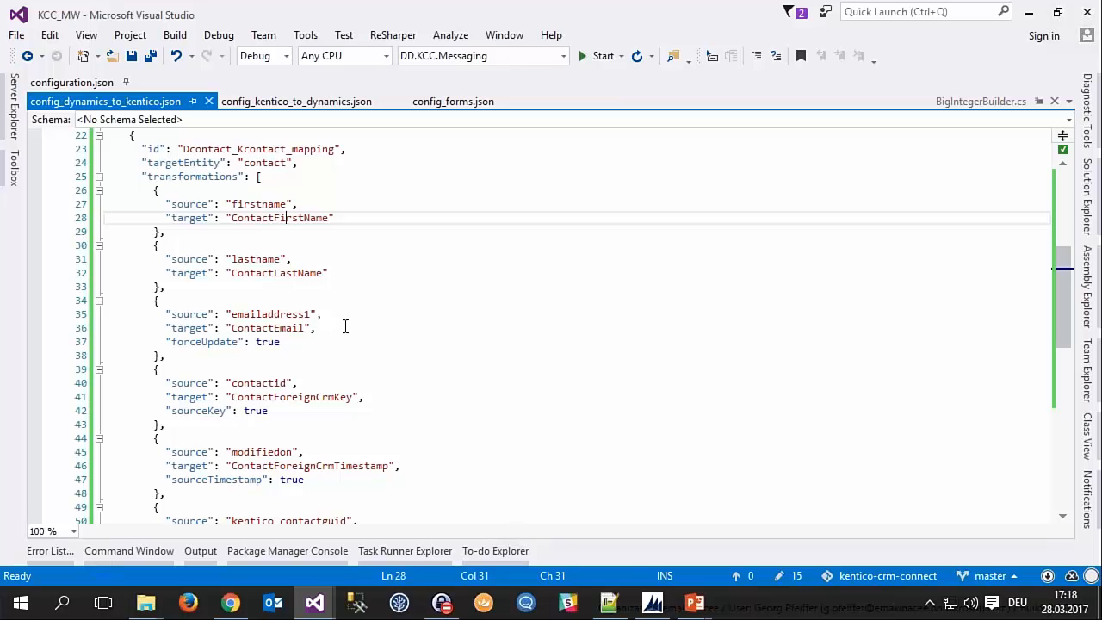
Point out the sourceTimestamp and foreignKey settings in the Dynamics-to-Kentico contact mappings
{"action": "scroll", "scroll_direction": "down", "scroll_amount": 3}
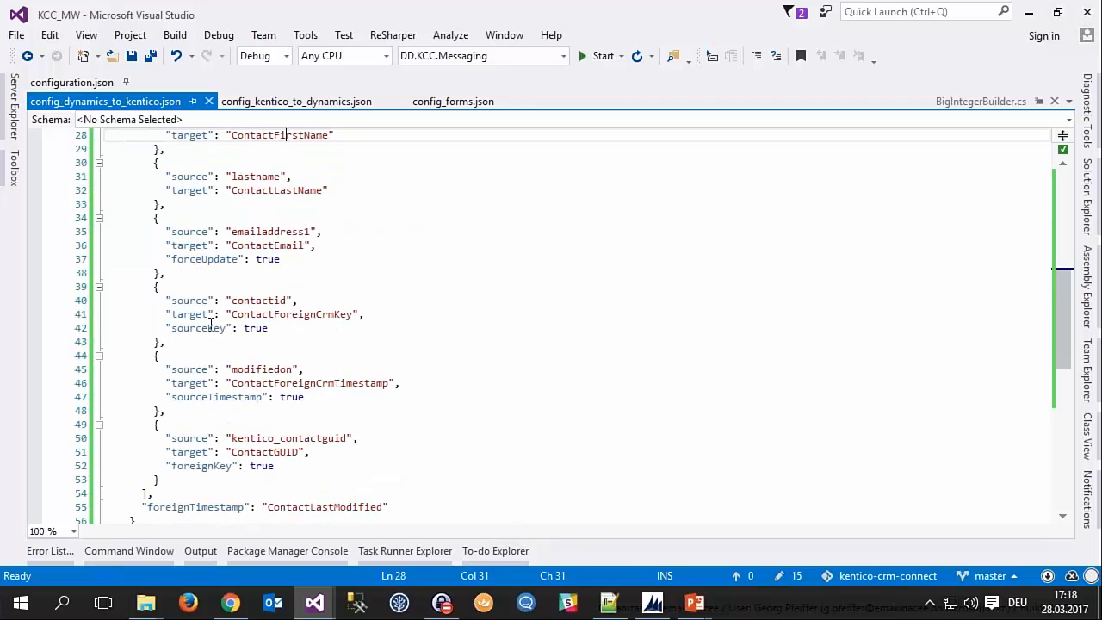
{"action": "left_click", "coordinate": [217, 396]}
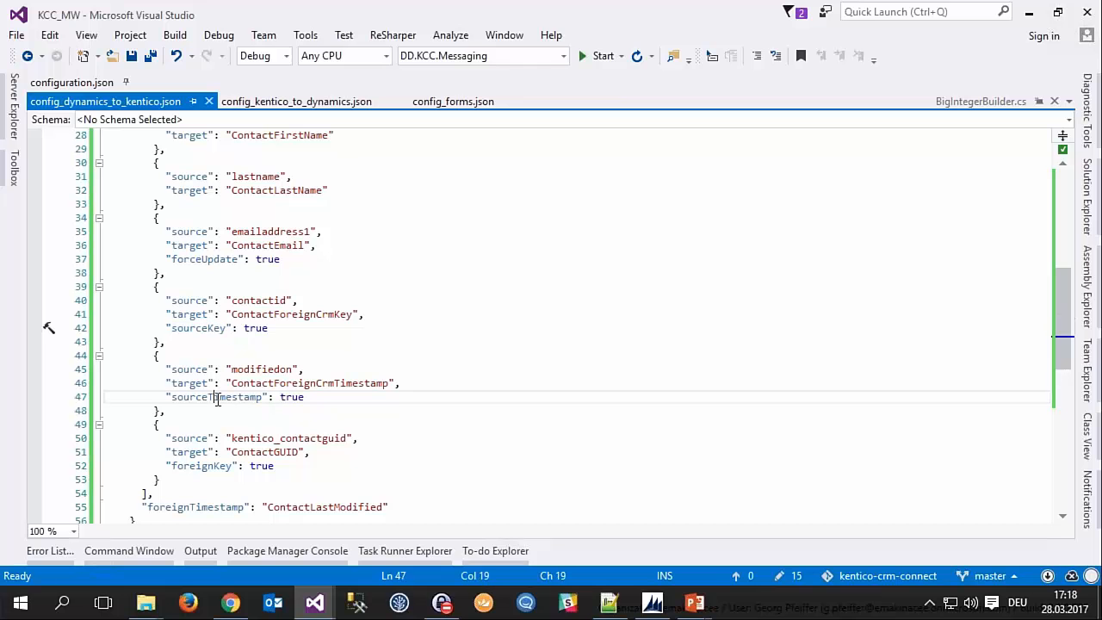
{"action": "double_click", "coordinate": [201, 465]}
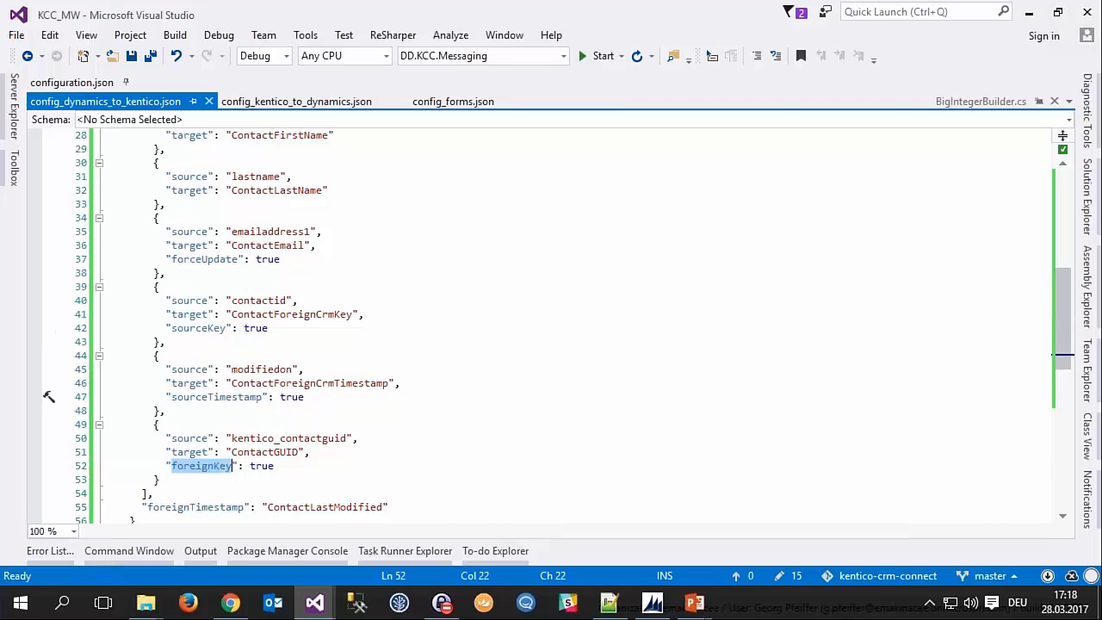
{"action": "scroll", "scroll_direction": "down", "scroll_amount": 3}
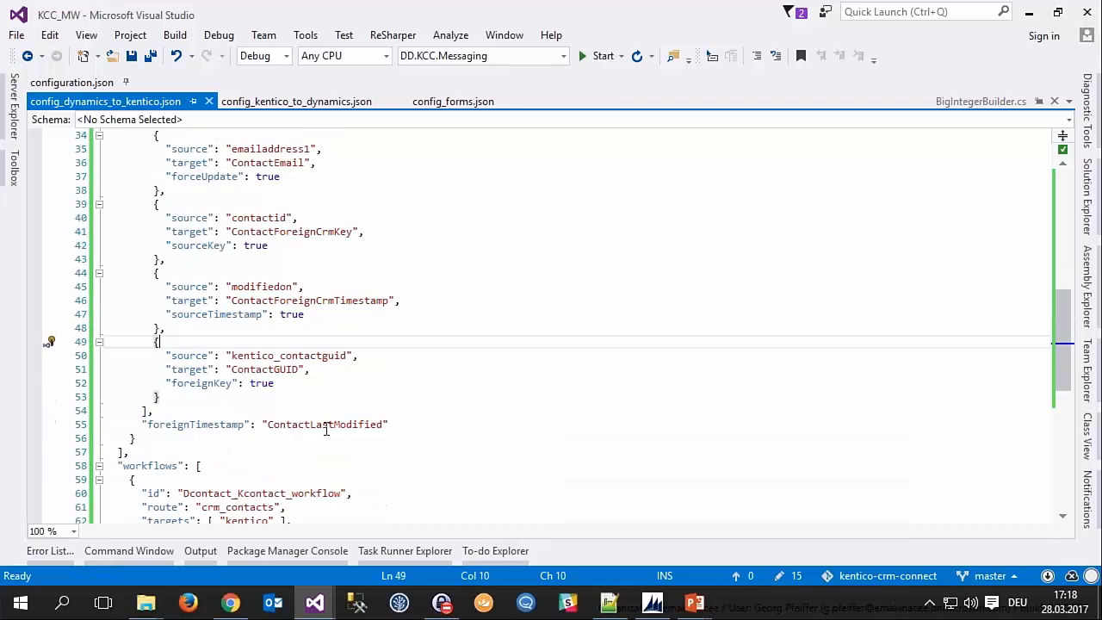
{"action": "scroll", "scroll_direction": "down", "scroll_amount": 3}
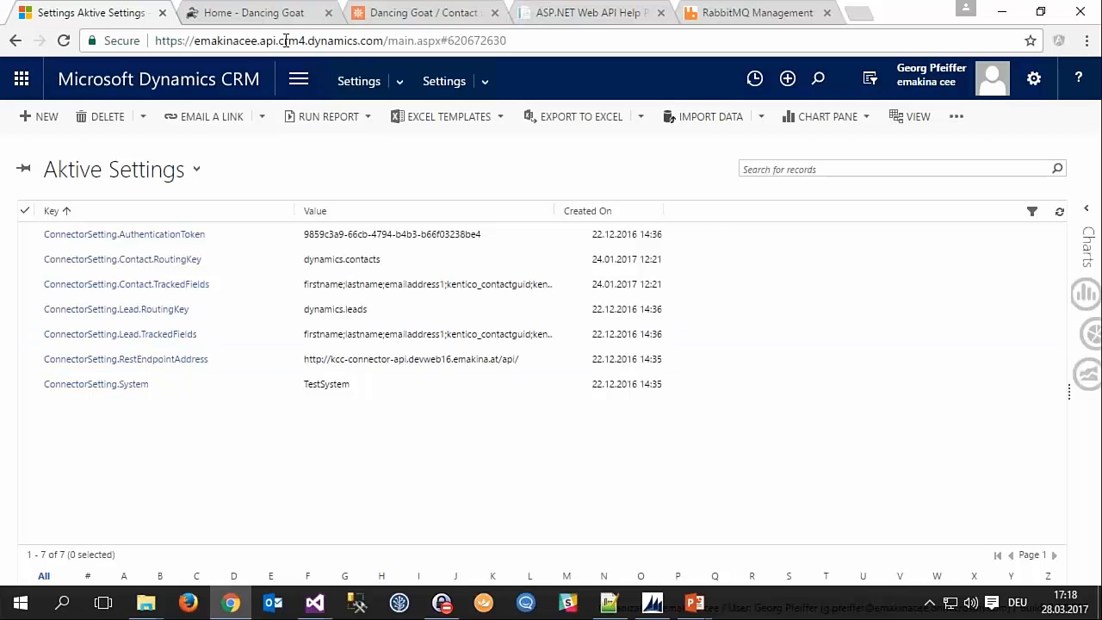
{"action": "left_click", "coordinate": [422, 12]}
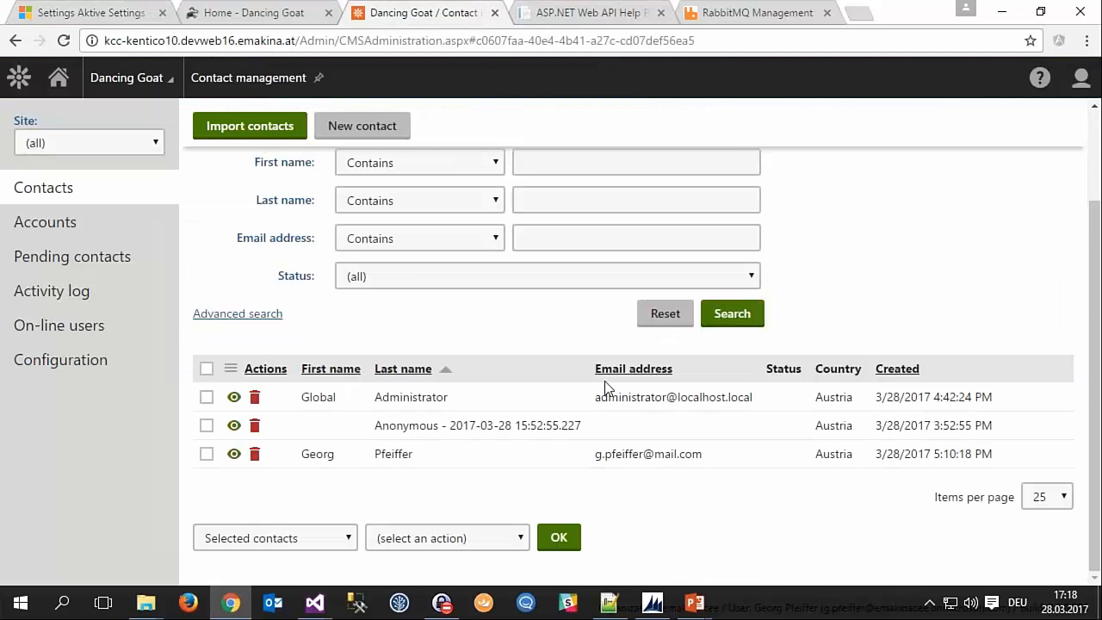
{"action": "left_click", "coordinate": [732, 313]}
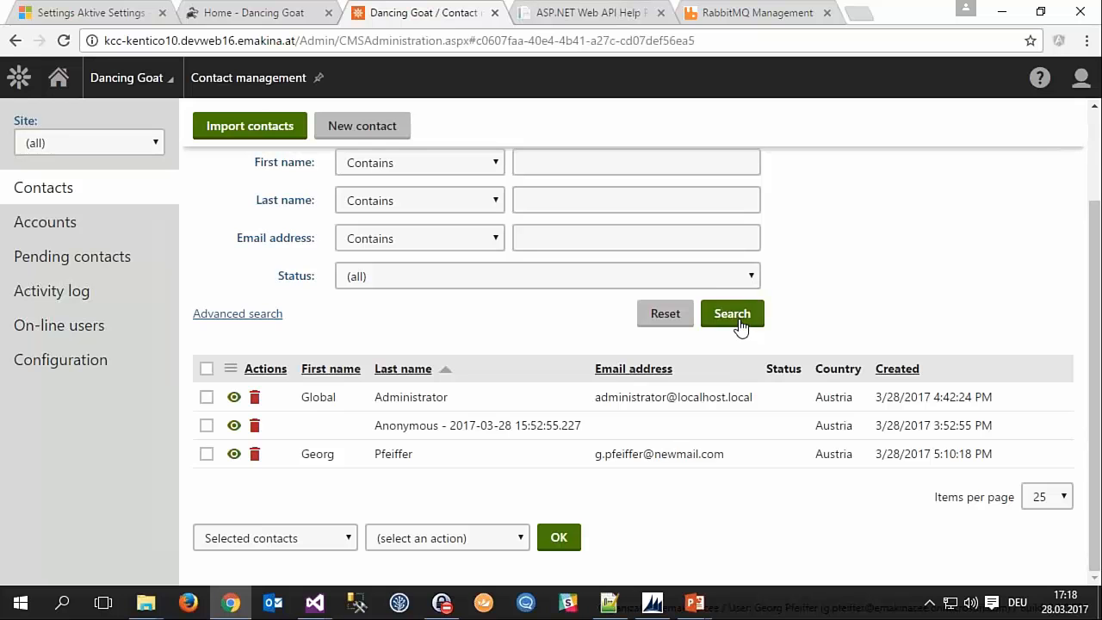
{"action": "double_click", "coordinate": [679, 454]}
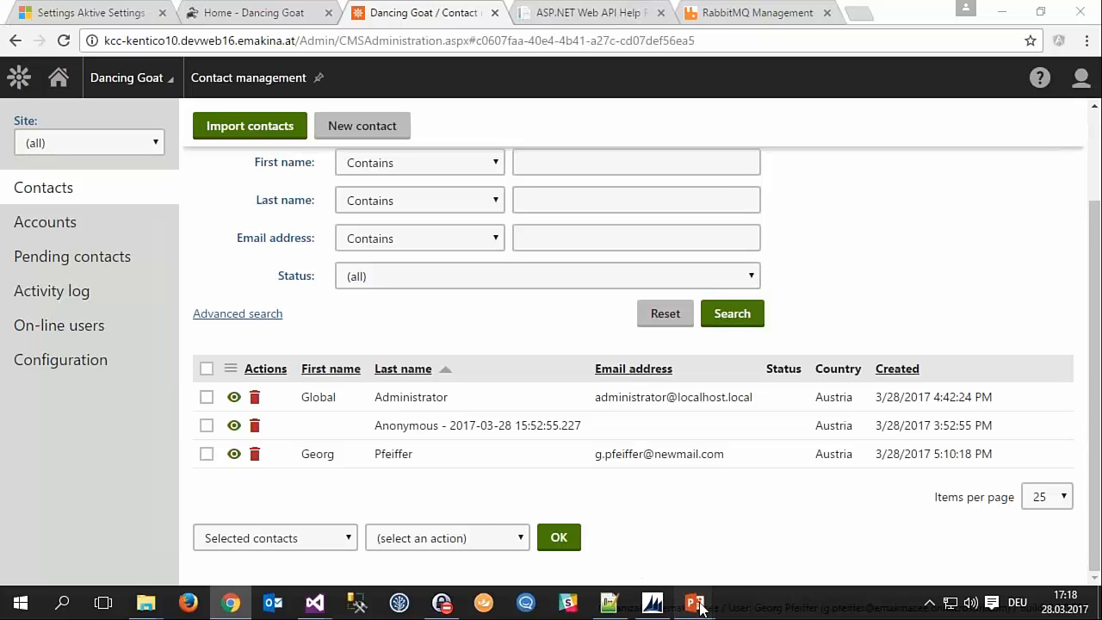
{"action": "left_click", "coordinate": [692, 603]}
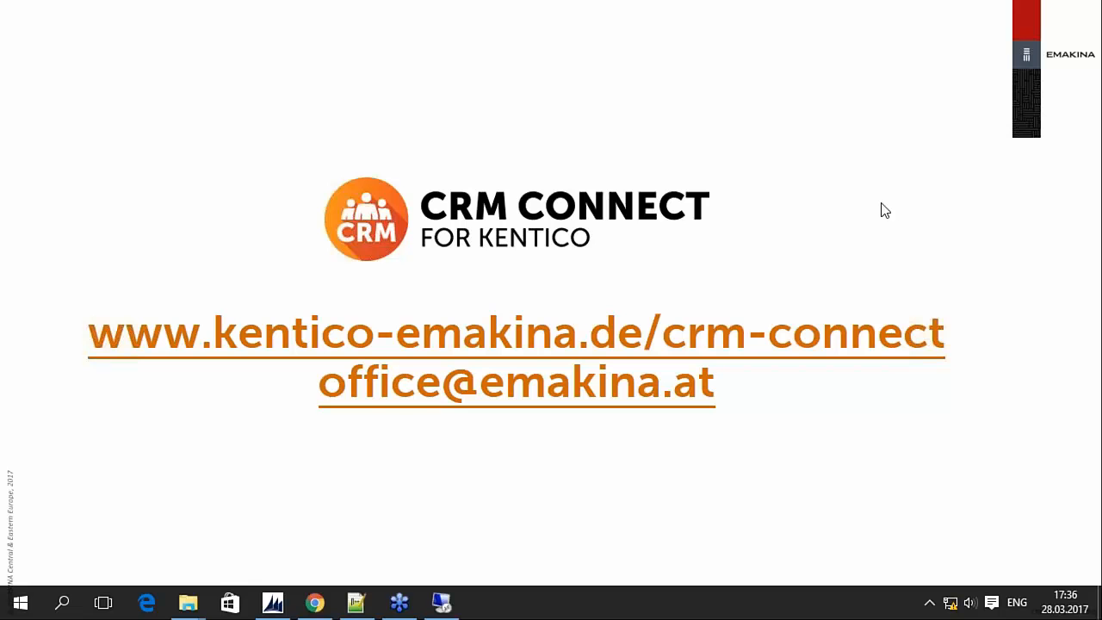
{"action": "mouse_move", "coordinate": [891, 206]}
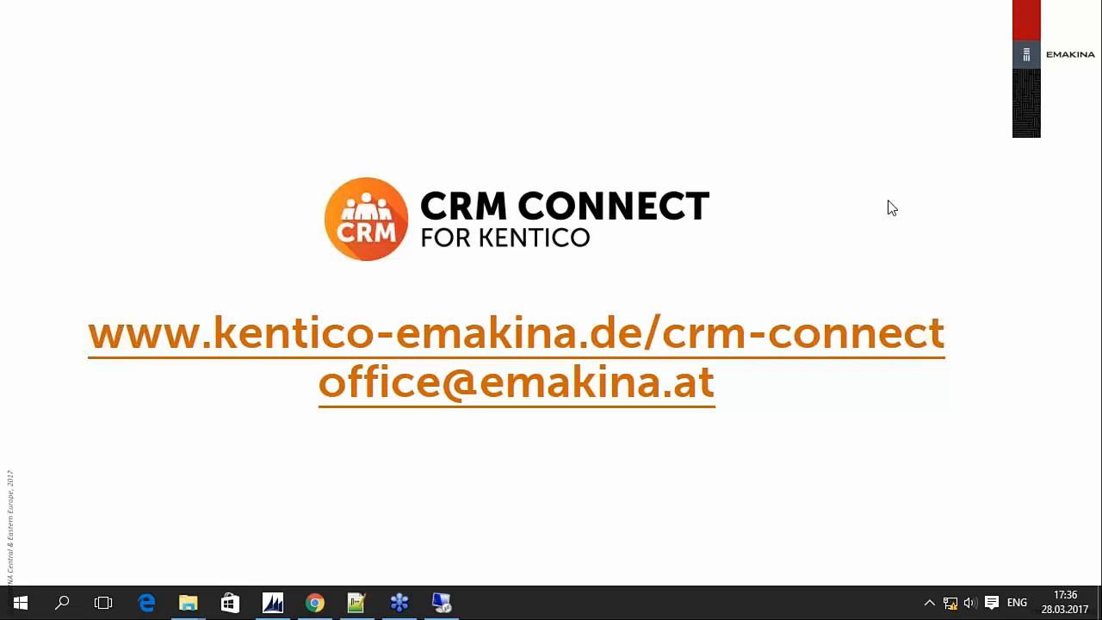
{"action": "mouse_move", "coordinate": [954, 221]}
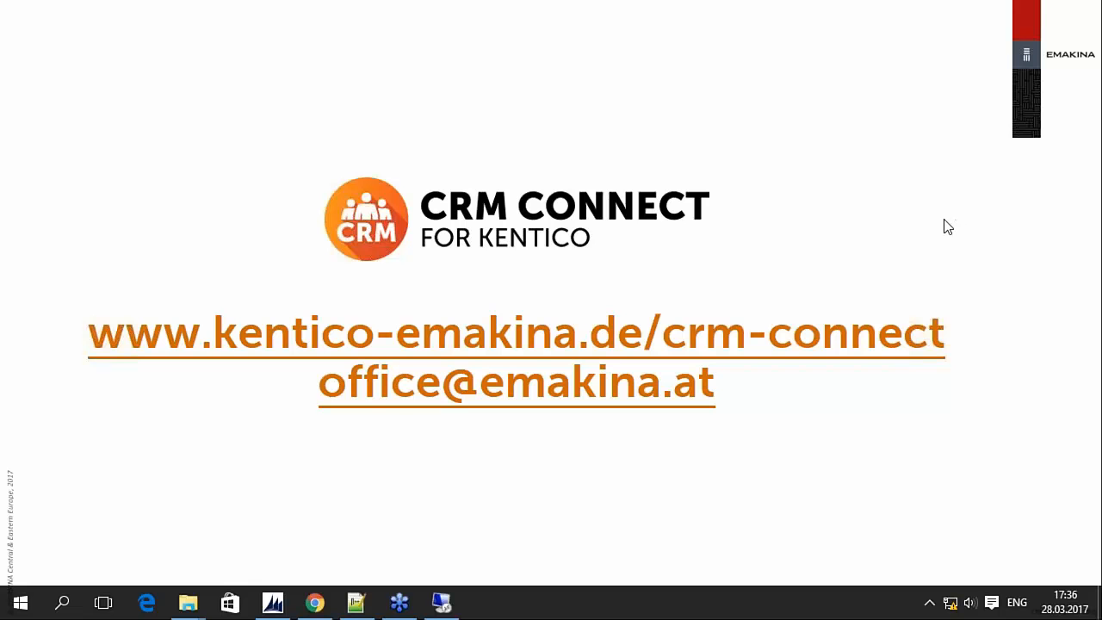
{"action": "mouse_move", "coordinate": [1032, 230]}
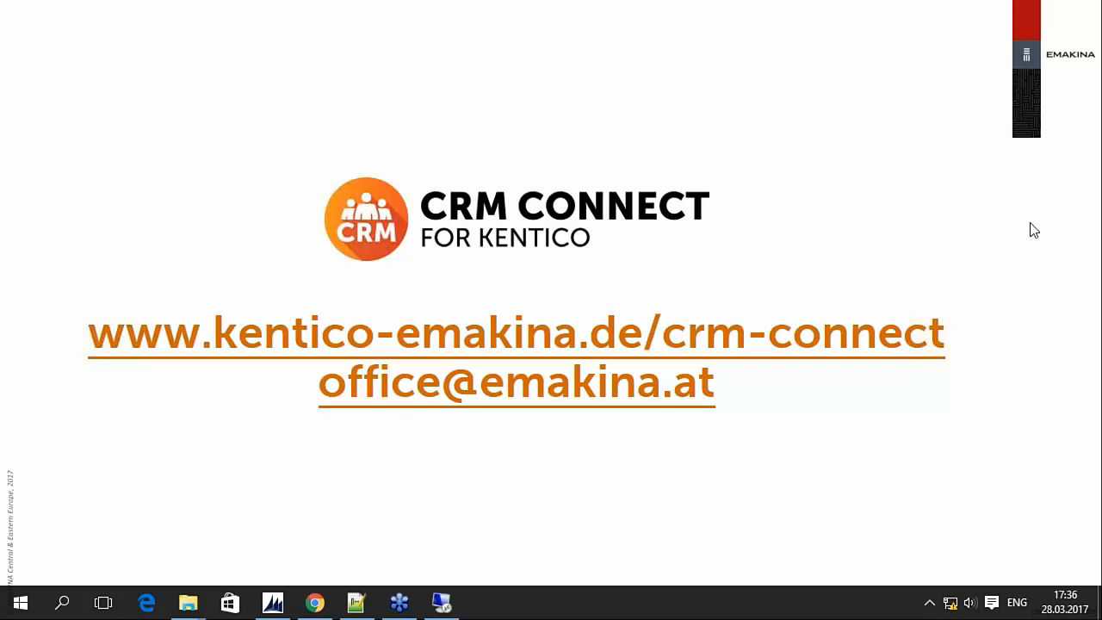